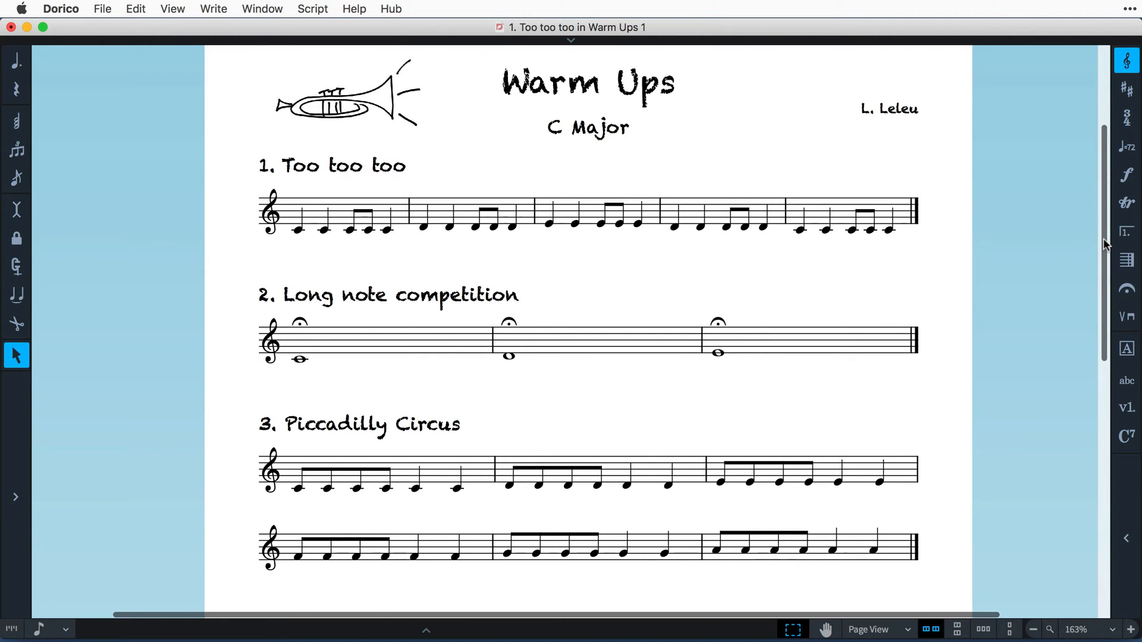
Scroll through the score and select the first exercise's flow
{"action": "scroll", "scroll_direction": "down", "scroll_amount": 3}
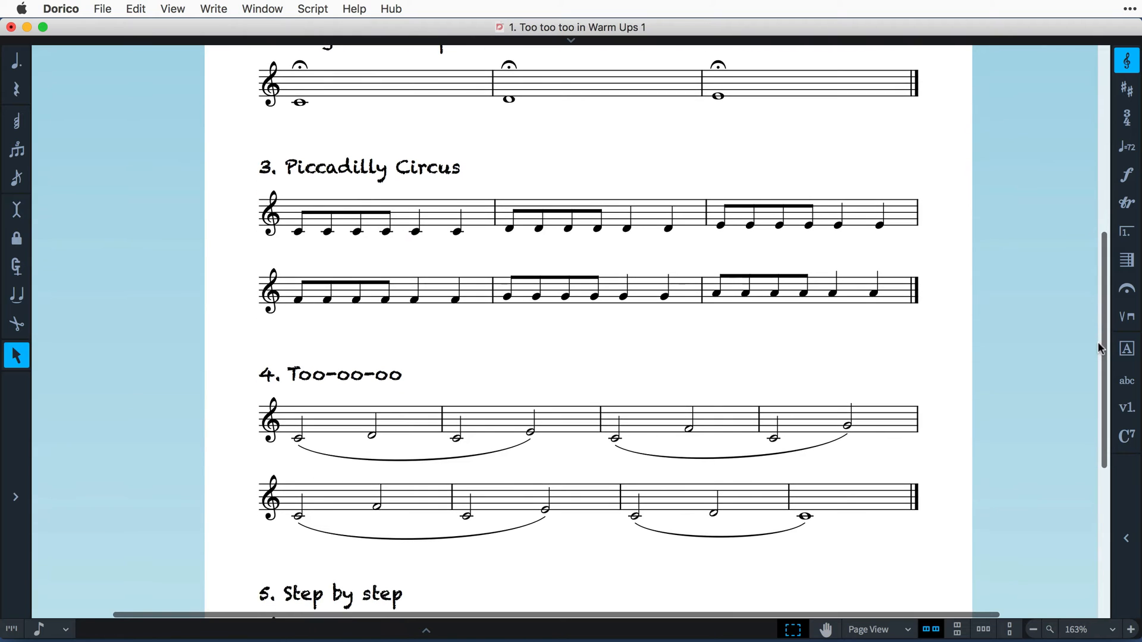
{"action": "scroll", "scroll_direction": "down", "scroll_amount": 3}
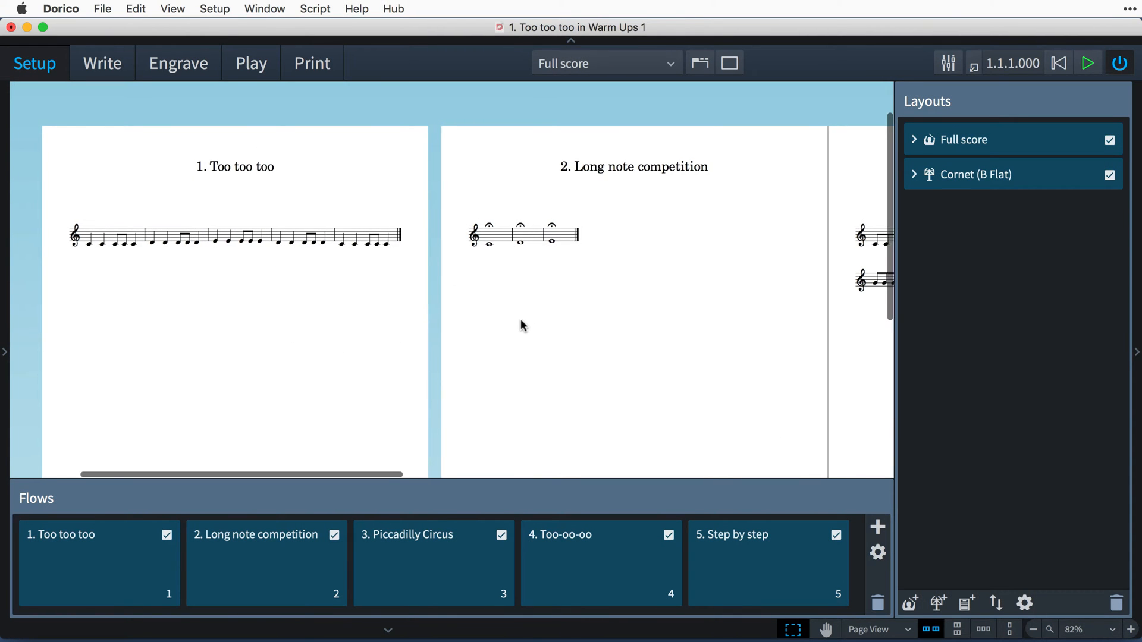
{"action": "scroll", "scroll_direction": "right", "scroll_amount": 3}
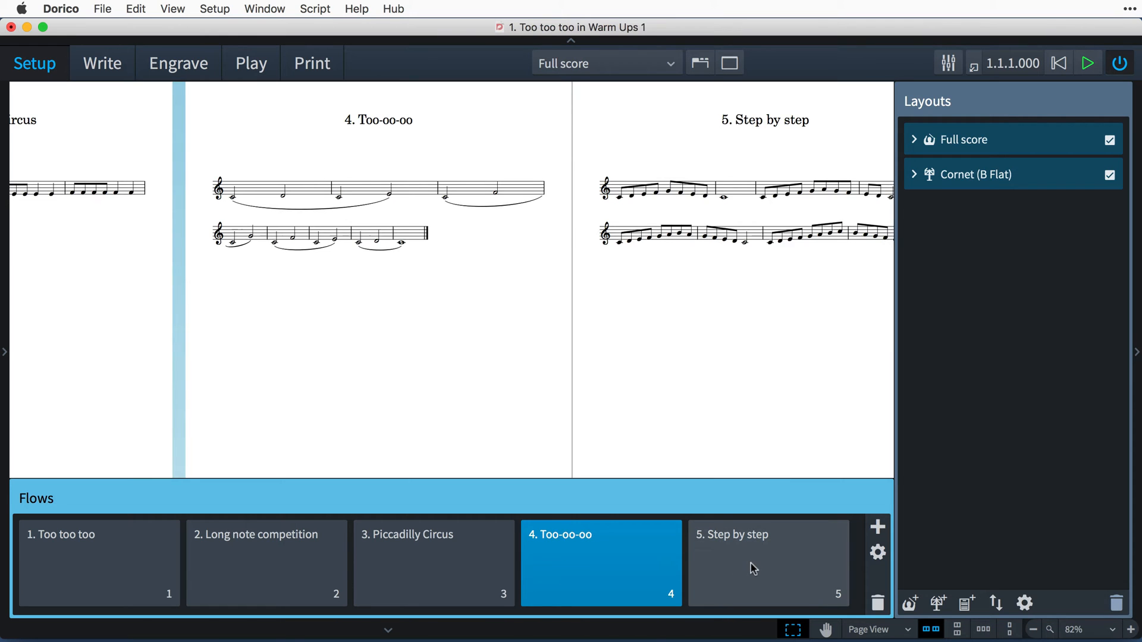
{"action": "left_click", "coordinate": [767, 564]}
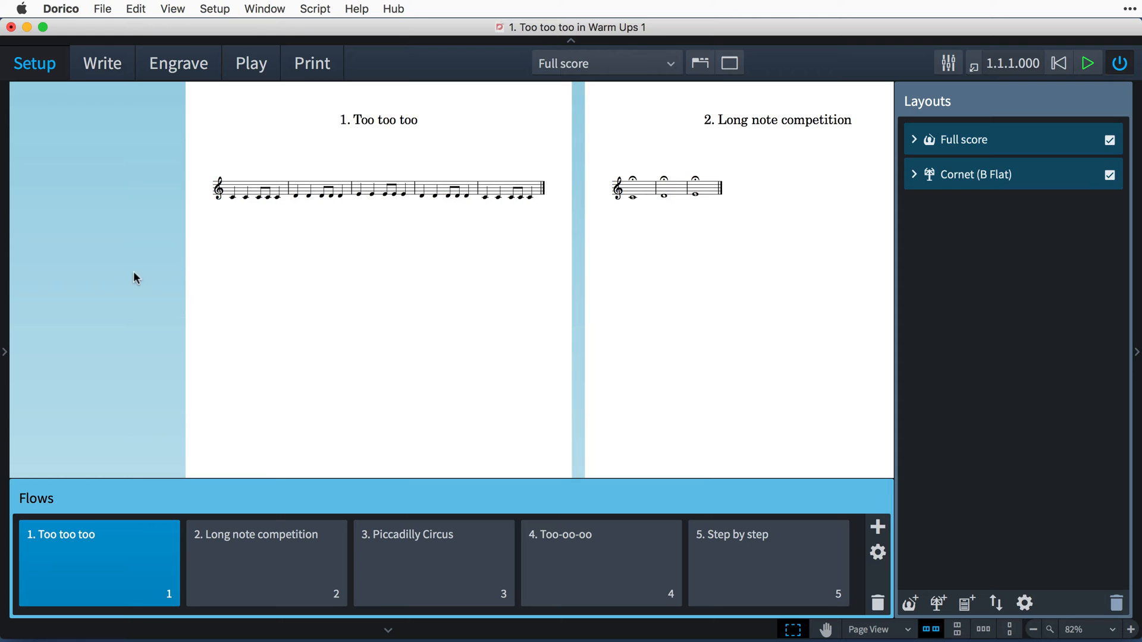
Set project info: title Warm Ups, subtitle C Major, composer L. Leleu, © L. Leleu 2017 copyright
{"action": "left_click", "coordinate": [102, 9]}
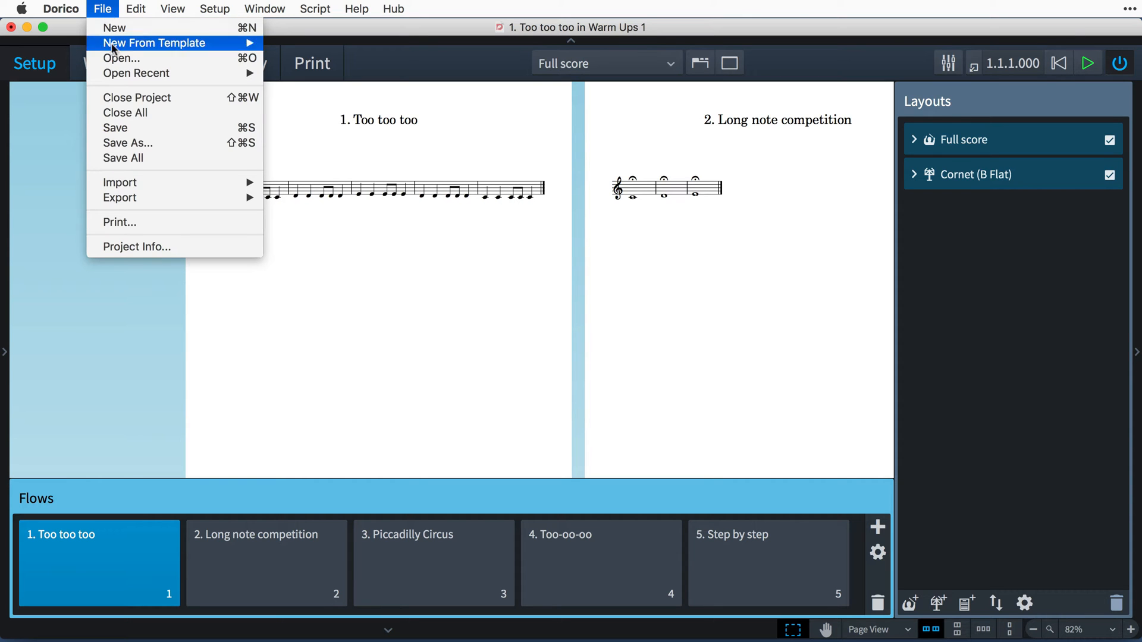
{"action": "mouse_move", "coordinate": [182, 247]}
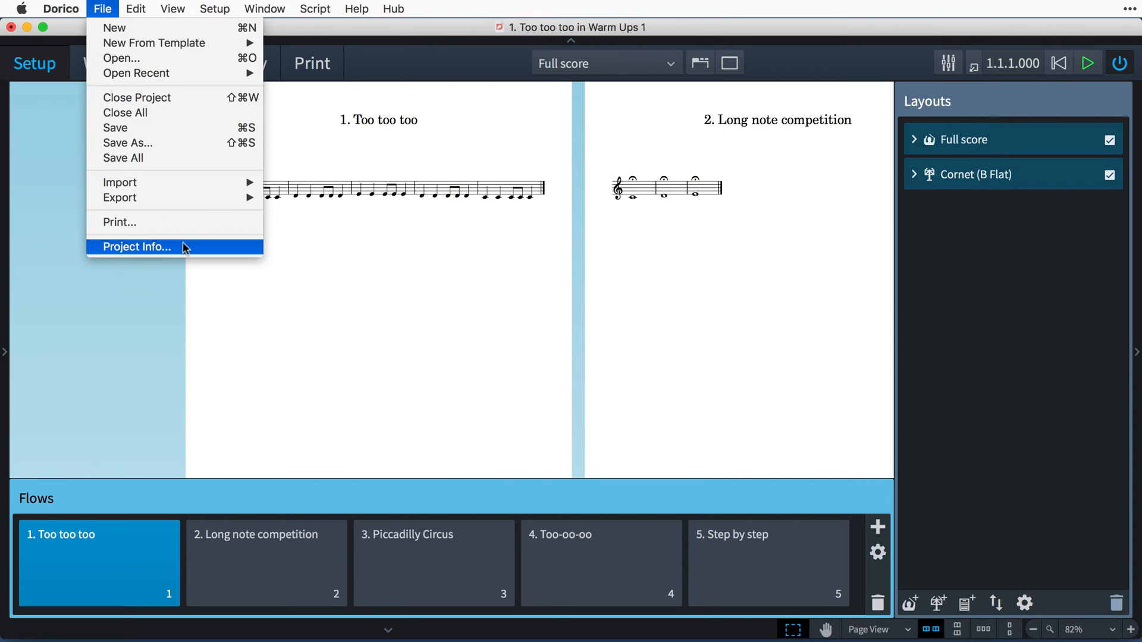
{"action": "left_click", "coordinate": [136, 246]}
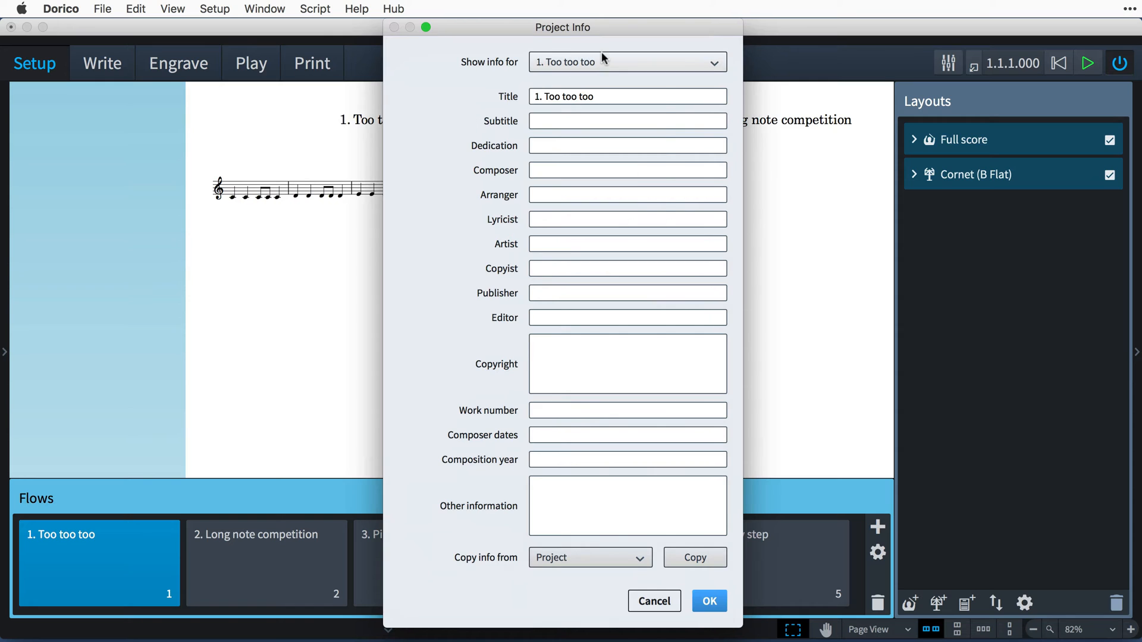
{"action": "left_click", "coordinate": [626, 61]}
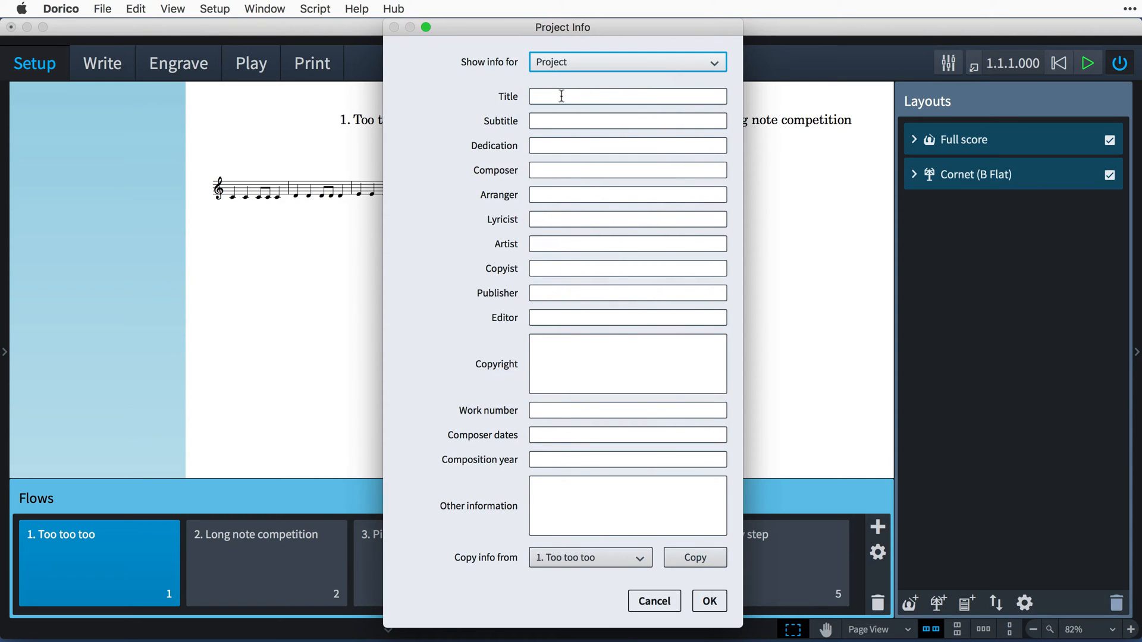
{"action": "type", "text": "Warm"}
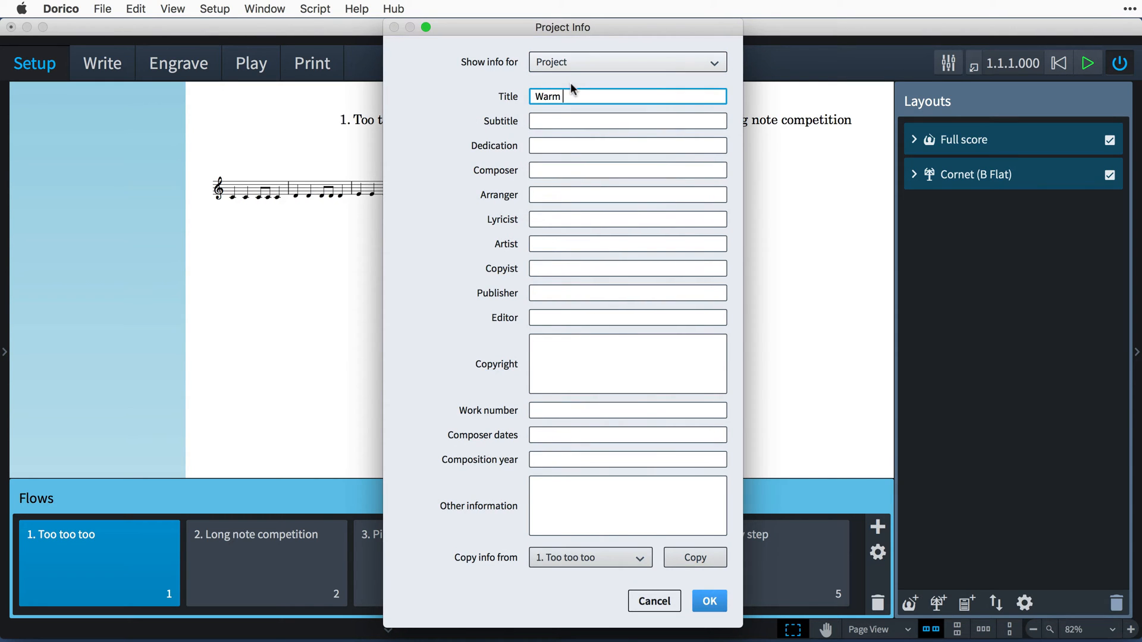
{"action": "type", "text": "C Major"}
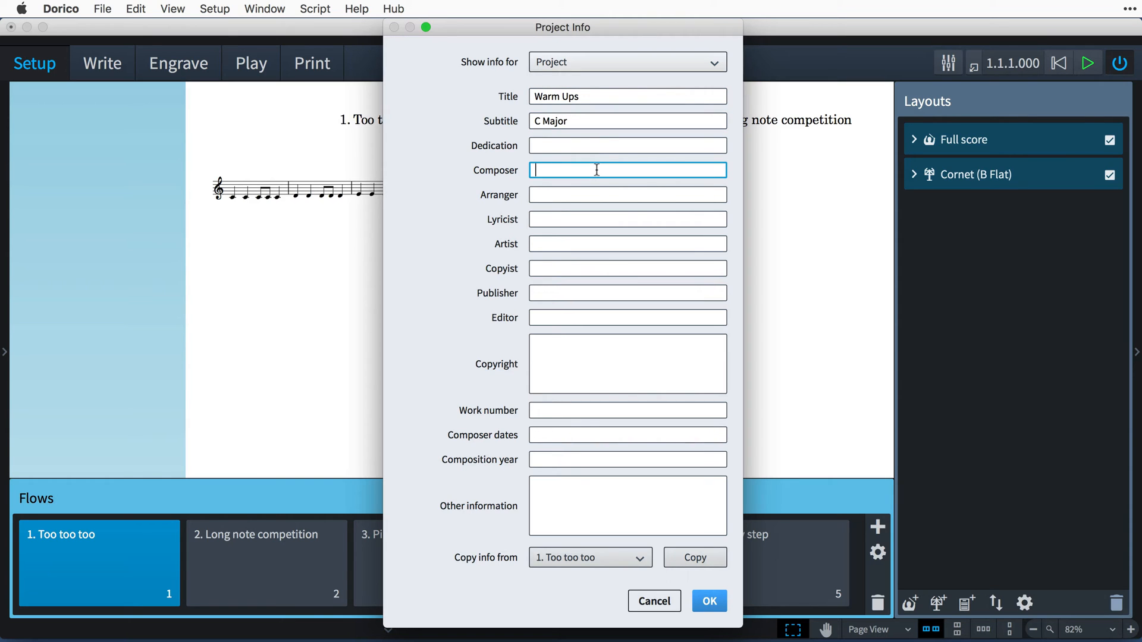
{"action": "type", "text": "L. Le"}
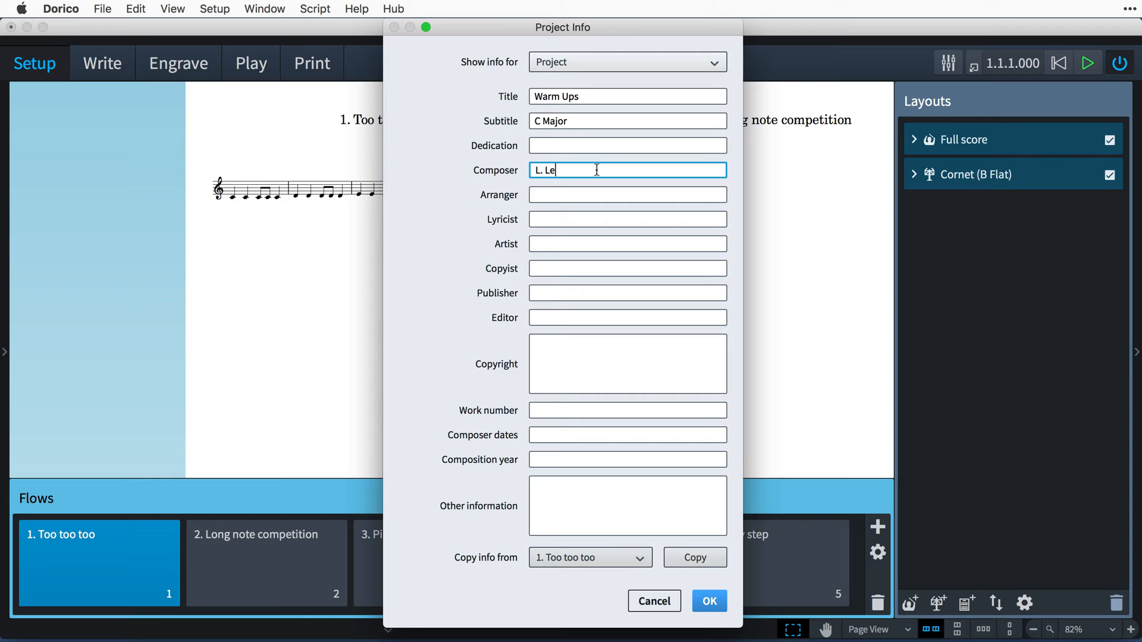
{"action": "type", "text": "leu"}
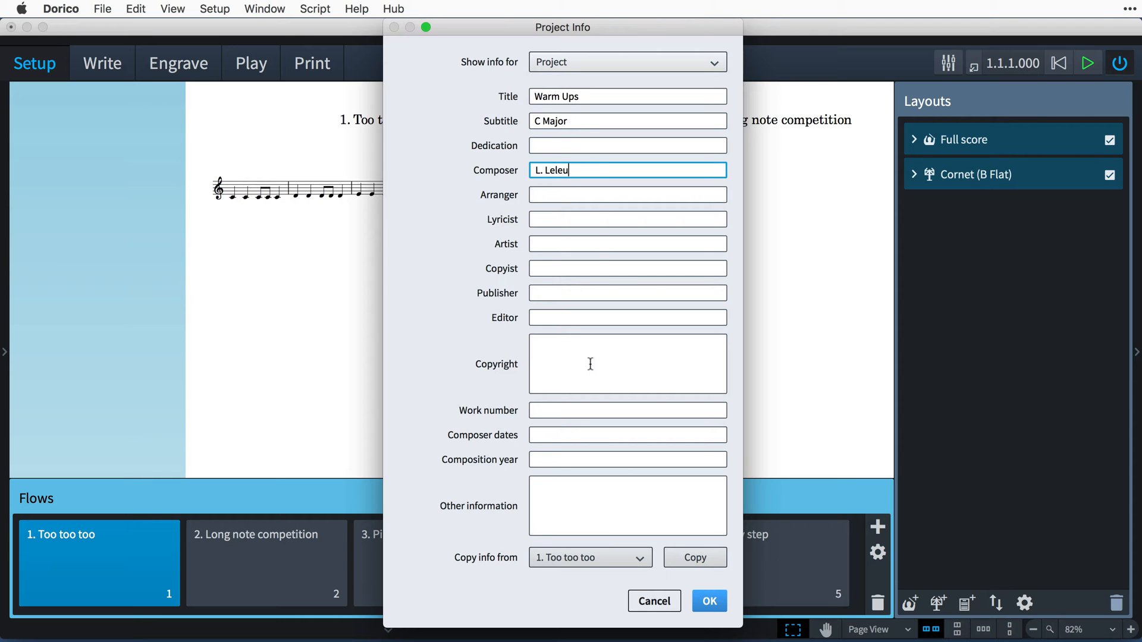
{"action": "type", "text": "© L. Leleu 2017"}
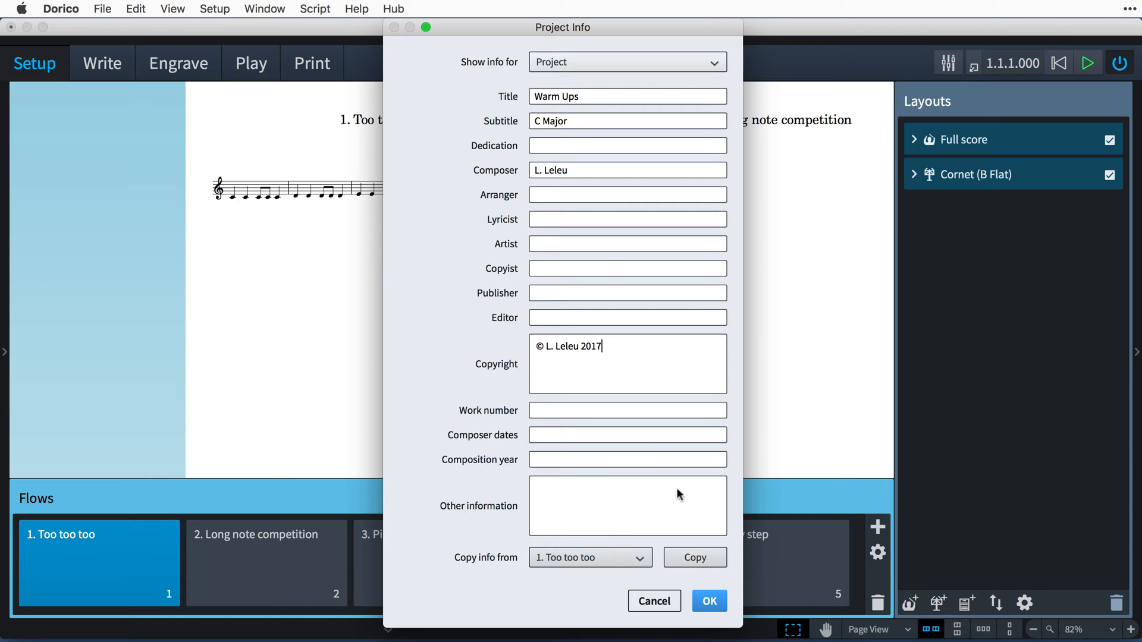
{"action": "left_click", "coordinate": [707, 601]}
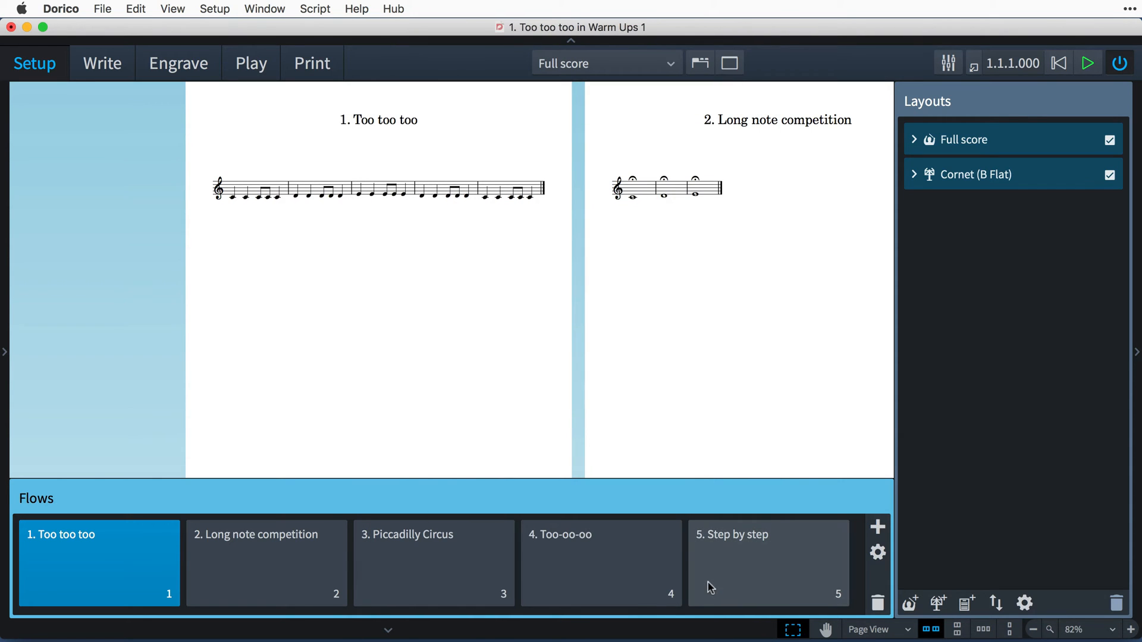
{"action": "mouse_move", "coordinate": [179, 63]}
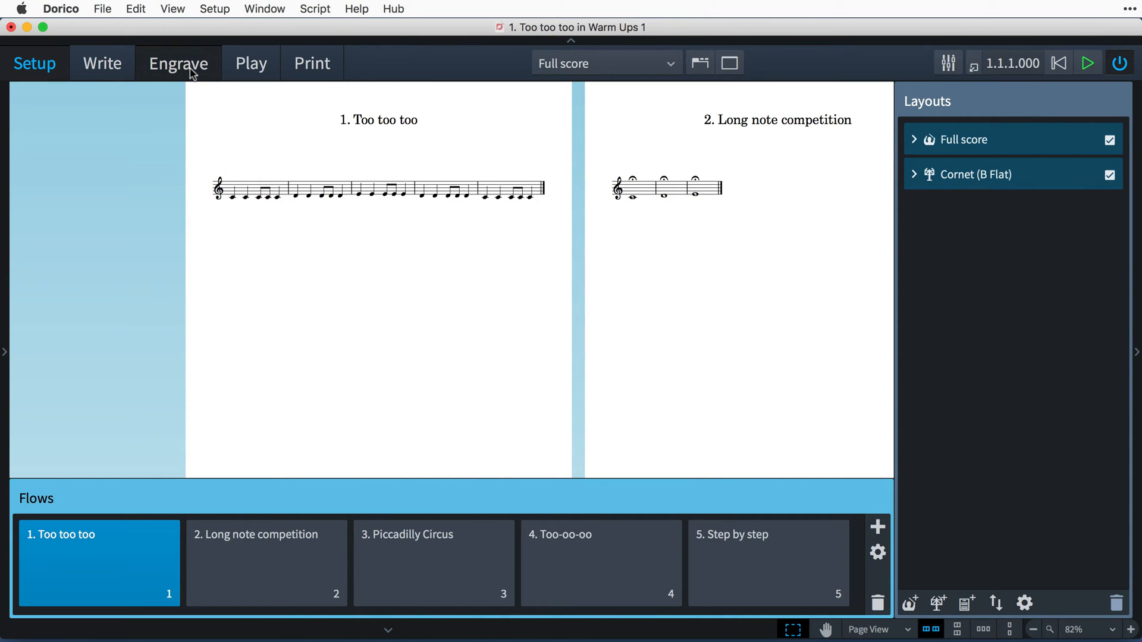
Switch to Engrave mode, turn on frame editing, and select the music frame
{"action": "left_click", "coordinate": [178, 63]}
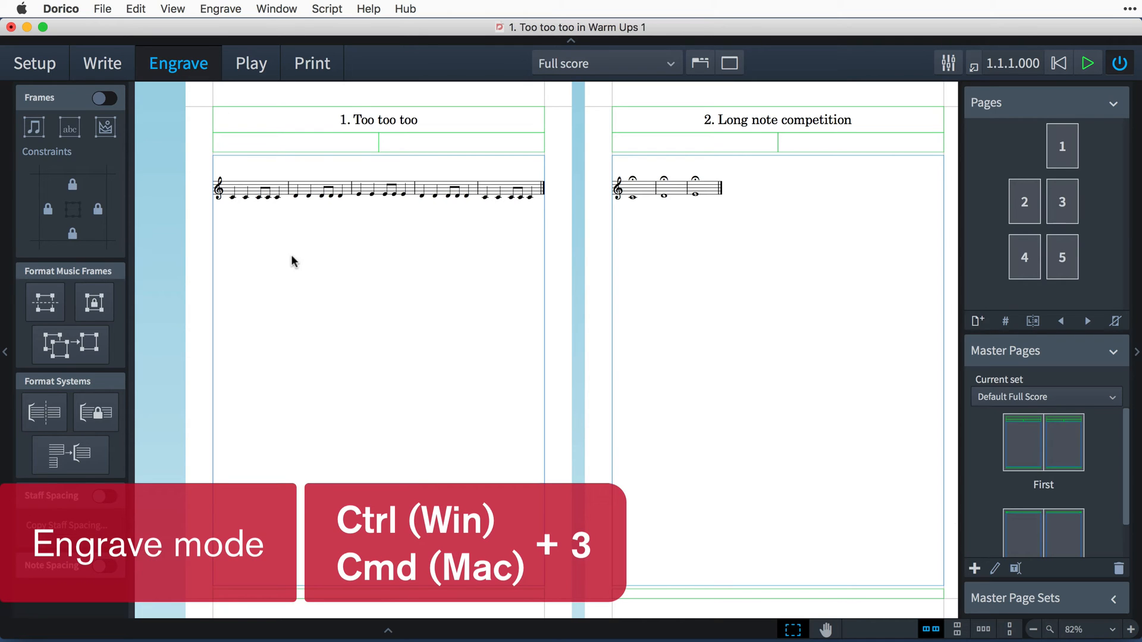
{"action": "key", "text": "cmd+3"}
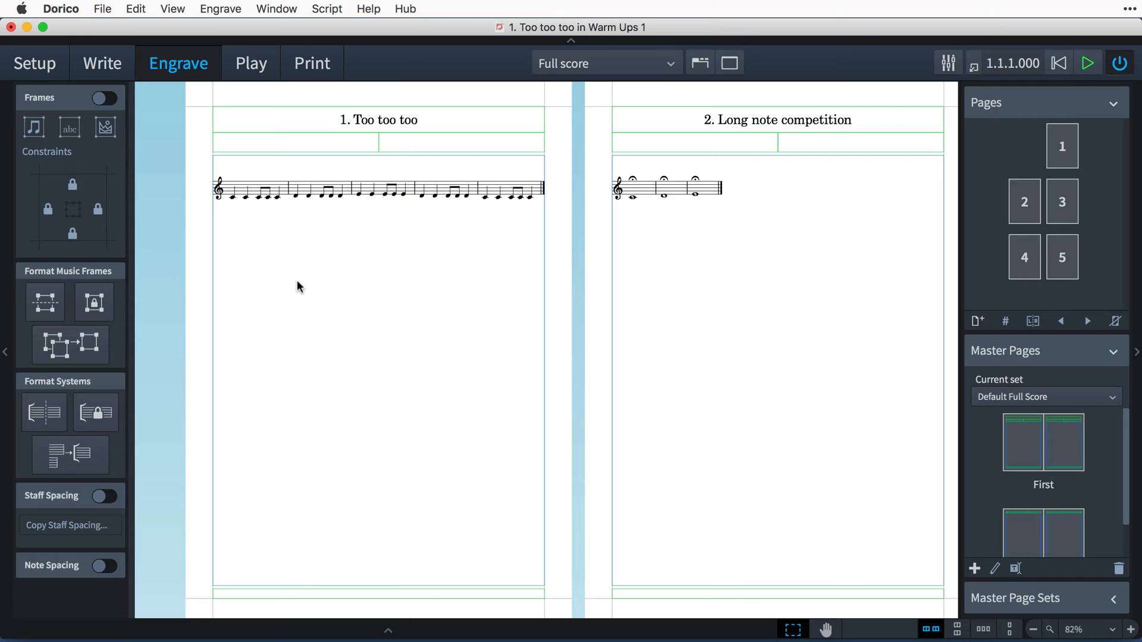
{"action": "mouse_move", "coordinate": [541, 301]}
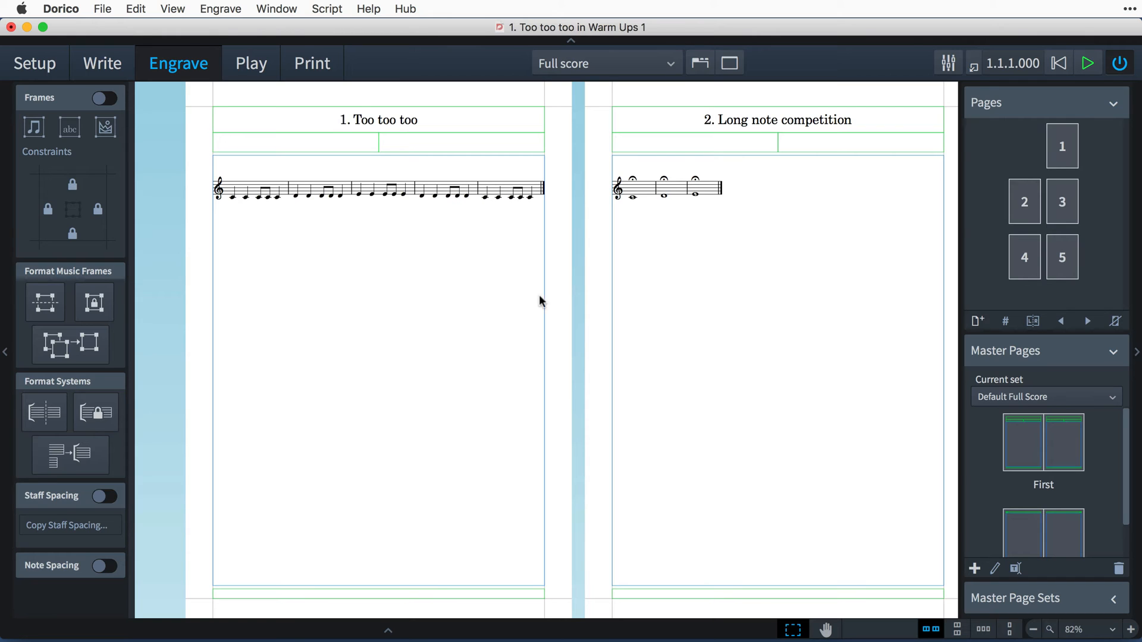
{"action": "mouse_move", "coordinate": [916, 348]}
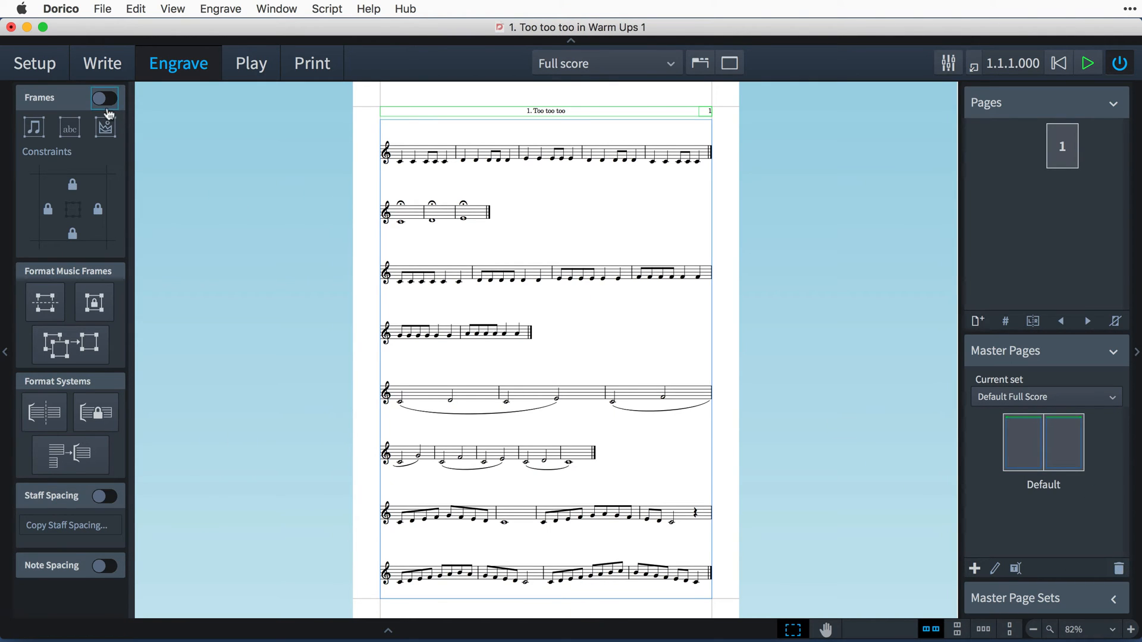
{"action": "left_click", "coordinate": [104, 97]}
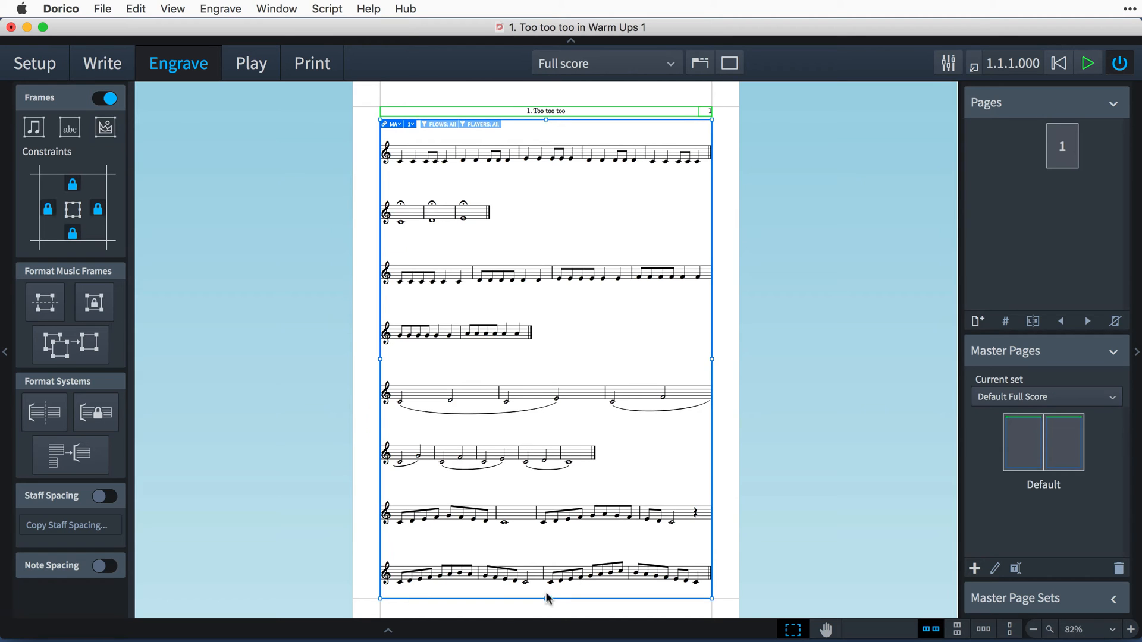
{"action": "left_click", "coordinate": [135, 9]}
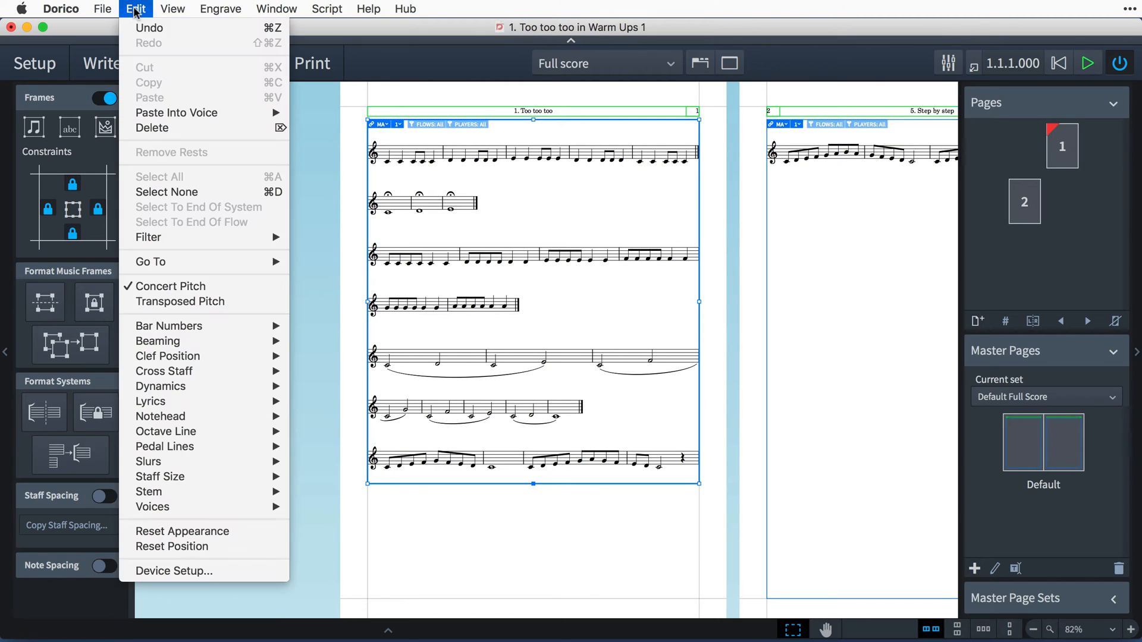
Undo the single-page layout change and create a new master page named Worksheet
{"action": "left_click", "coordinate": [179, 63]}
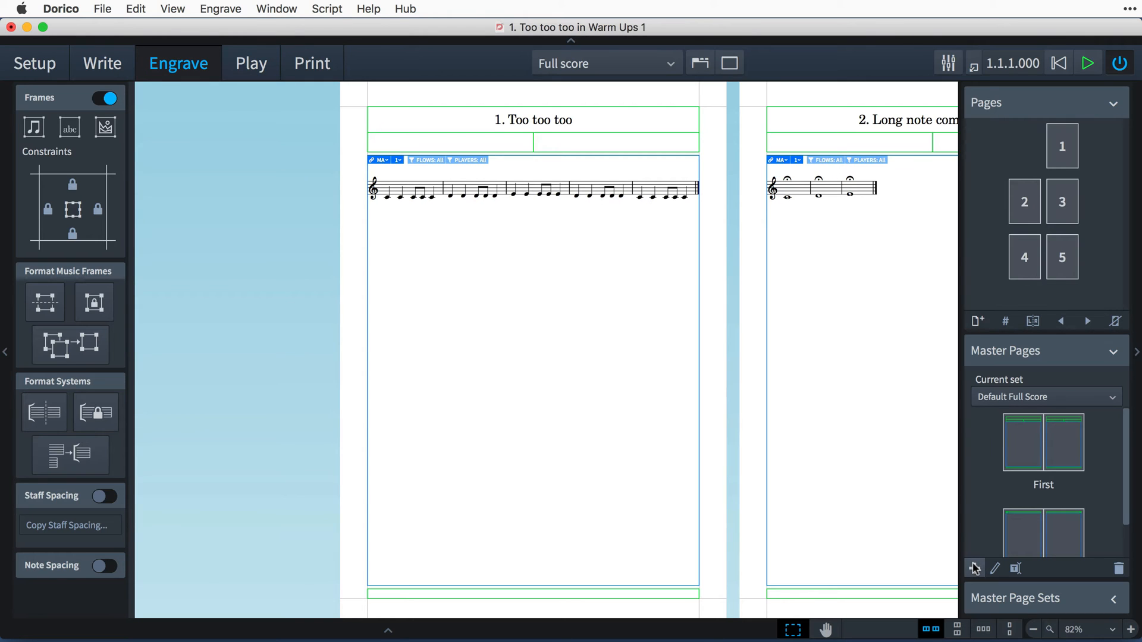
{"action": "left_click", "coordinate": [974, 568]}
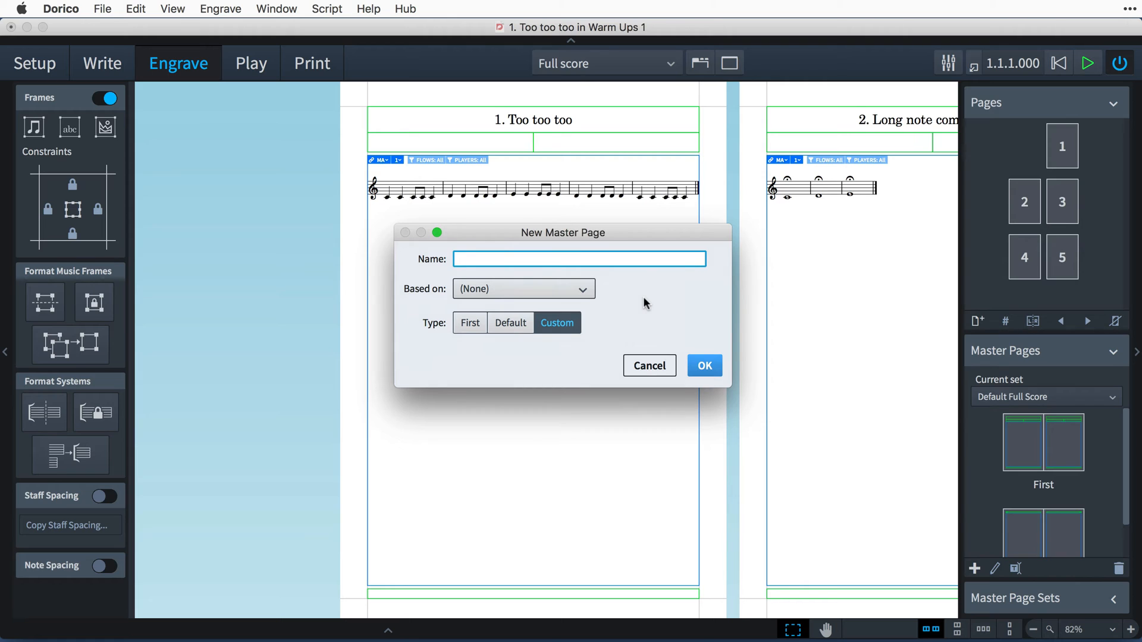
{"action": "type", "text": "Workshe"}
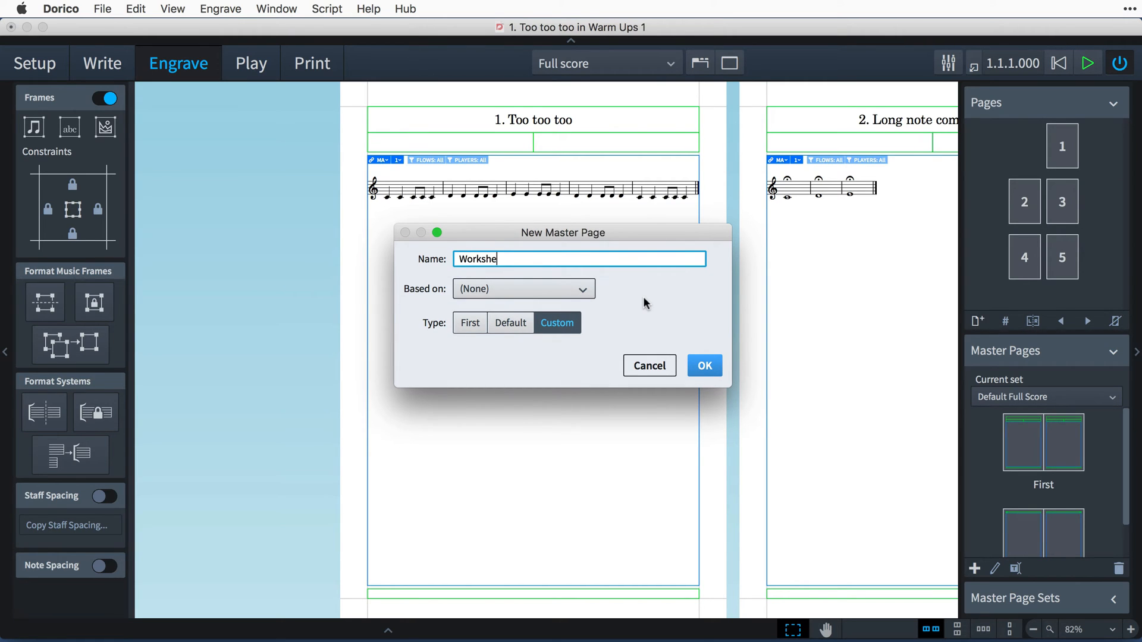
{"action": "left_click", "coordinate": [523, 289]}
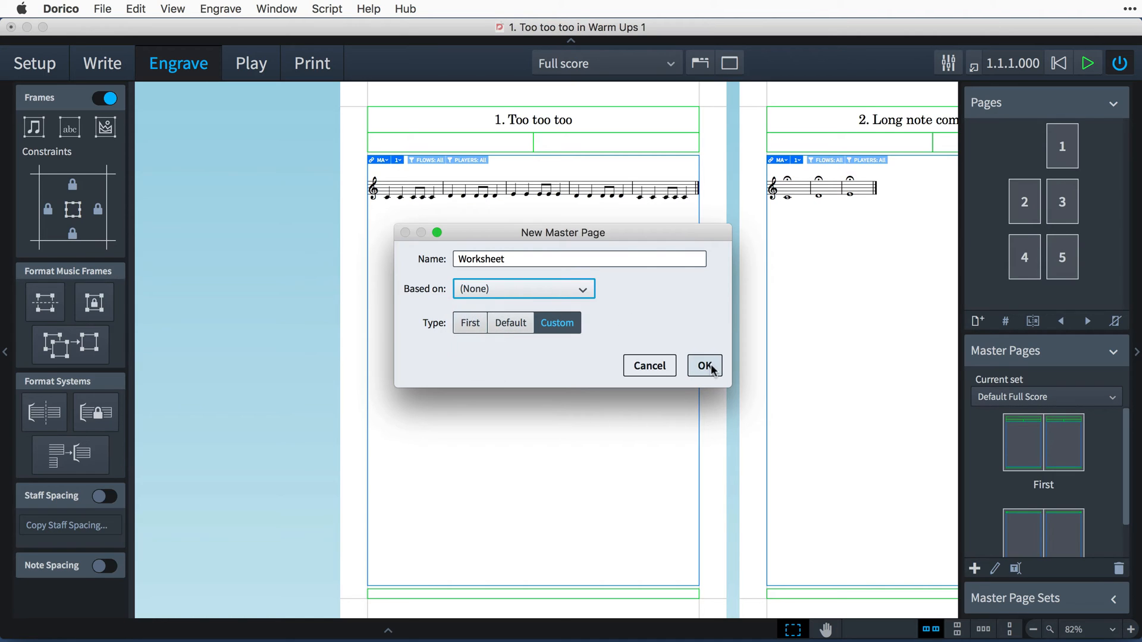
{"action": "left_click", "coordinate": [703, 366]}
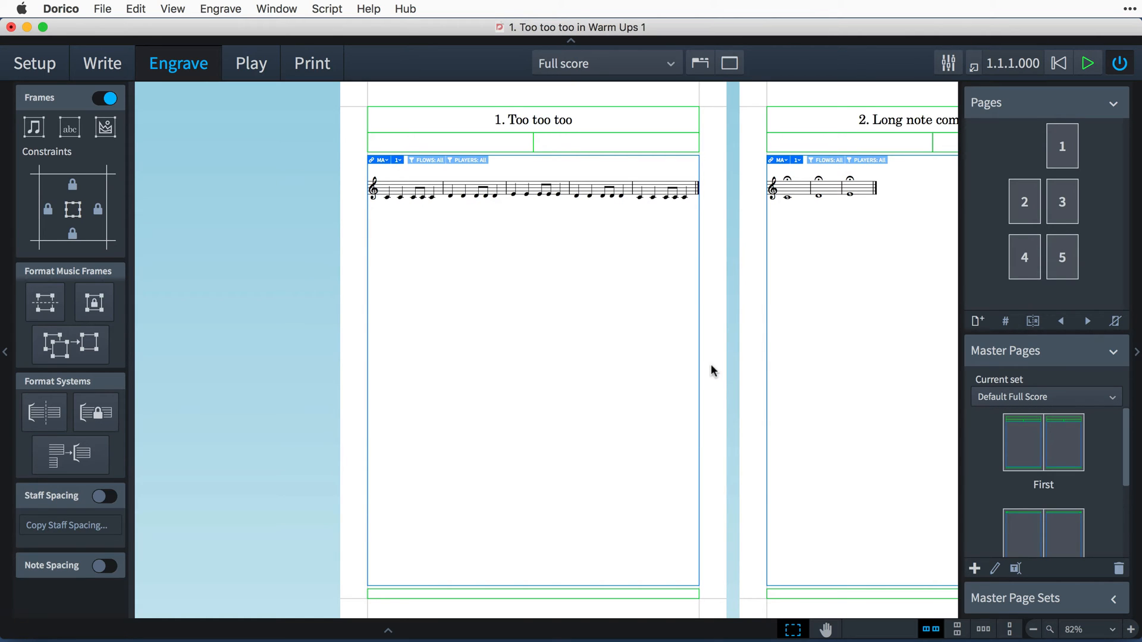
Insert a master page change on page 1 to Worksheet, from this page onwards
{"action": "left_click", "coordinate": [1060, 146]}
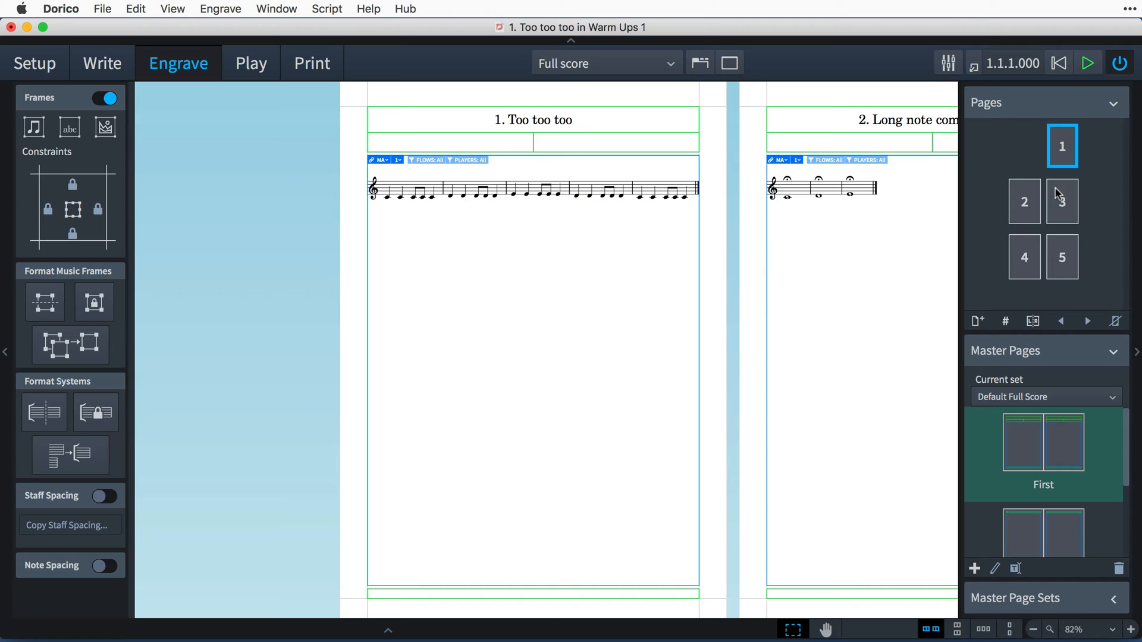
{"action": "left_click", "coordinate": [1034, 321]}
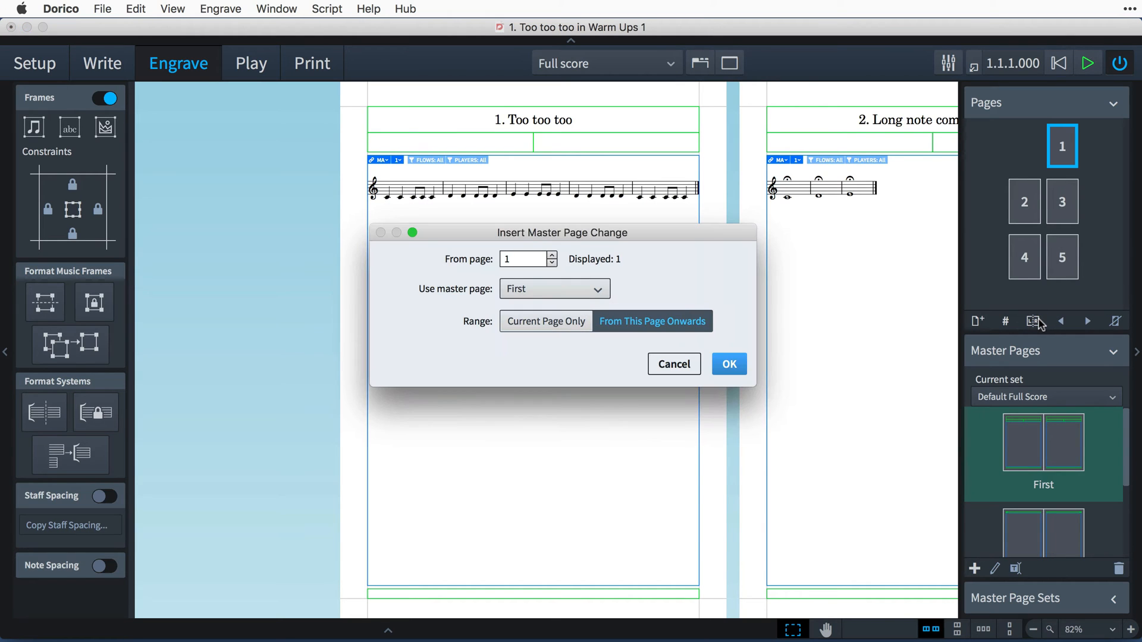
{"action": "left_click", "coordinate": [554, 289]}
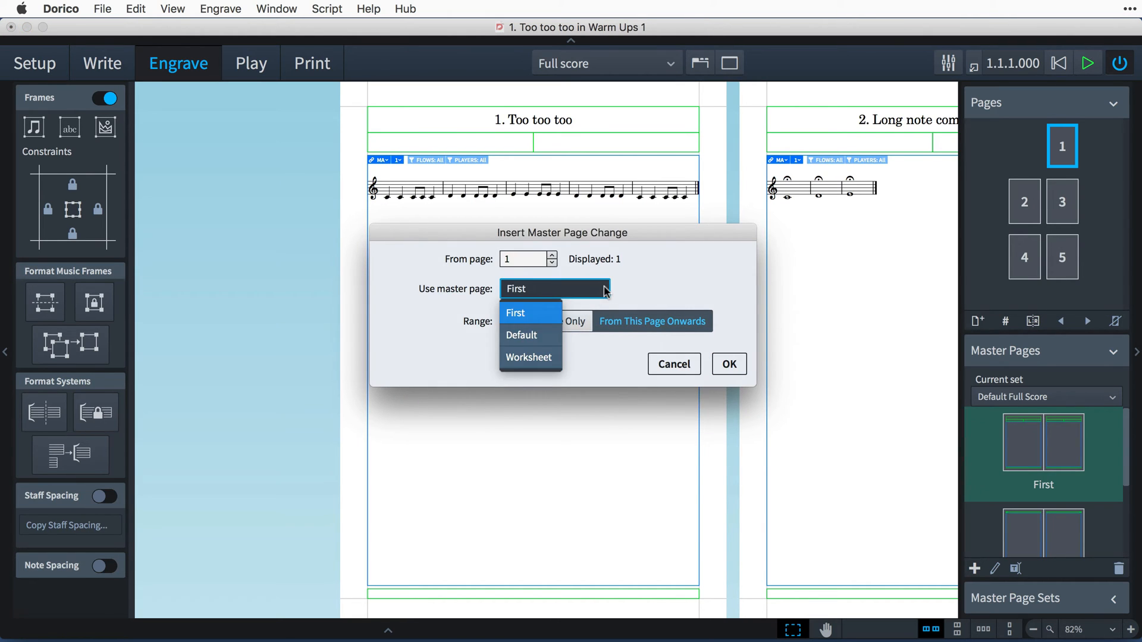
{"action": "left_click", "coordinate": [528, 357]}
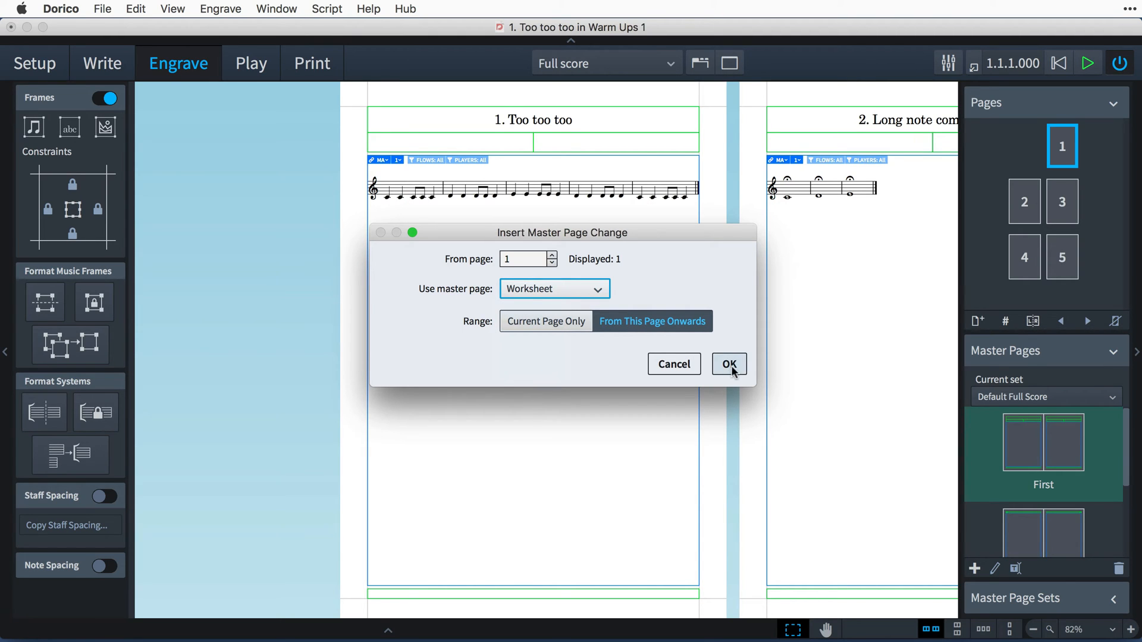
{"action": "left_click", "coordinate": [728, 364]}
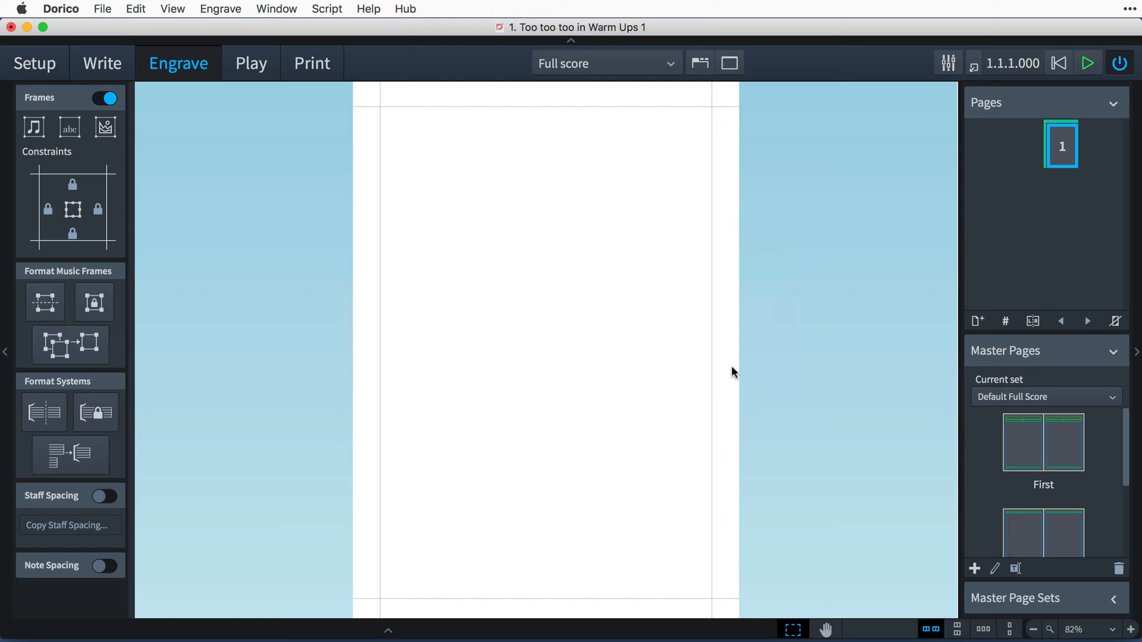
{"action": "mouse_move", "coordinate": [716, 257]}
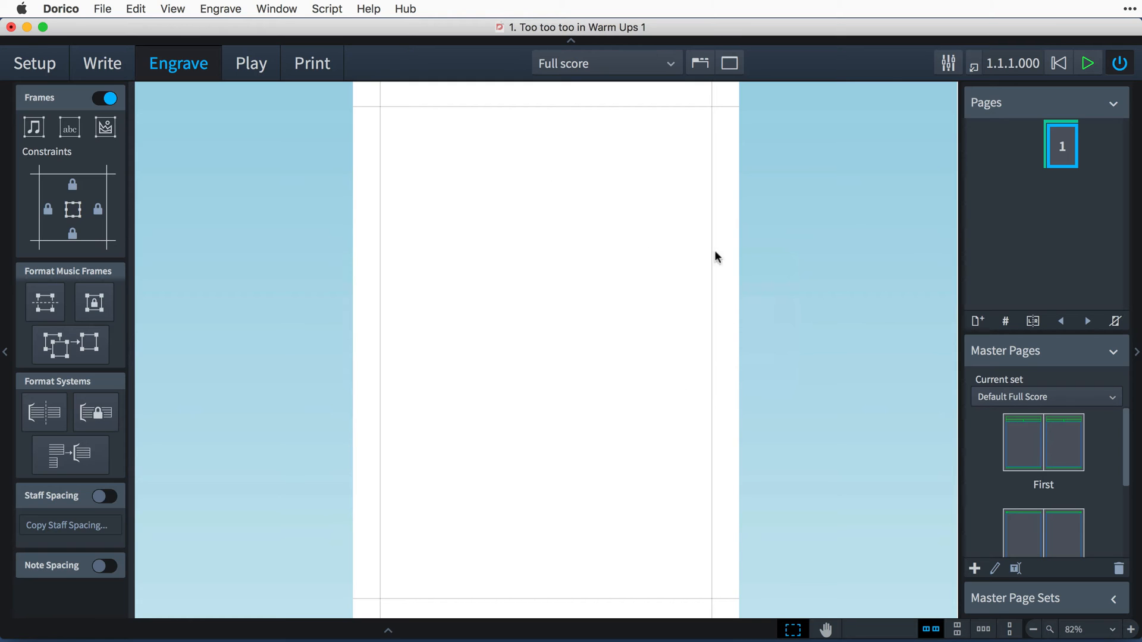
{"action": "mouse_move", "coordinate": [1120, 435]}
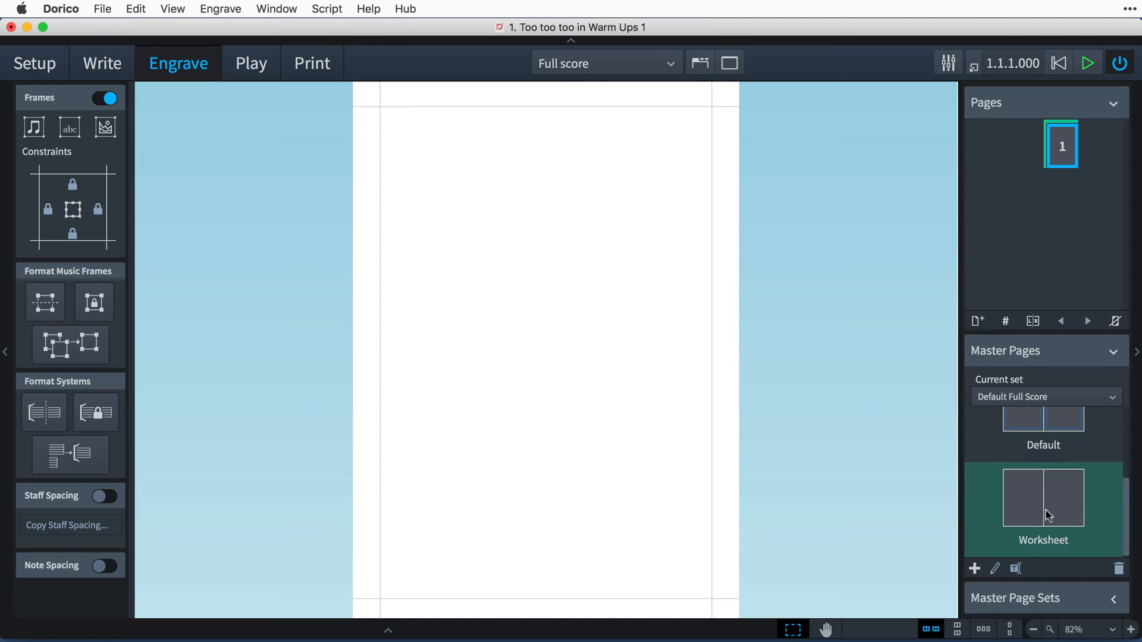
Edit the Worksheet master page and draw a text frame across the page top
{"action": "double_click", "coordinate": [1041, 499]}
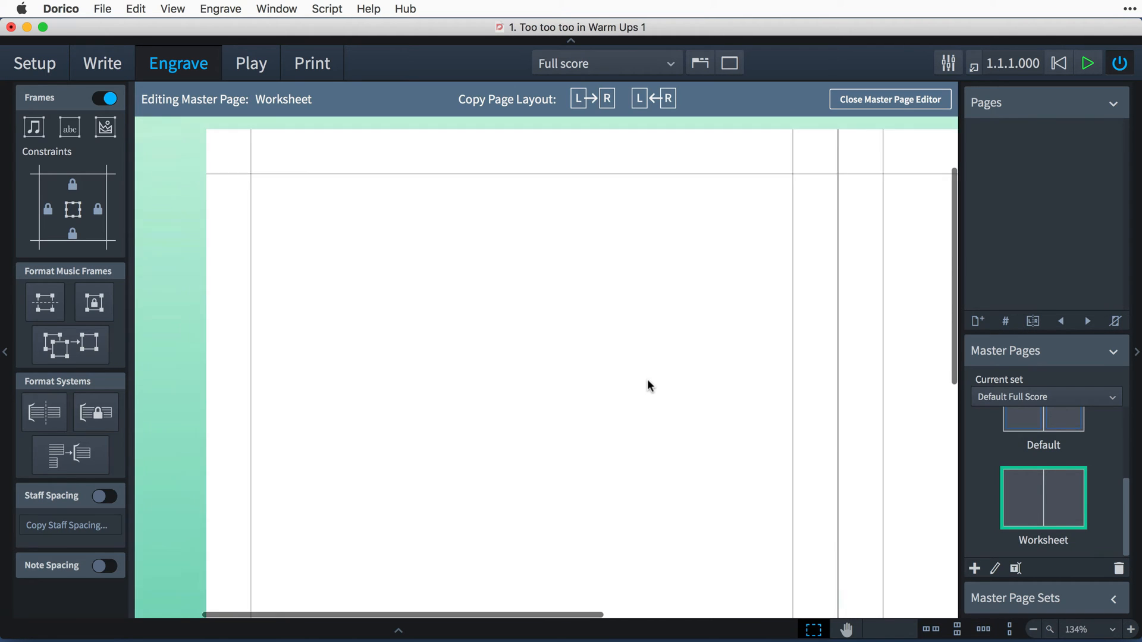
{"action": "left_click", "coordinate": [1034, 629]}
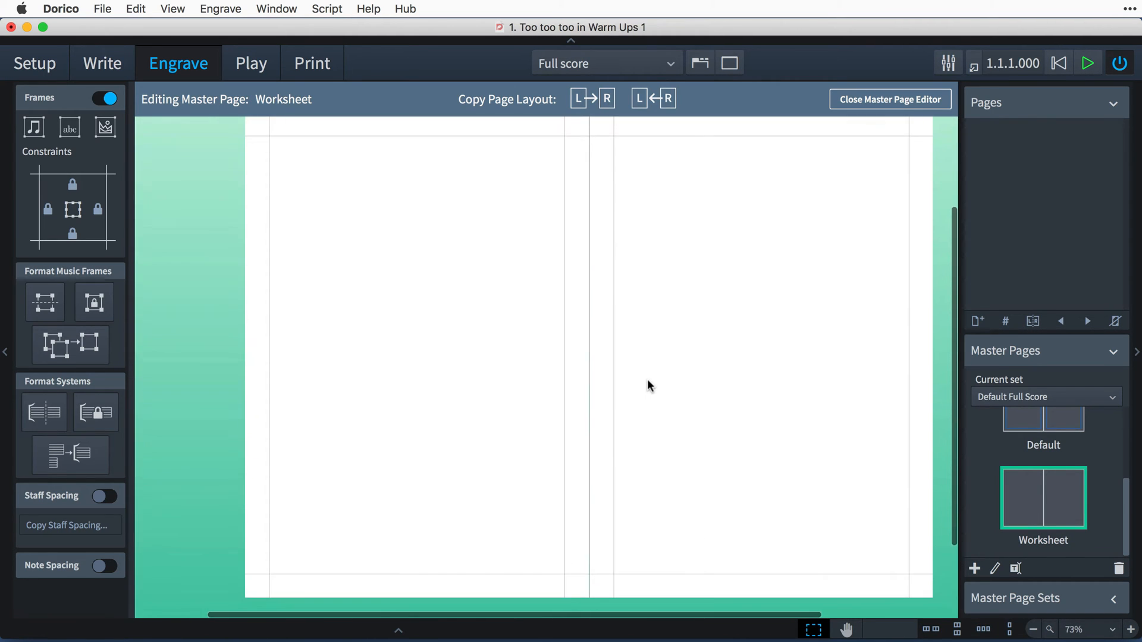
{"action": "left_click", "coordinate": [69, 129]}
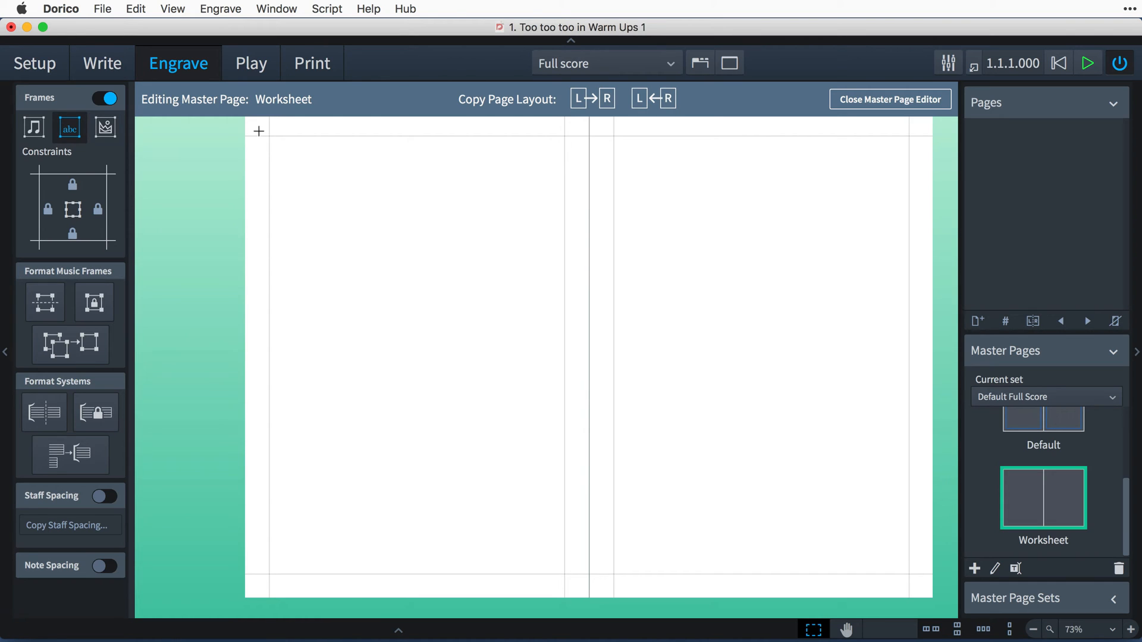
{"action": "left_click_drag", "start_coordinate": [259, 131], "coordinate": [564, 157]}
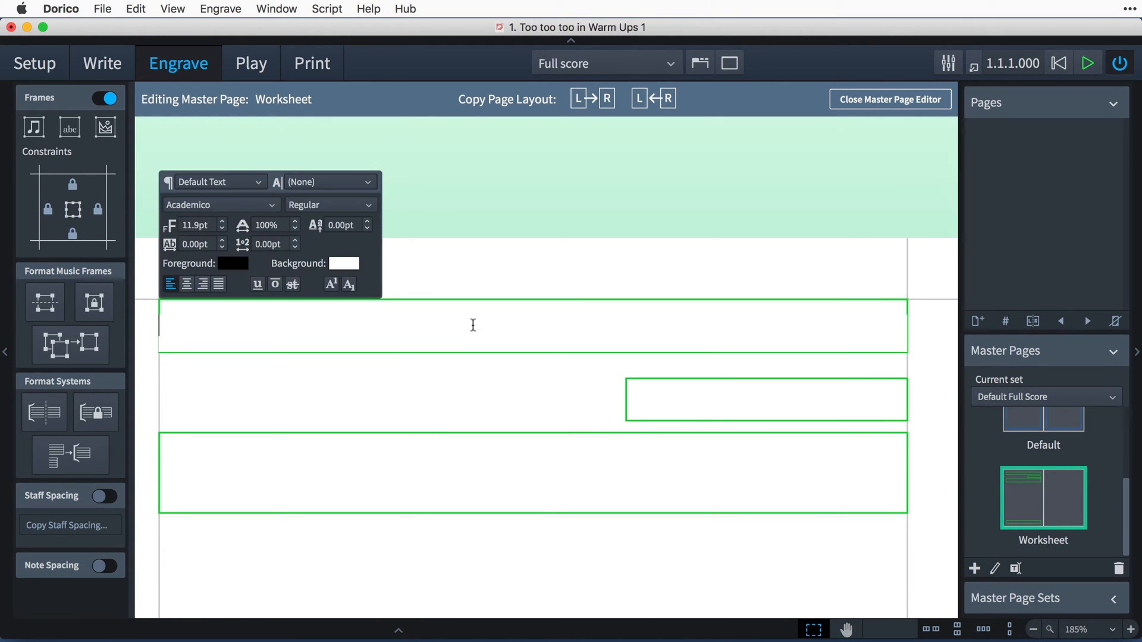
Give the top frame the Title style and fill the subtitle and composer frames
{"action": "left_click", "coordinate": [219, 182]}
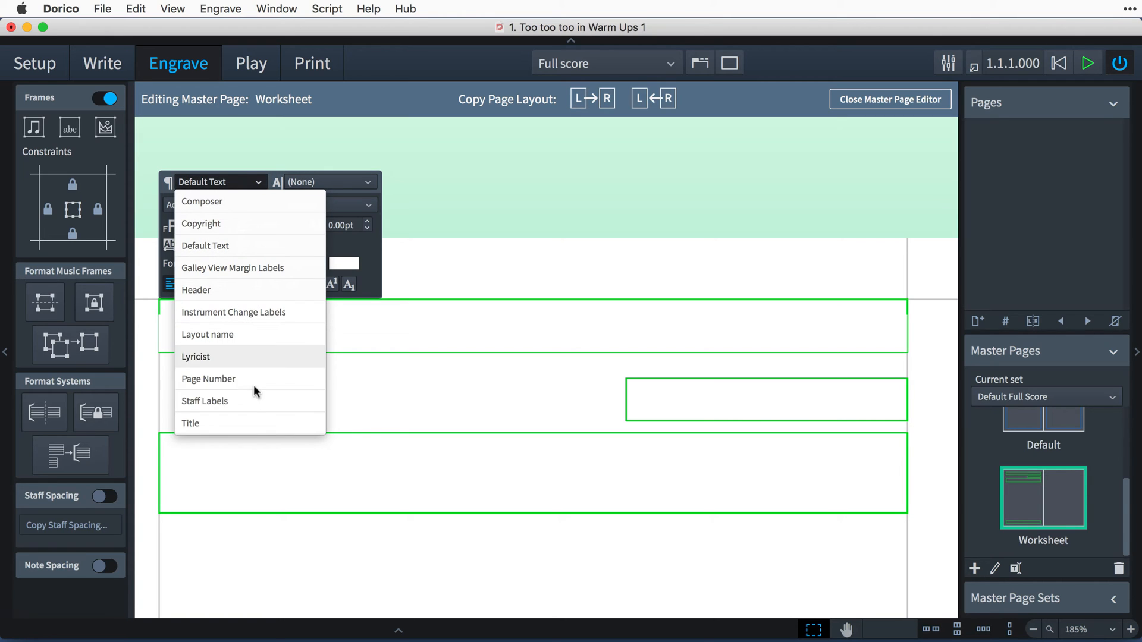
{"action": "left_click", "coordinate": [190, 422]}
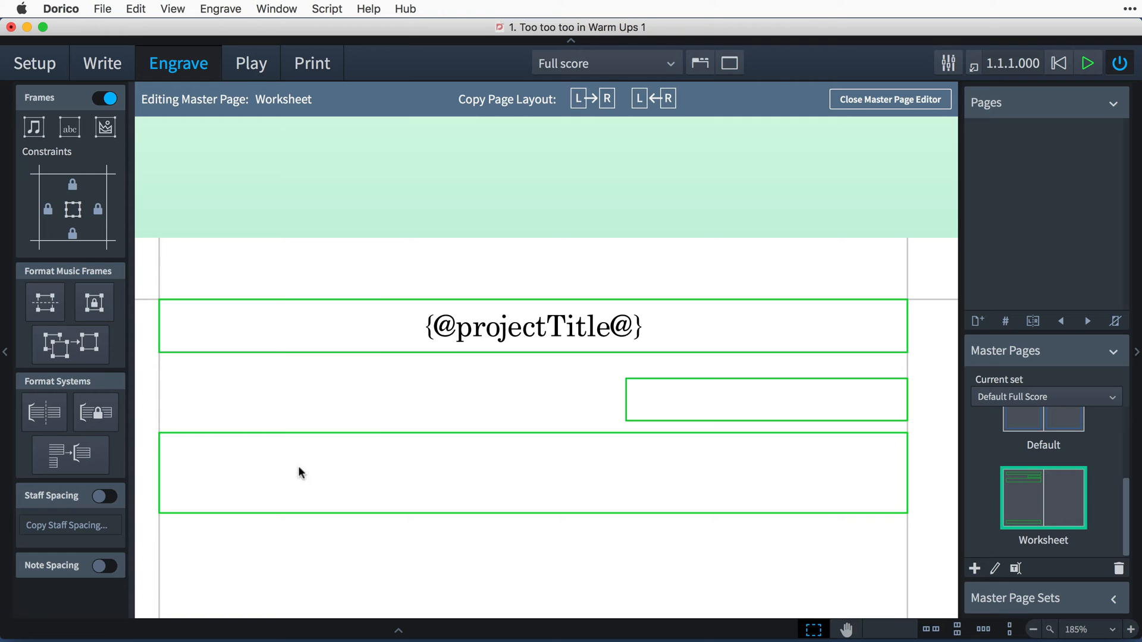
{"action": "double_click", "coordinate": [533, 472]}
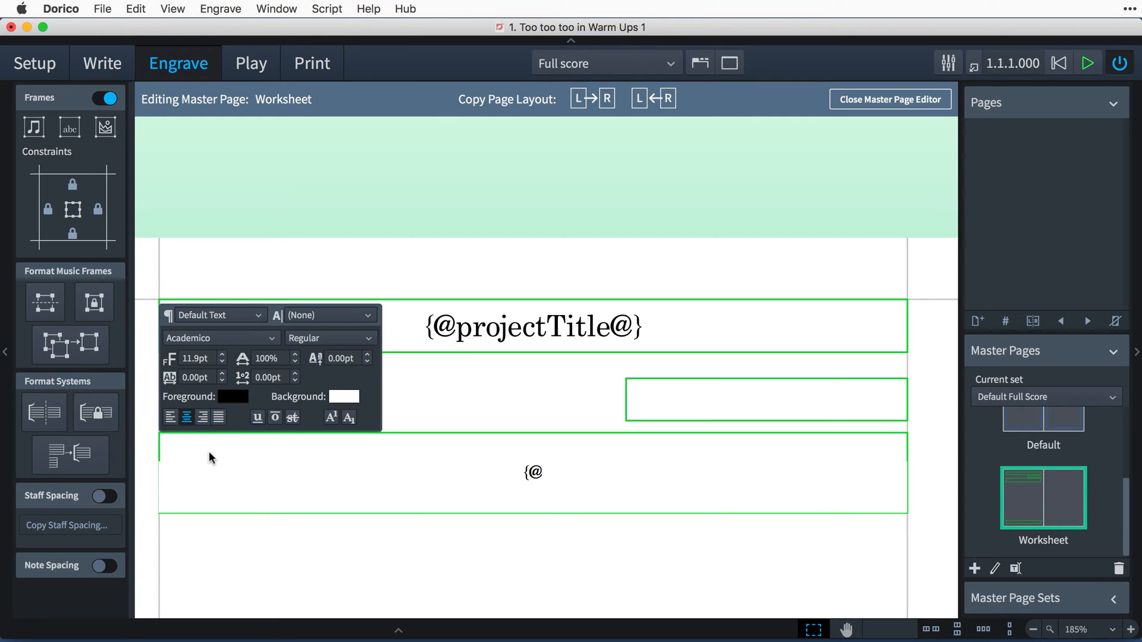
{"action": "left_click", "coordinate": [697, 399]}
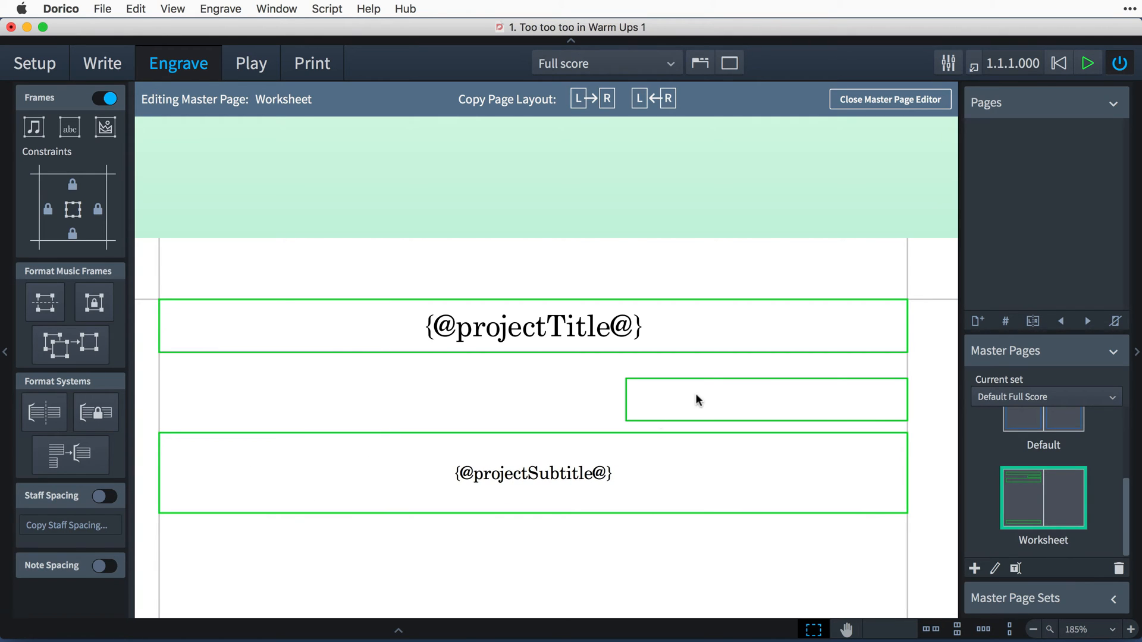
{"action": "left_click", "coordinate": [764, 399]}
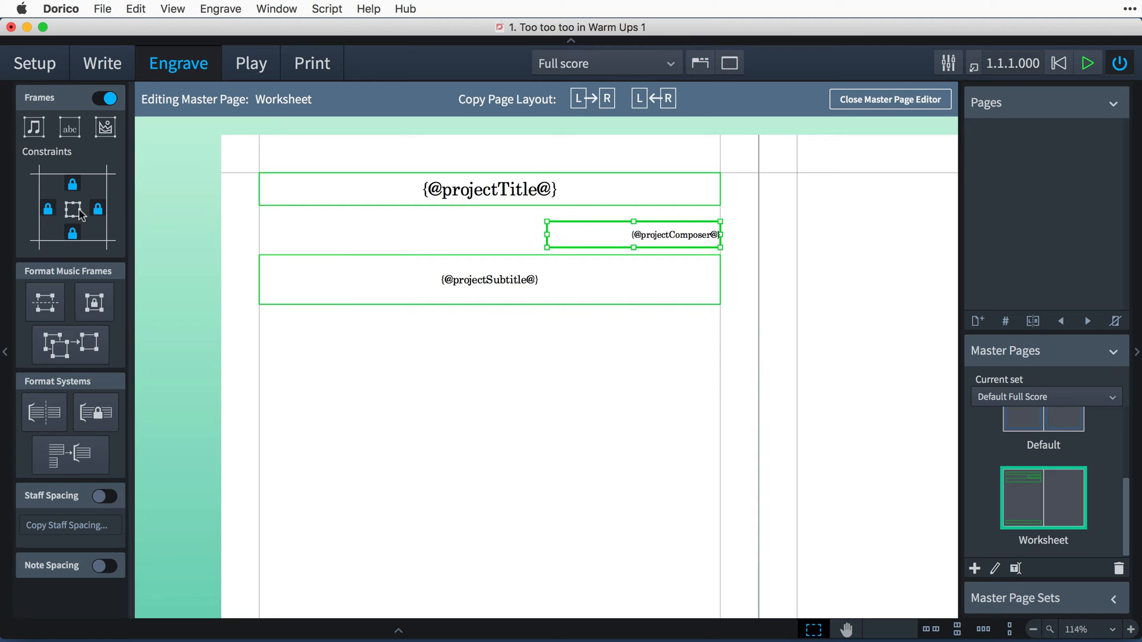
Anchor the composer frame with constraint locks and add a thin copyright footer frame
{"action": "left_click", "coordinate": [489, 280]}
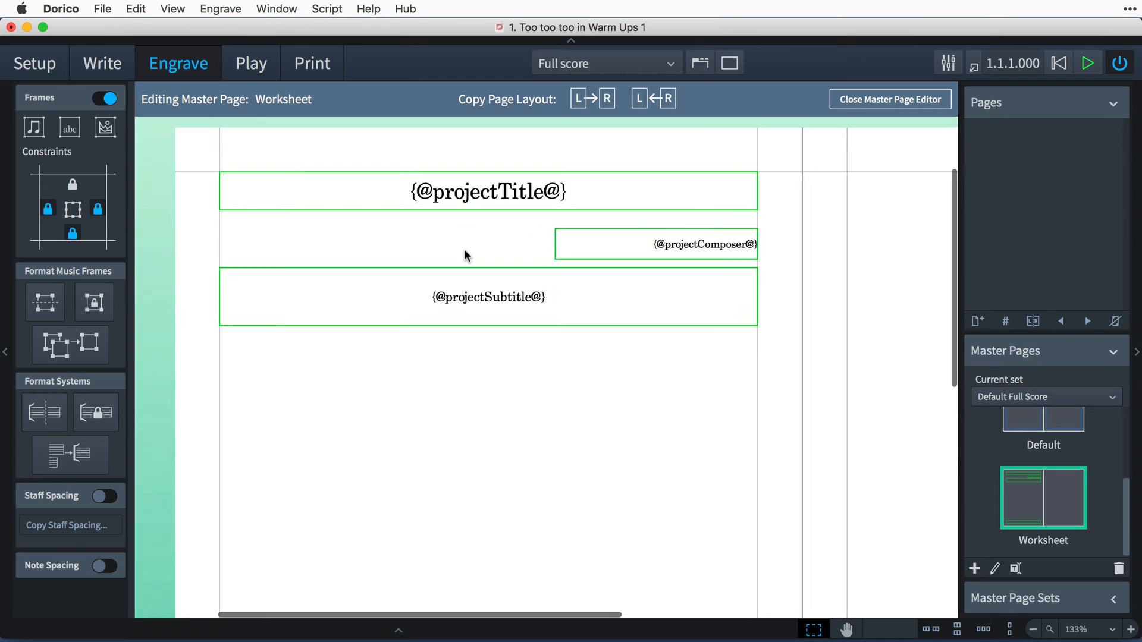
{"action": "left_click", "coordinate": [488, 191]}
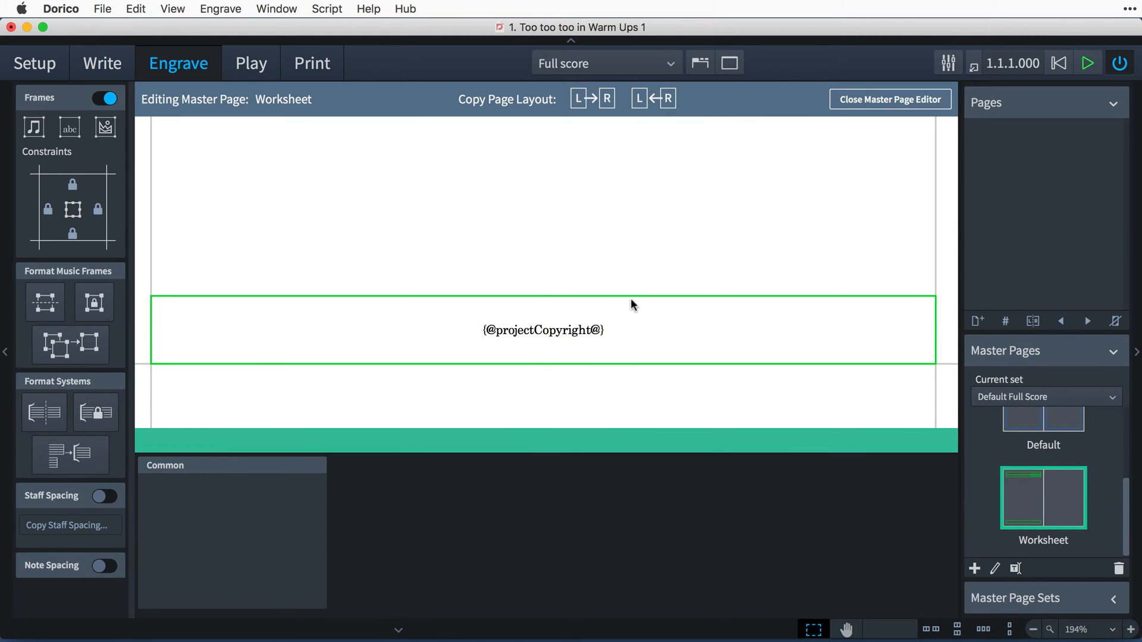
{"action": "left_click", "coordinate": [542, 330]}
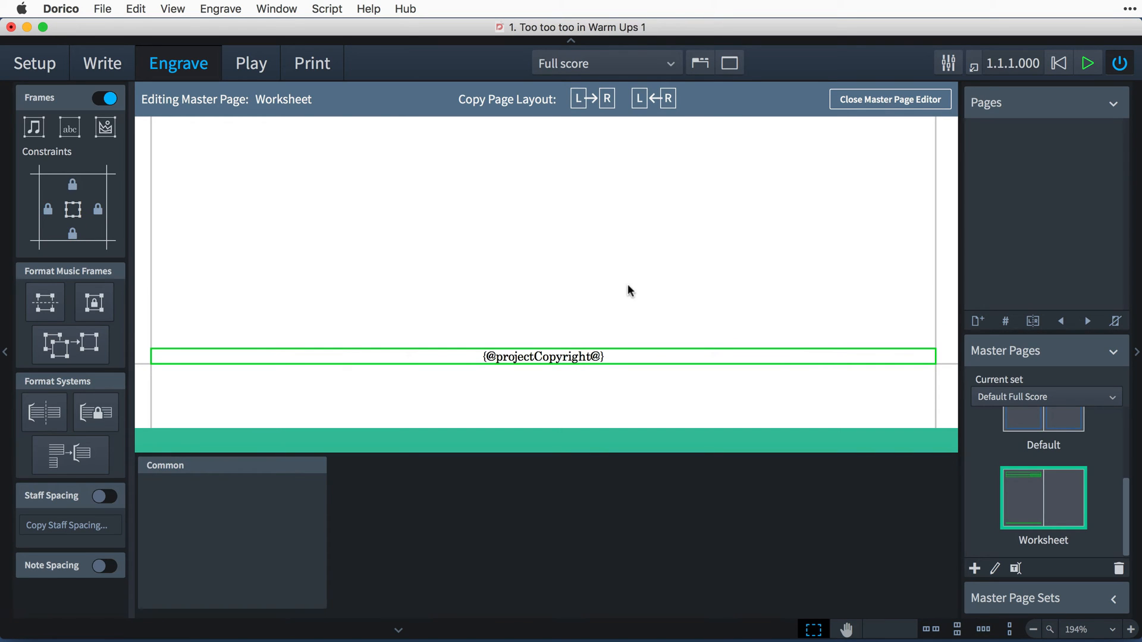
{"action": "left_click", "coordinate": [221, 9]}
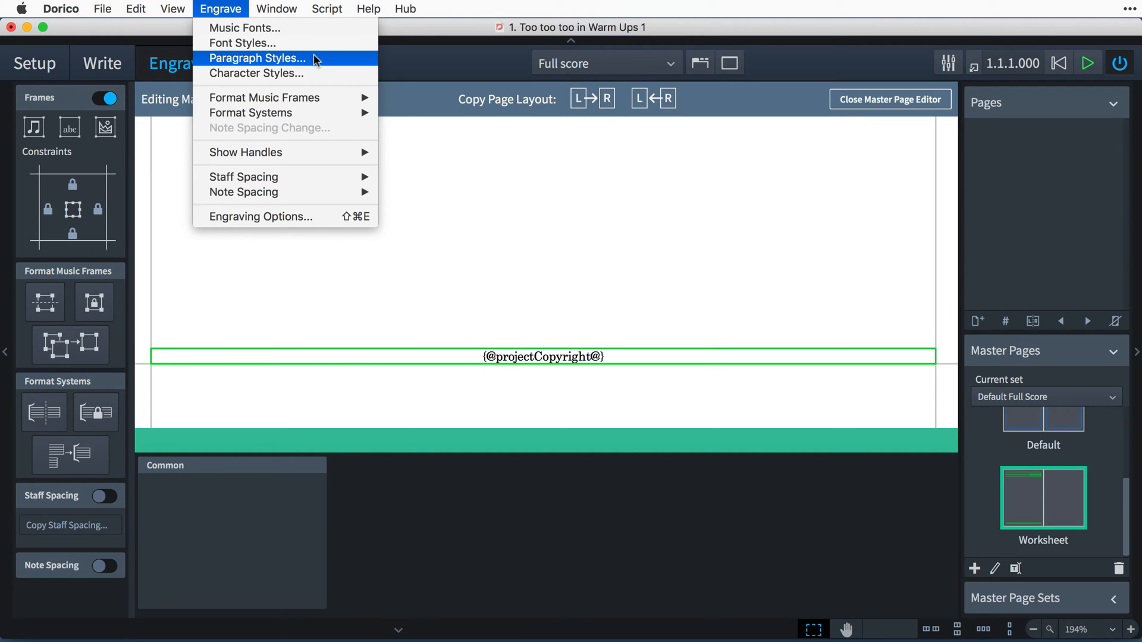
Set the Default Text paragraph style font to Chalkduster
{"action": "left_click", "coordinate": [256, 58]}
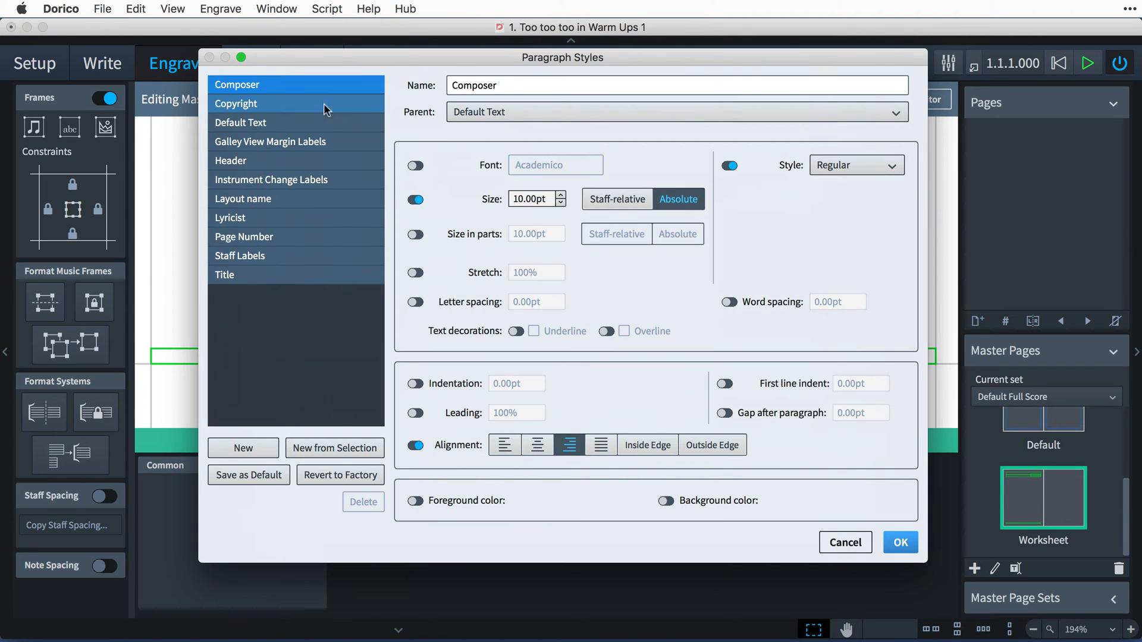
{"action": "left_click", "coordinate": [241, 123]}
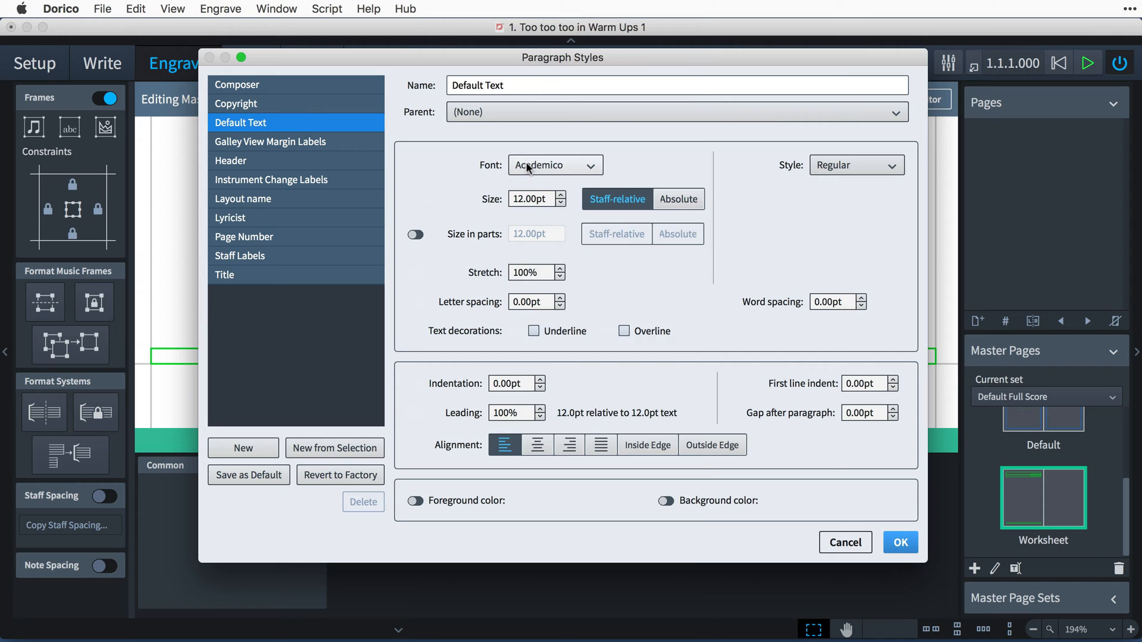
{"action": "left_click", "coordinate": [553, 165]}
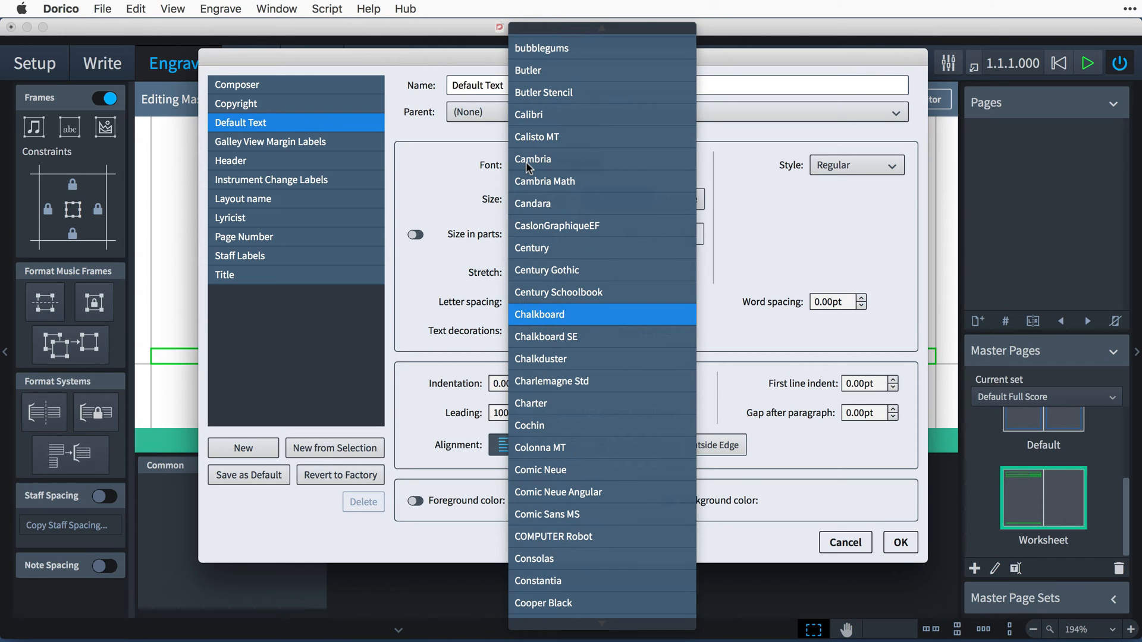
{"action": "left_click", "coordinate": [541, 358]}
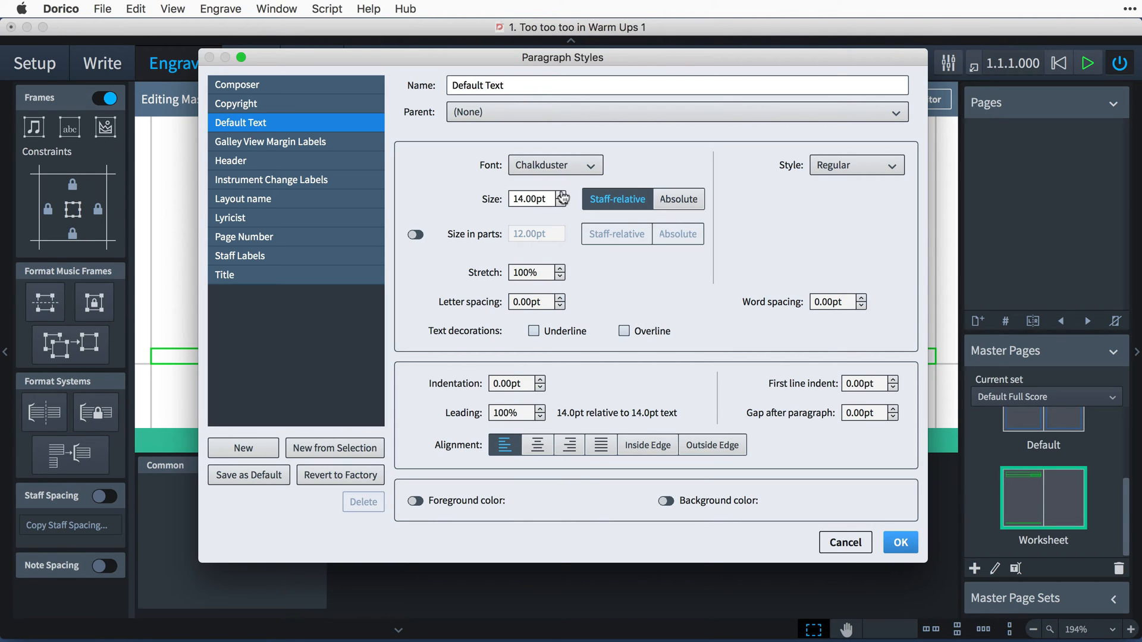
{"action": "mouse_move", "coordinate": [444, 180]}
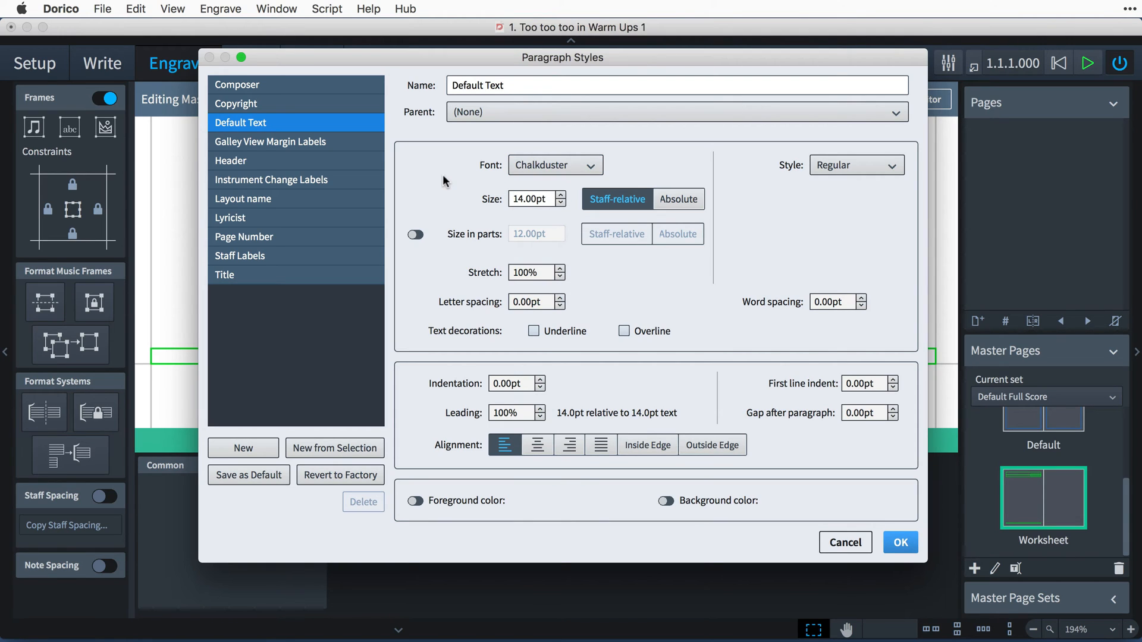
Set the Title paragraph style size to 25pt and confirm the changes
{"action": "left_click", "coordinate": [236, 84]}
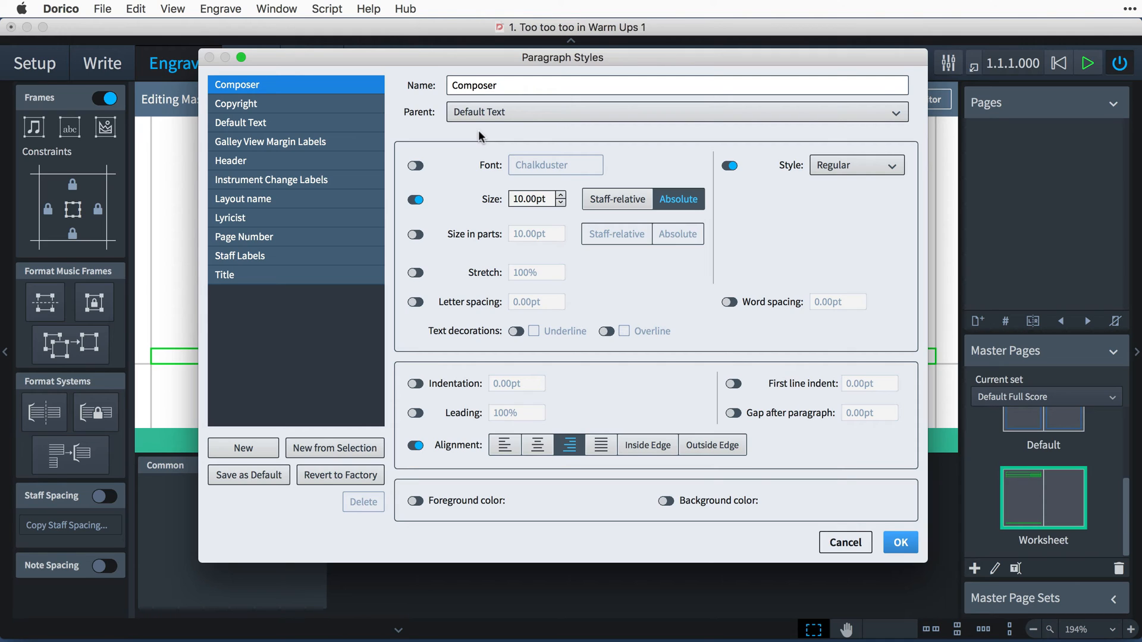
{"action": "mouse_move", "coordinate": [502, 175]}
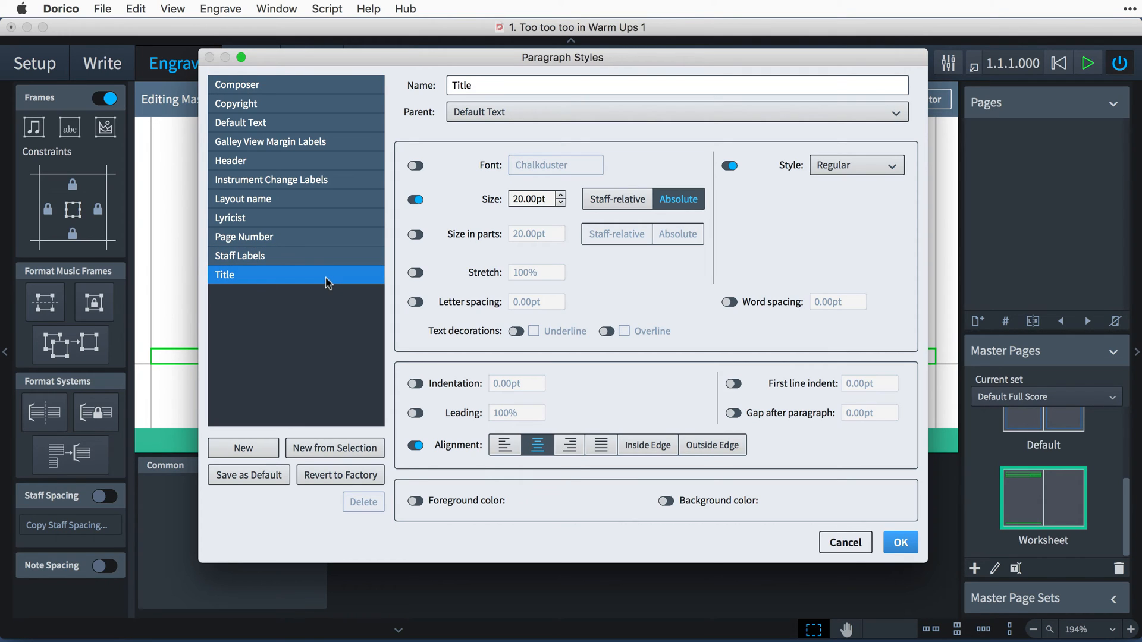
{"action": "left_click", "coordinate": [560, 195]}
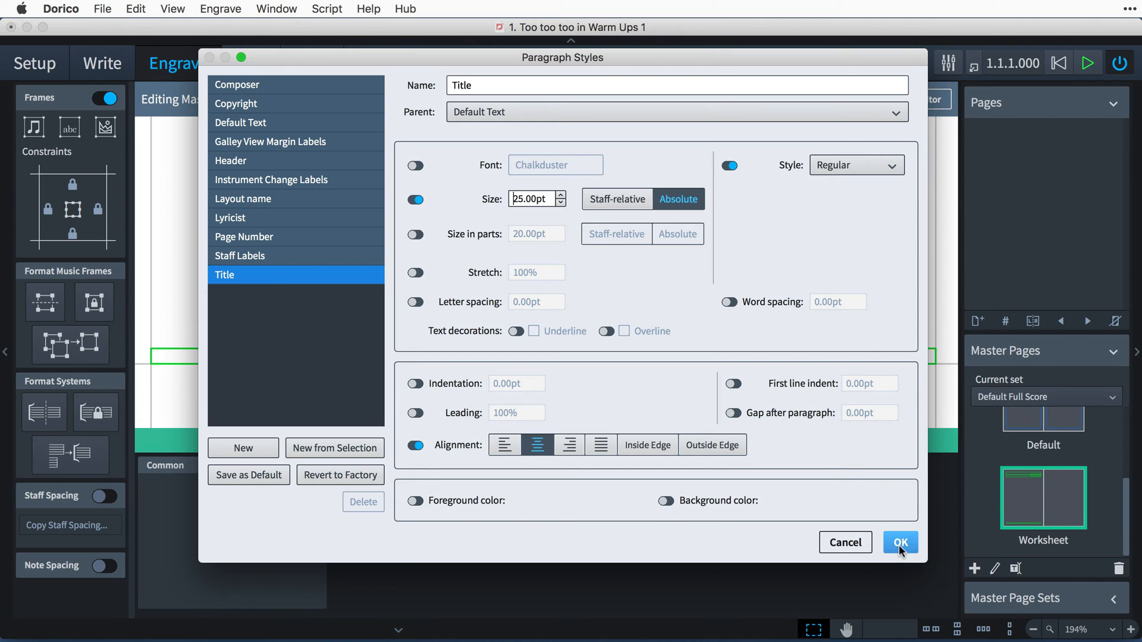
{"action": "left_click", "coordinate": [900, 542]}
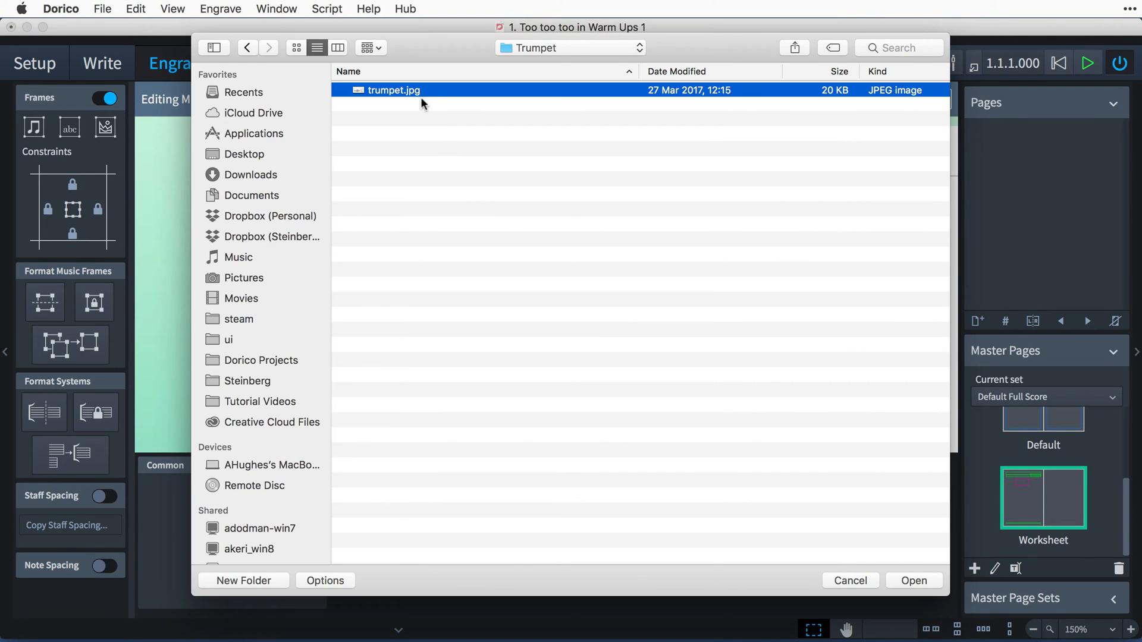
Load trumpet.jpg and shrink it into the header's top-left corner beside the title
{"action": "left_click", "coordinate": [914, 580]}
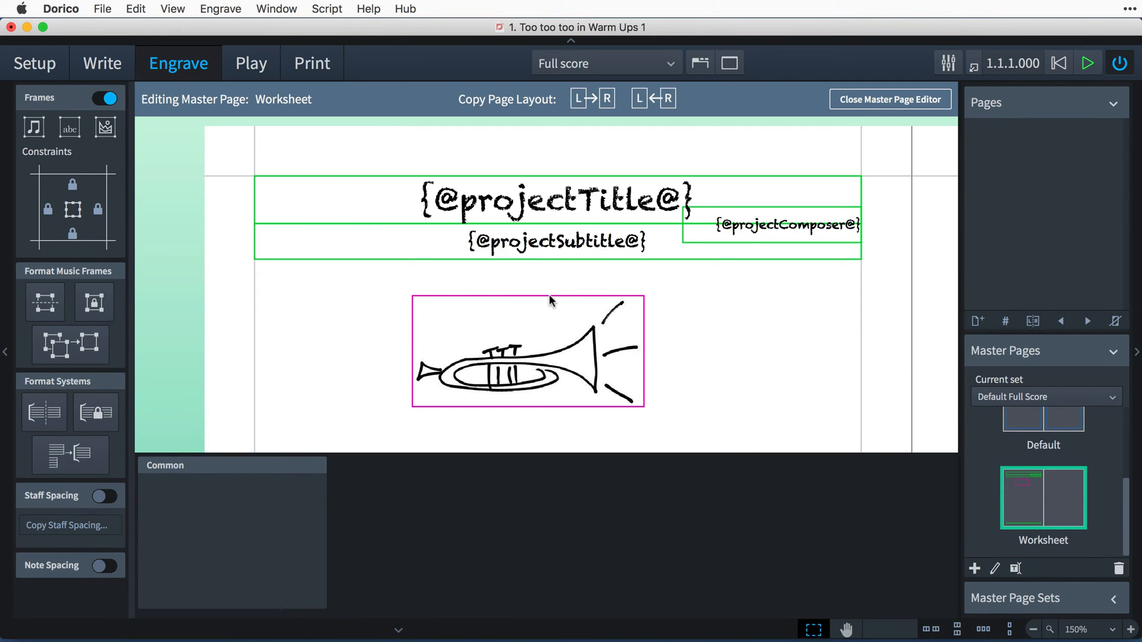
{"action": "left_click_drag", "start_coordinate": [527, 351], "coordinate": [370, 230]}
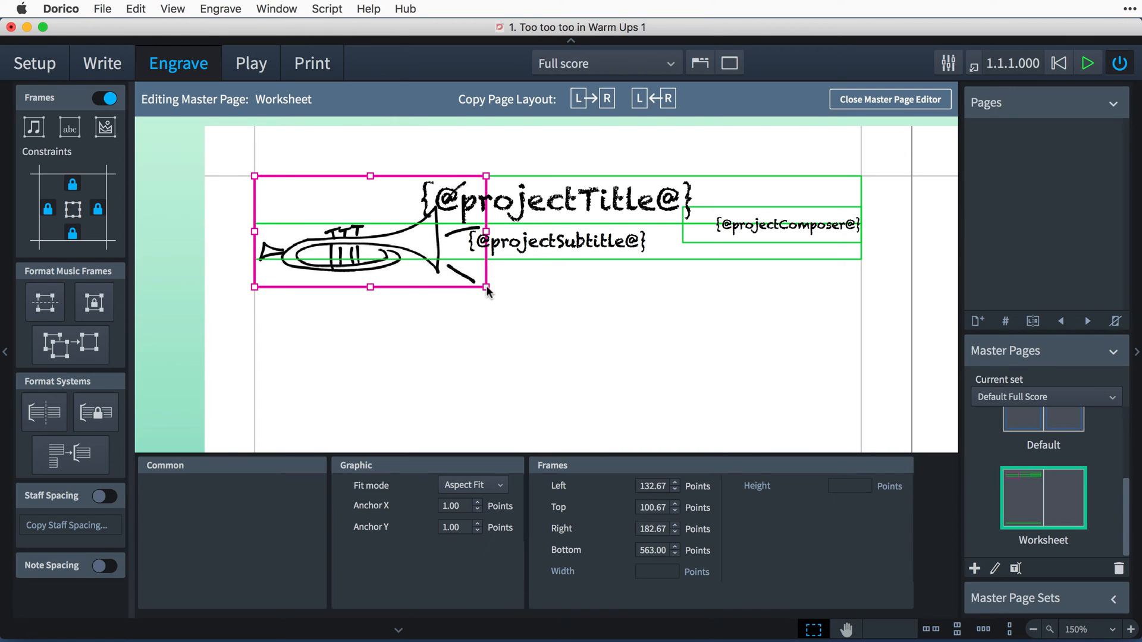
{"action": "left_click_drag", "start_coordinate": [488, 290], "coordinate": [422, 251]}
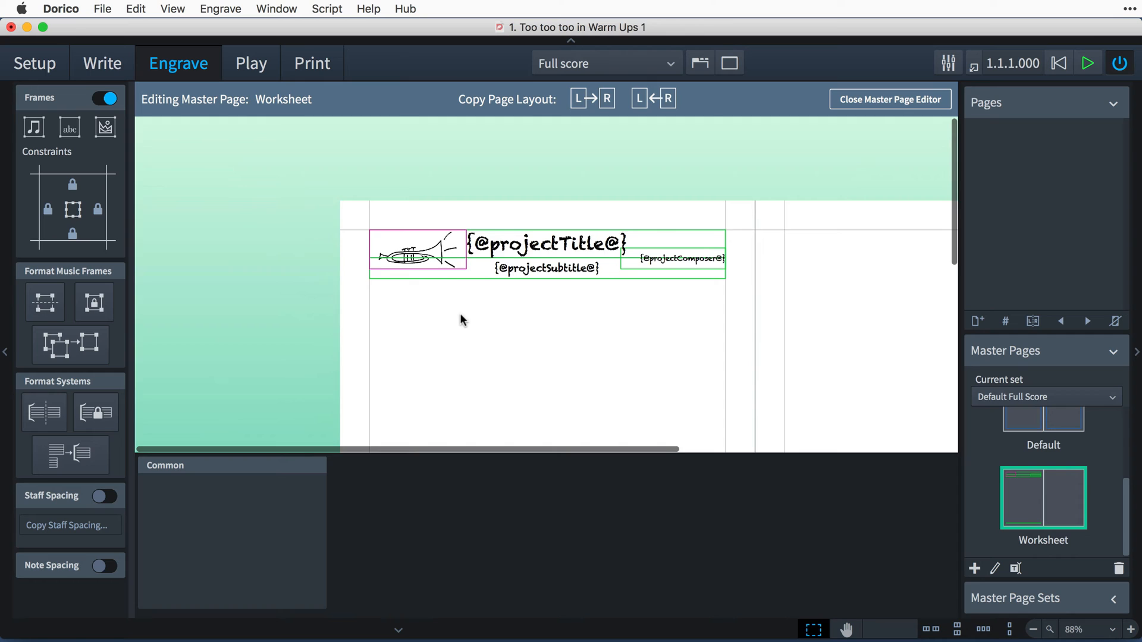
{"action": "left_click", "coordinate": [593, 98]}
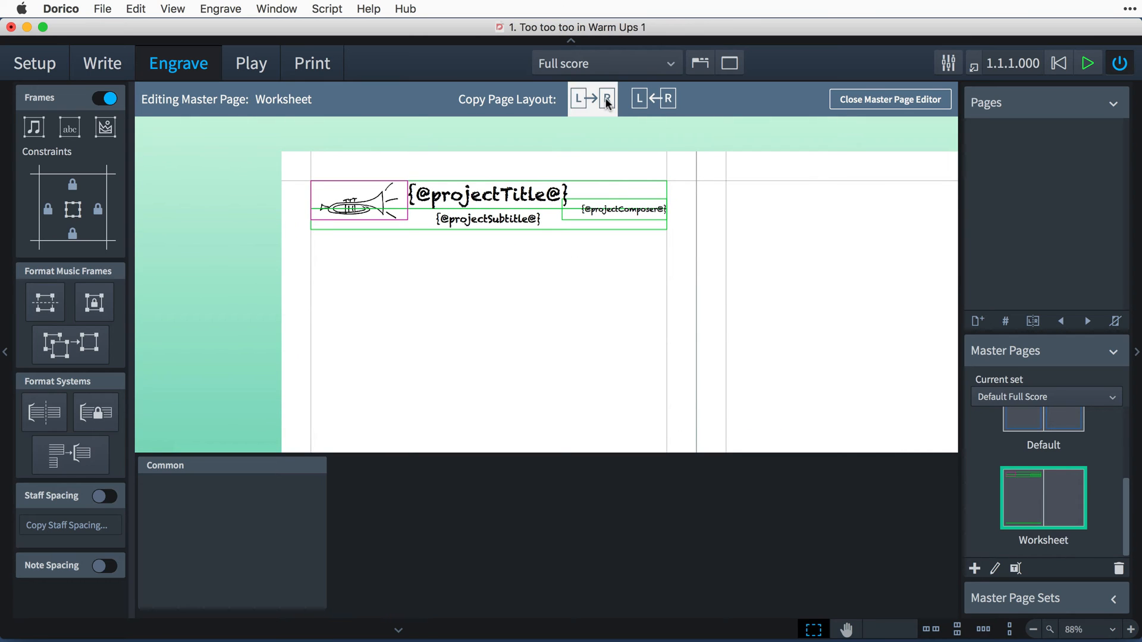
Copy the Worksheet layout to the right-hand page and return to Setup mode
{"action": "left_click", "coordinate": [590, 98]}
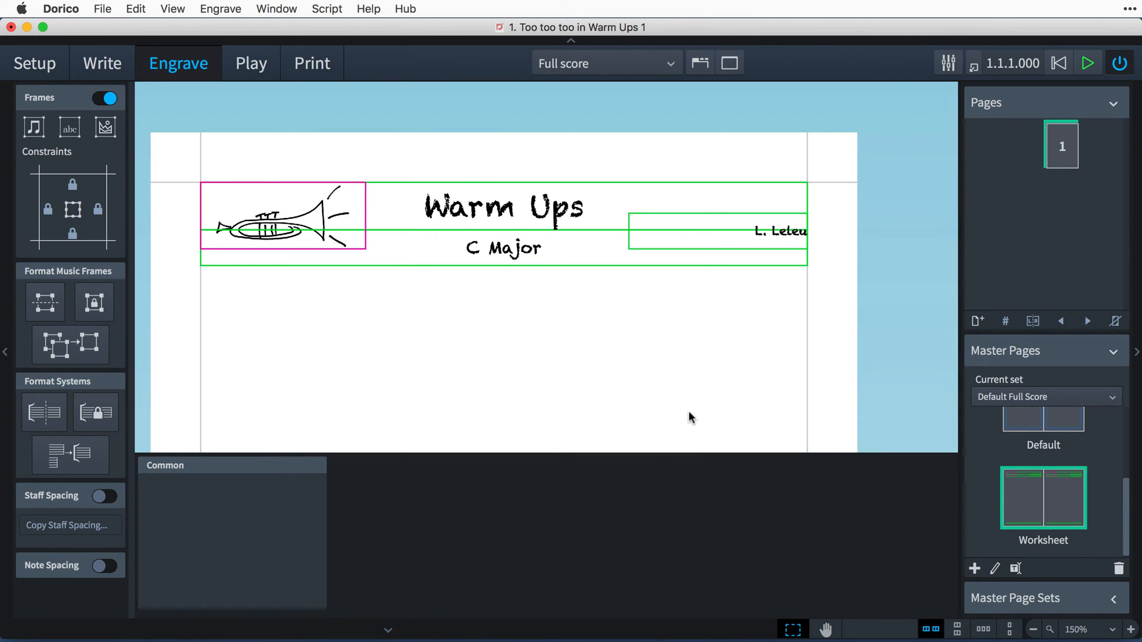
{"action": "mouse_move", "coordinate": [692, 418]}
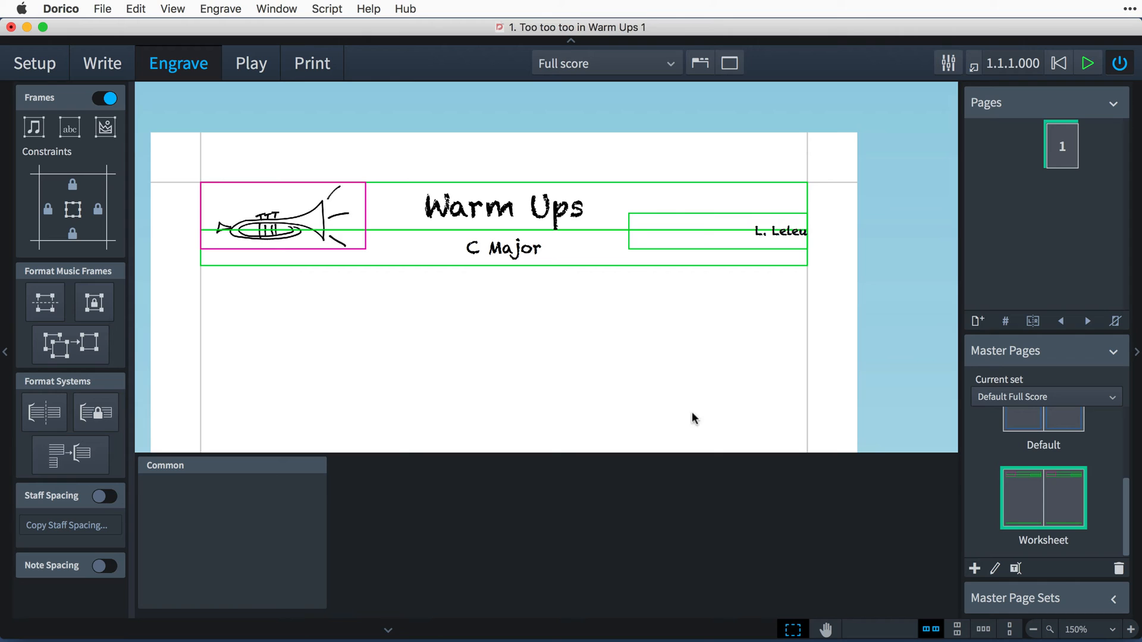
{"action": "left_click", "coordinate": [34, 63]}
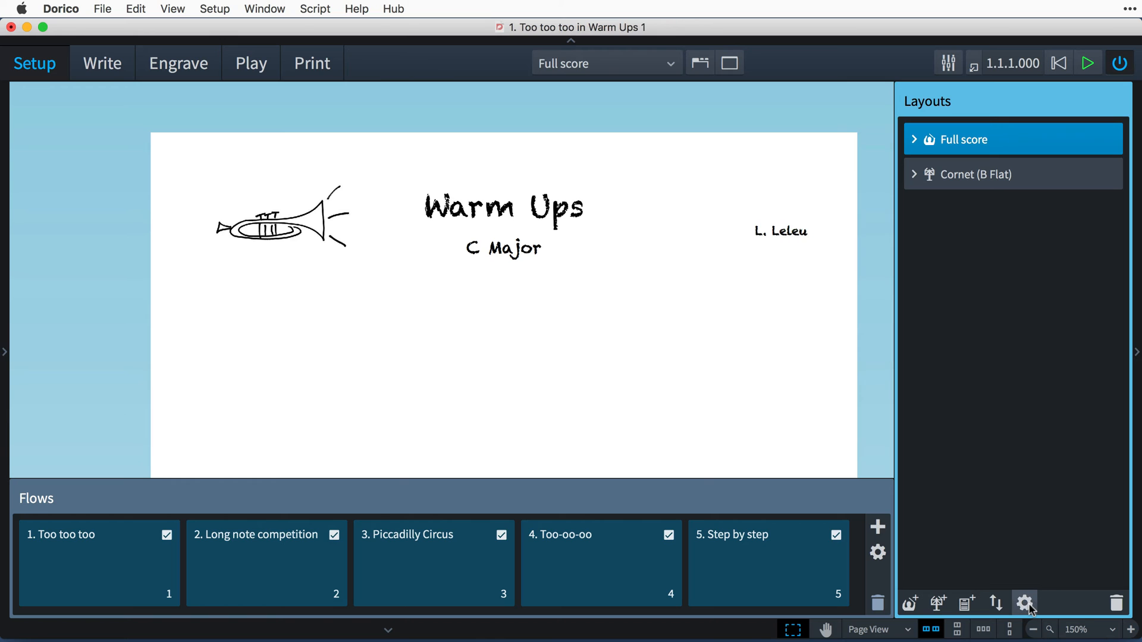
Open the full score's Layout Options and apply the page setup changes
{"action": "left_click", "coordinate": [1024, 603]}
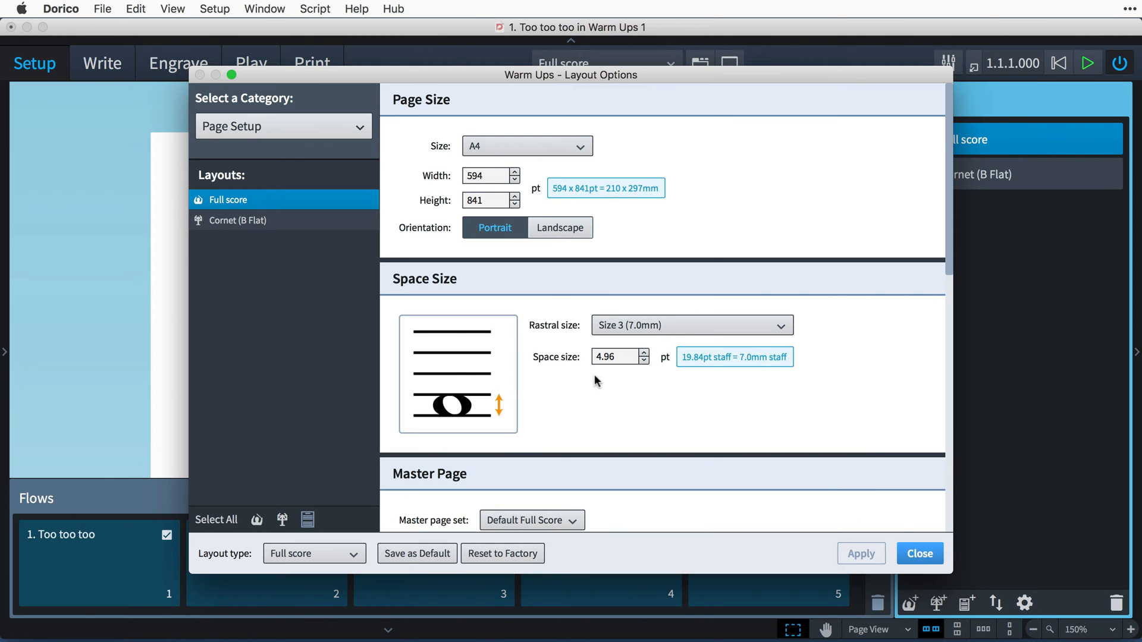
{"action": "mouse_move", "coordinate": [585, 376]}
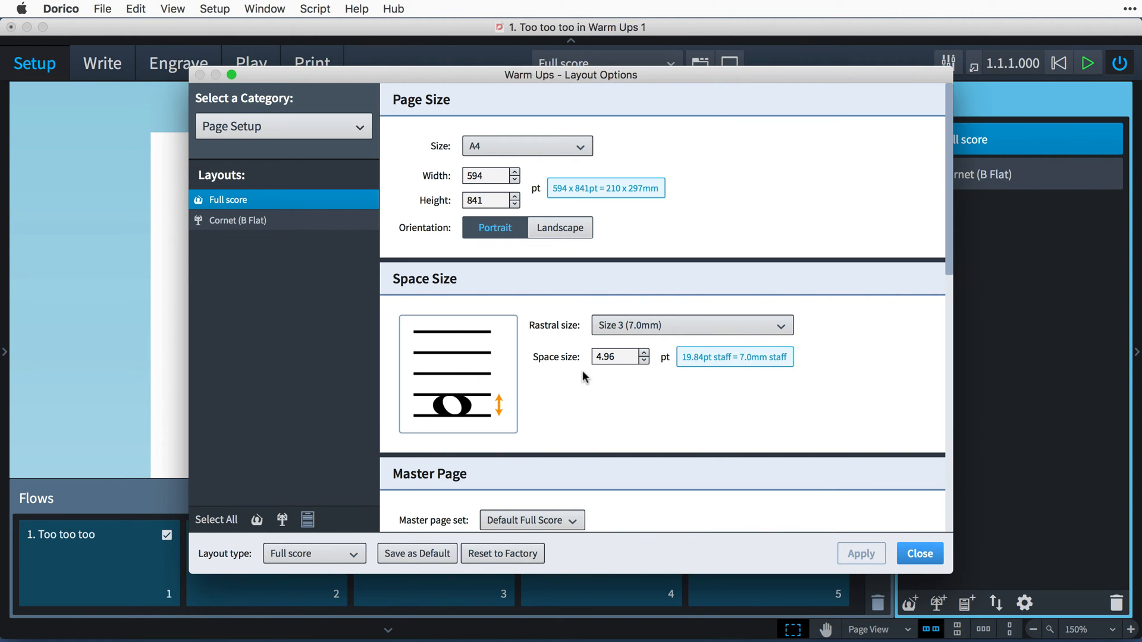
{"action": "key", "text": "cmd+shift+l"}
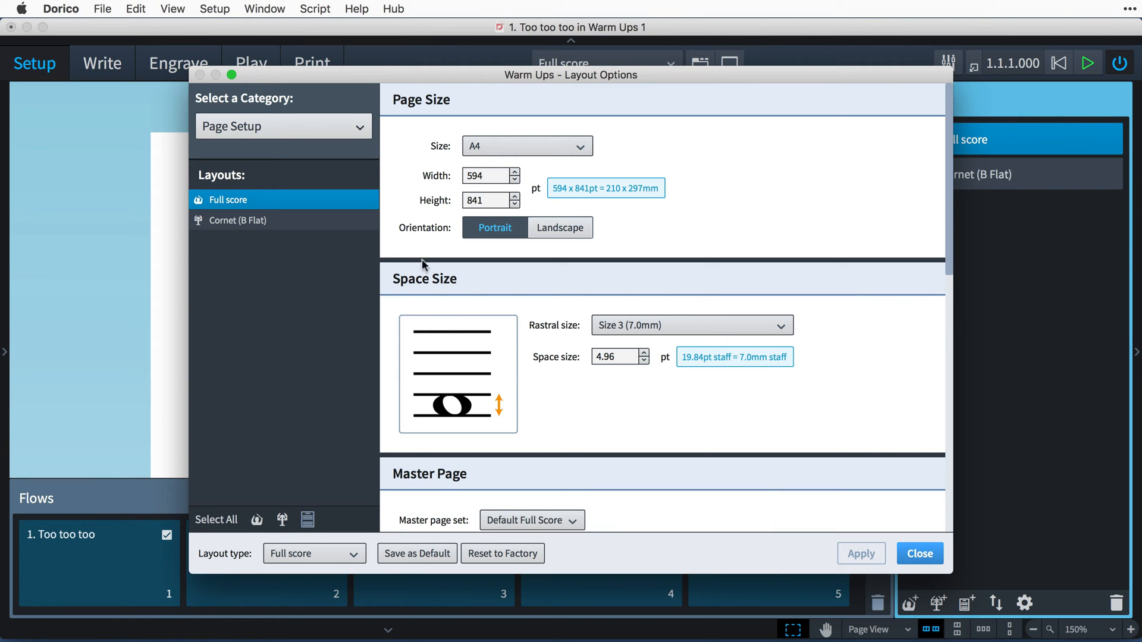
{"action": "mouse_move", "coordinate": [388, 220]}
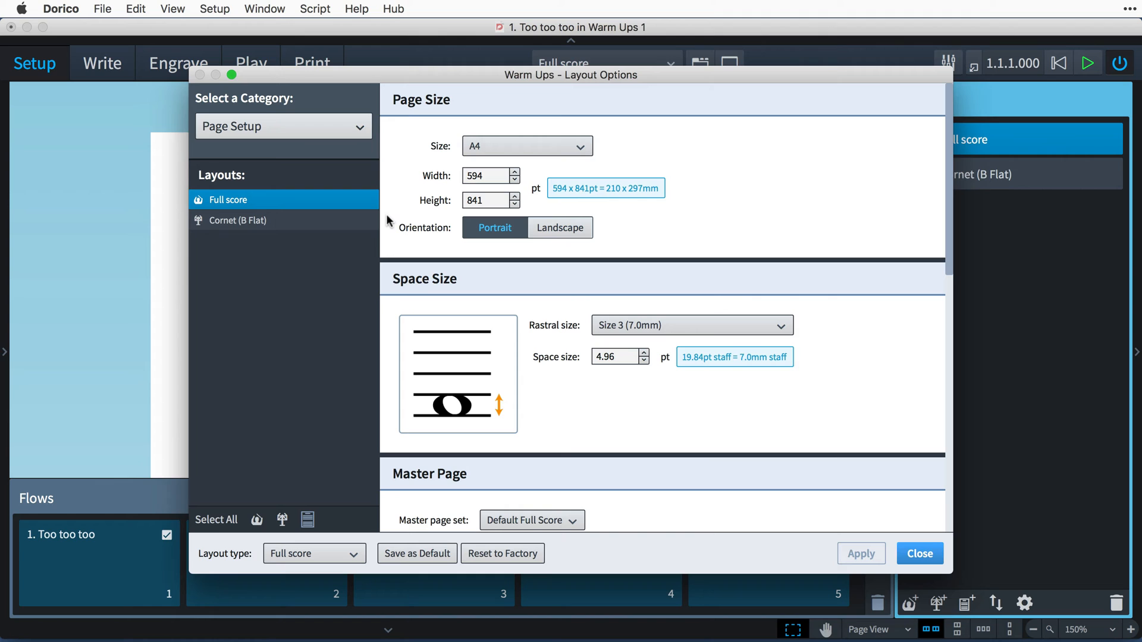
{"action": "mouse_move", "coordinate": [201, 177]}
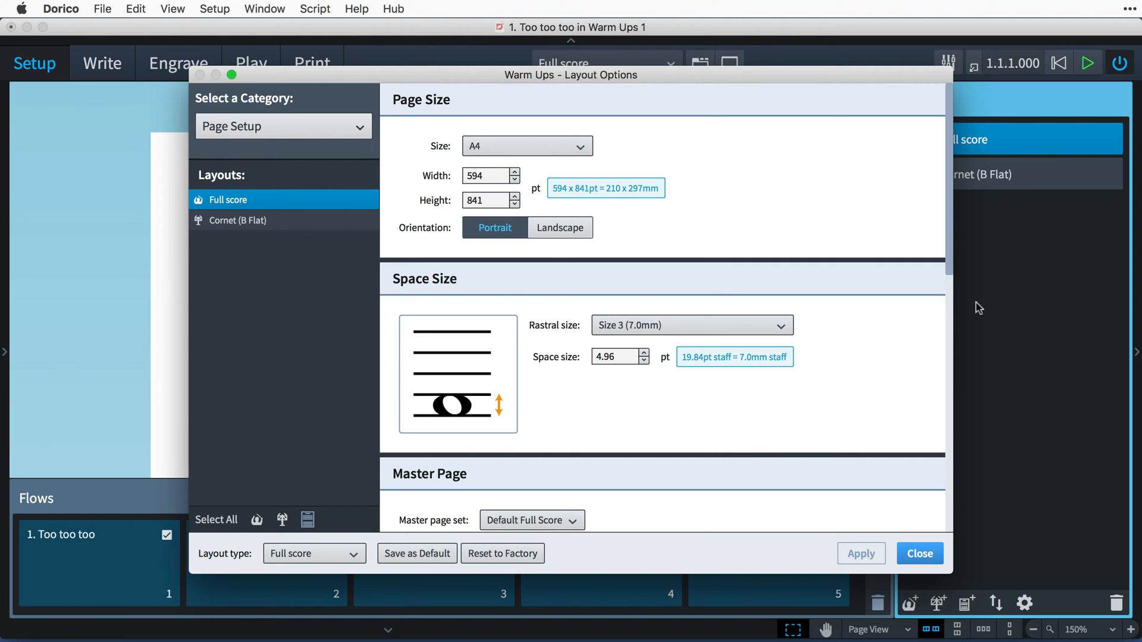
{"action": "scroll", "scroll_direction": "down", "scroll_amount": 3}
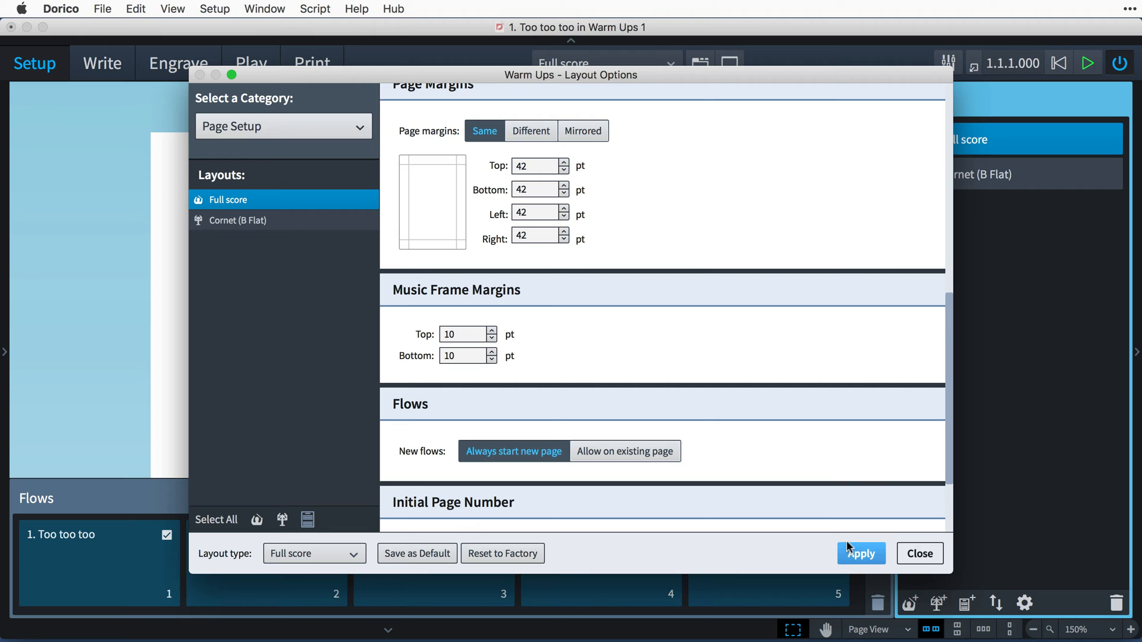
{"action": "left_click", "coordinate": [861, 554]}
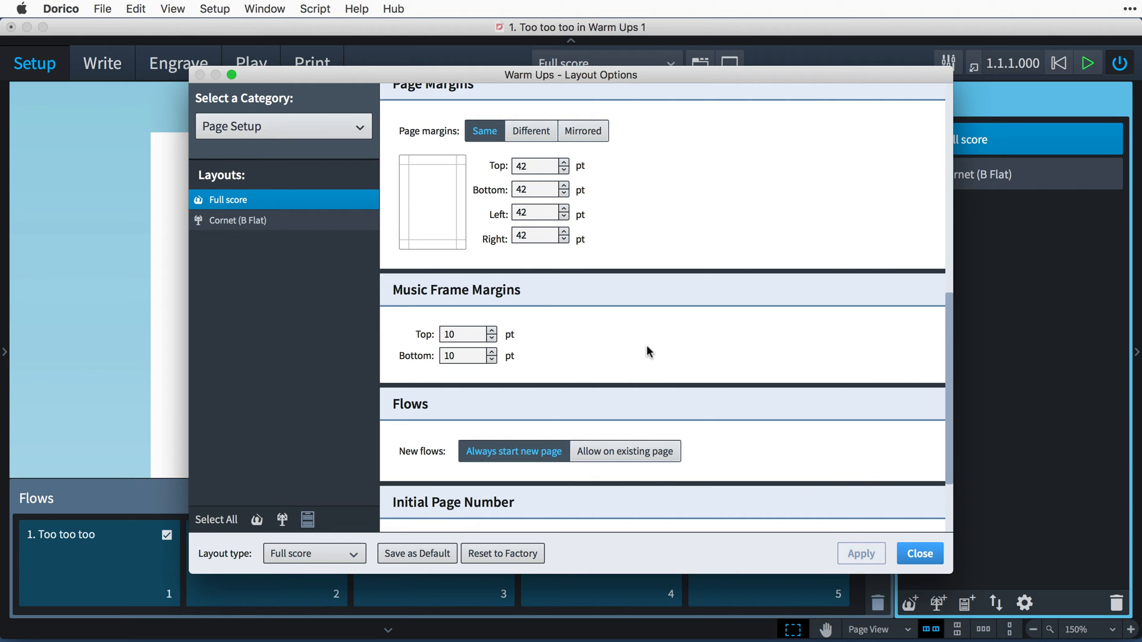
In Note Spacing, turn off 'Only justify final system when more than 75% full' and apply
{"action": "left_click", "coordinate": [283, 126]}
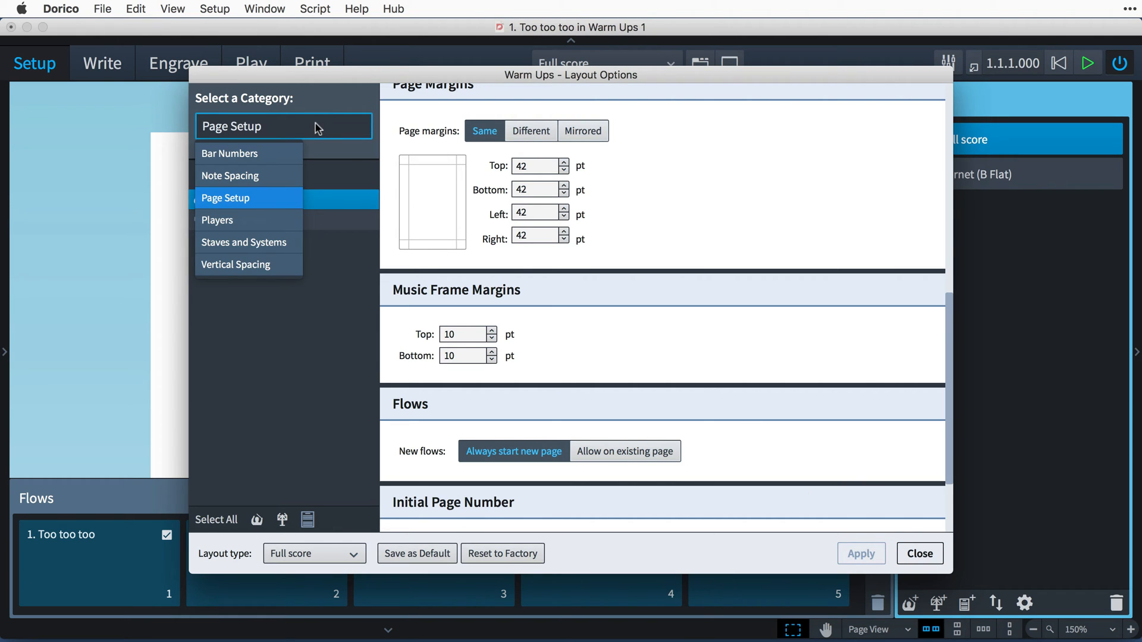
{"action": "left_click", "coordinate": [231, 176]}
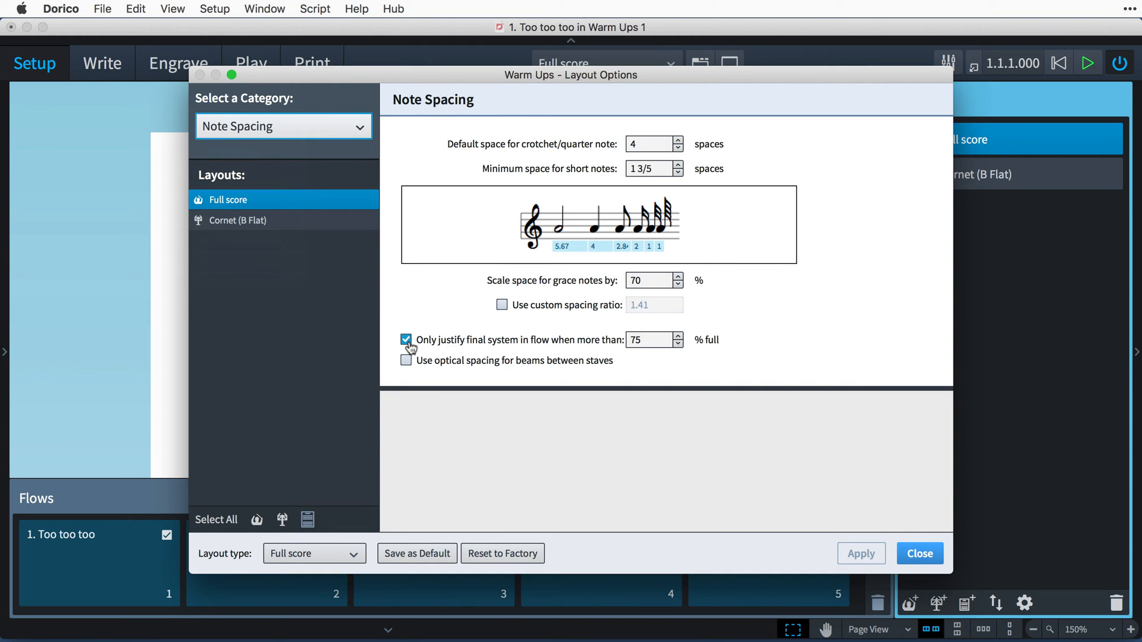
{"action": "left_click", "coordinate": [406, 340]}
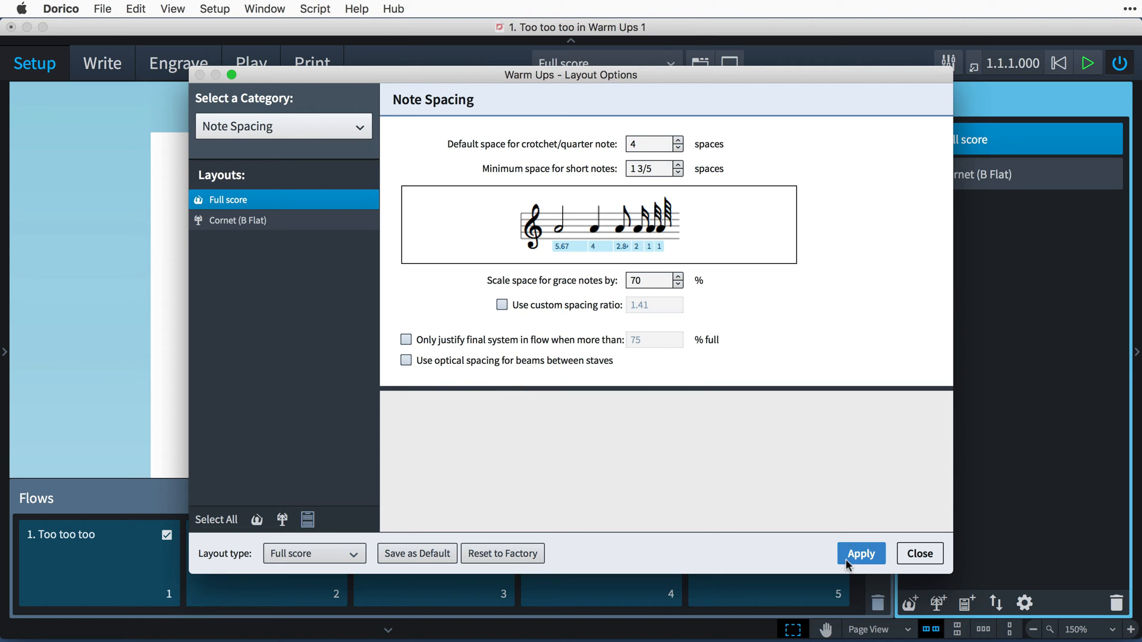
{"action": "left_click", "coordinate": [283, 126]}
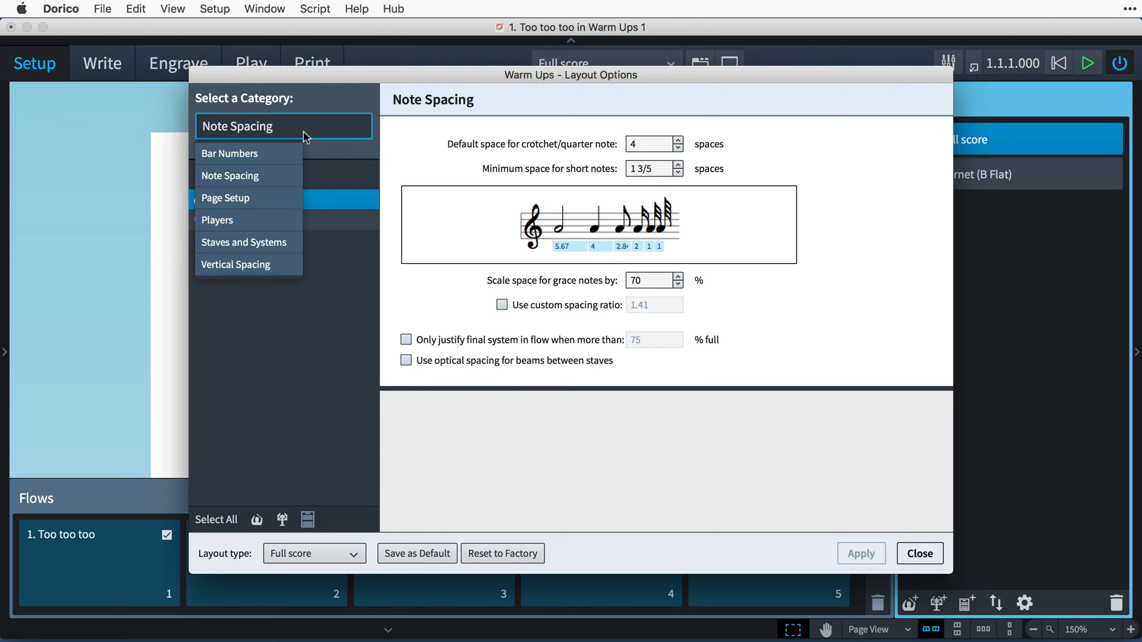
{"action": "left_click", "coordinate": [234, 263]}
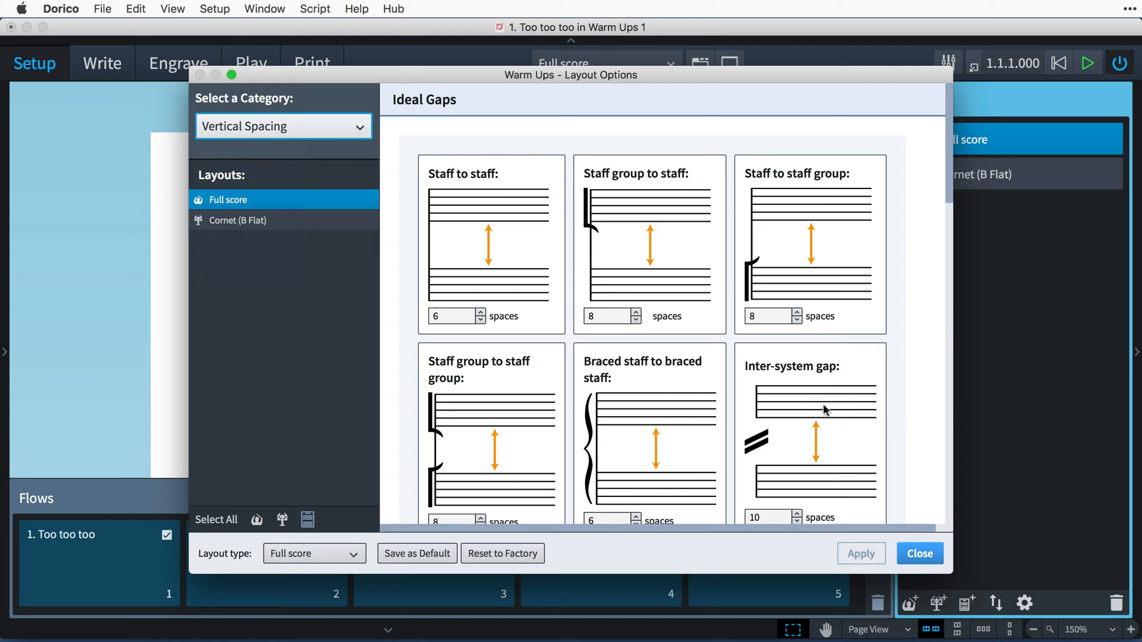
{"action": "scroll", "scroll_direction": "down", "scroll_amount": 3}
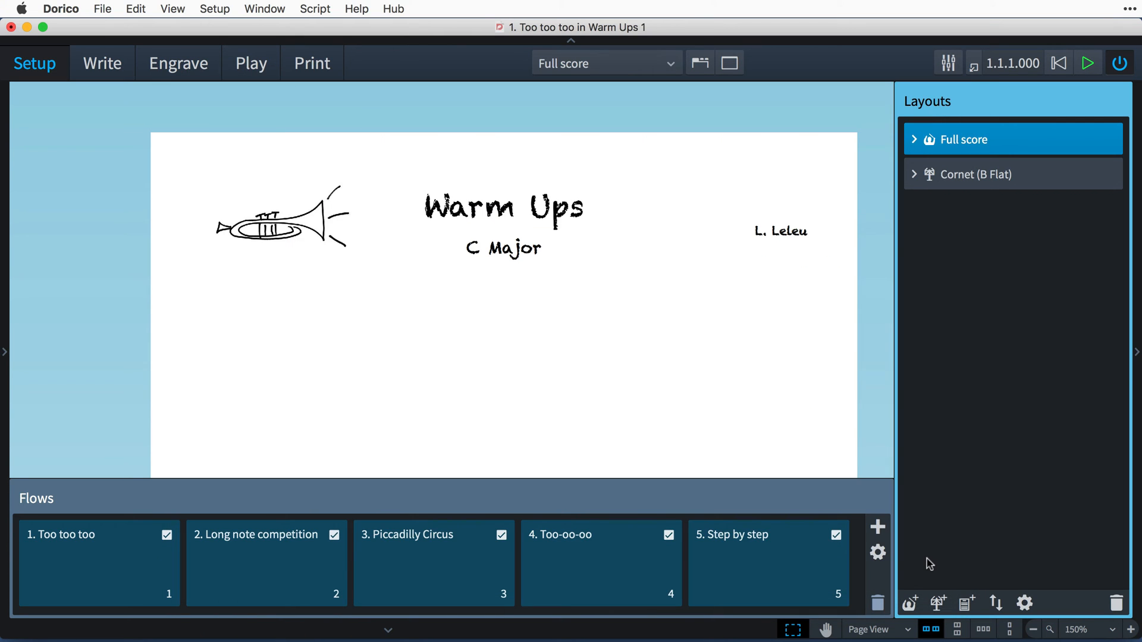
{"action": "mouse_move", "coordinate": [526, 416]}
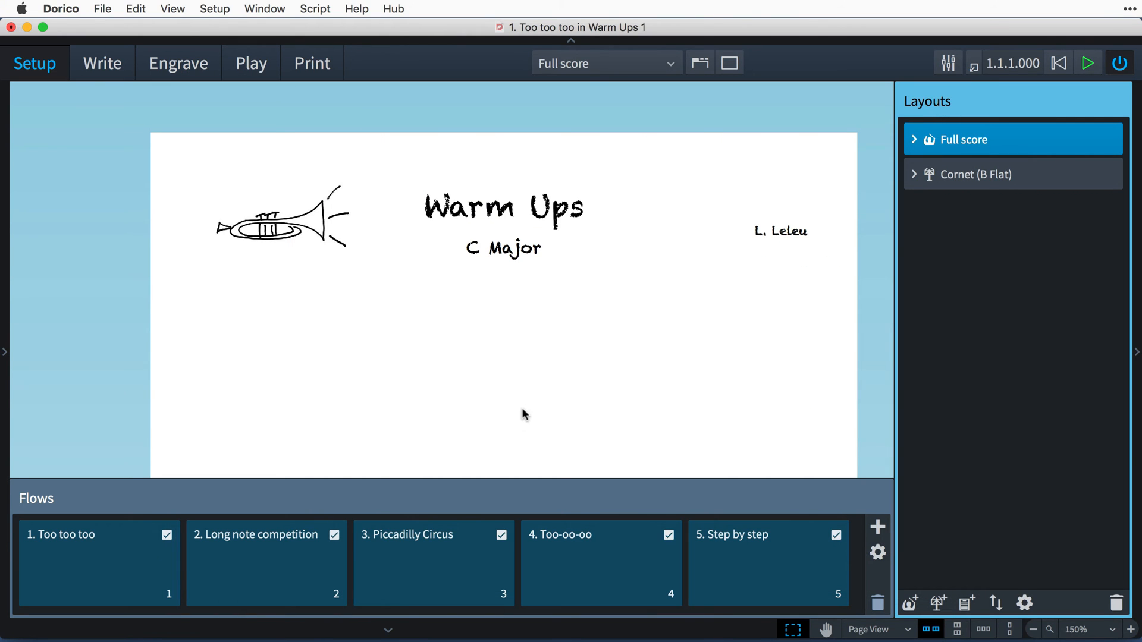
{"action": "mouse_move", "coordinate": [102, 8]}
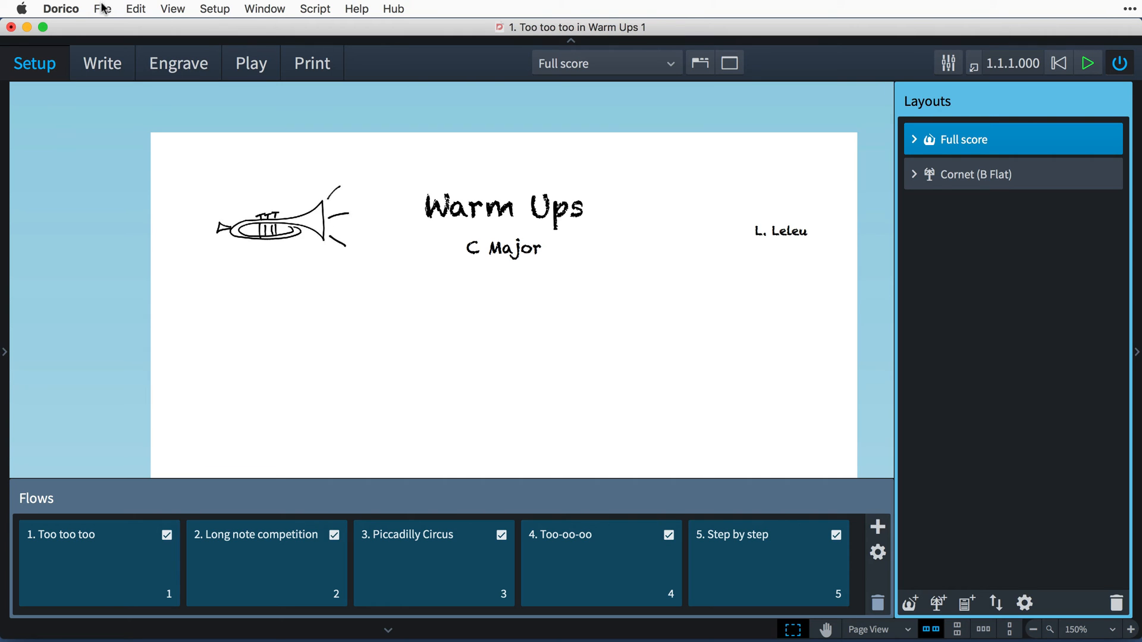
{"action": "left_click", "coordinate": [102, 9]}
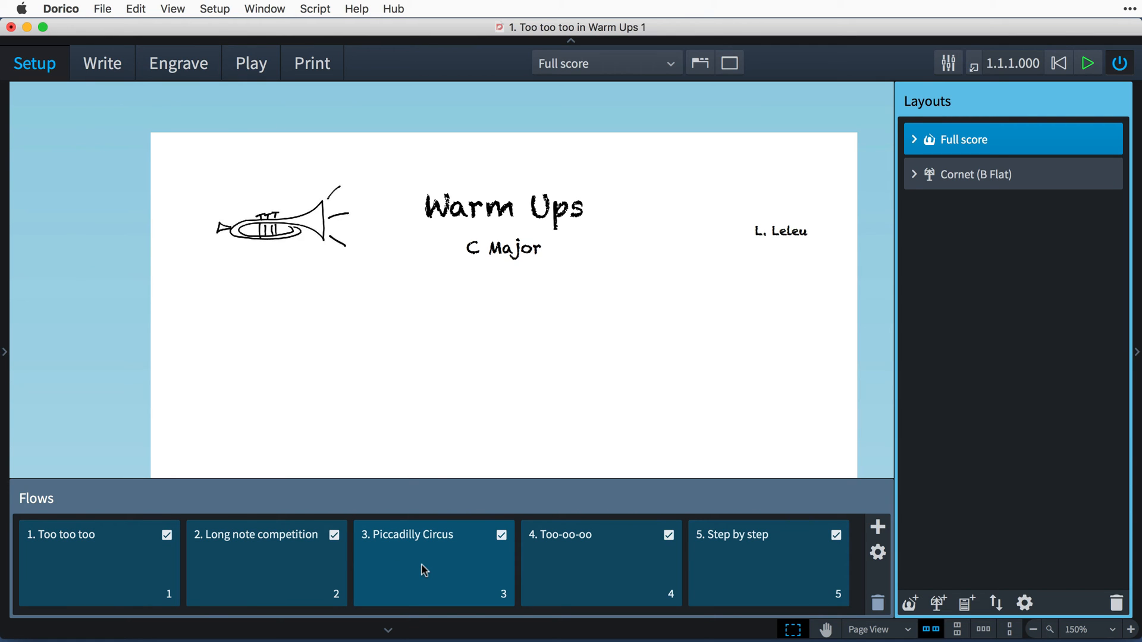
{"action": "left_click", "coordinate": [606, 62]}
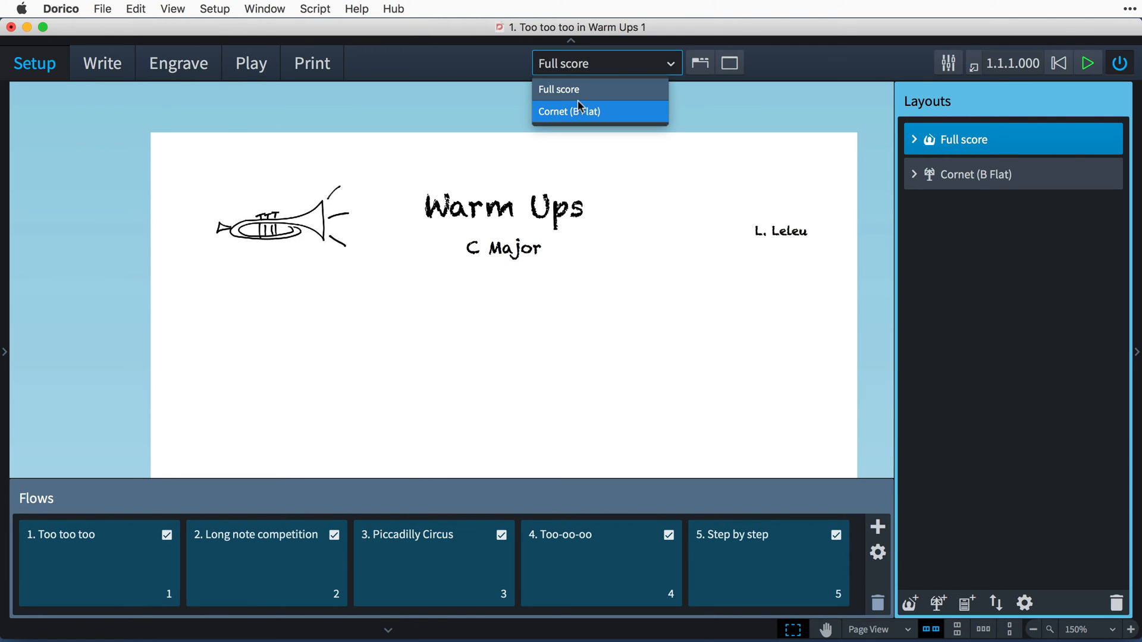
{"action": "left_click", "coordinate": [569, 111]}
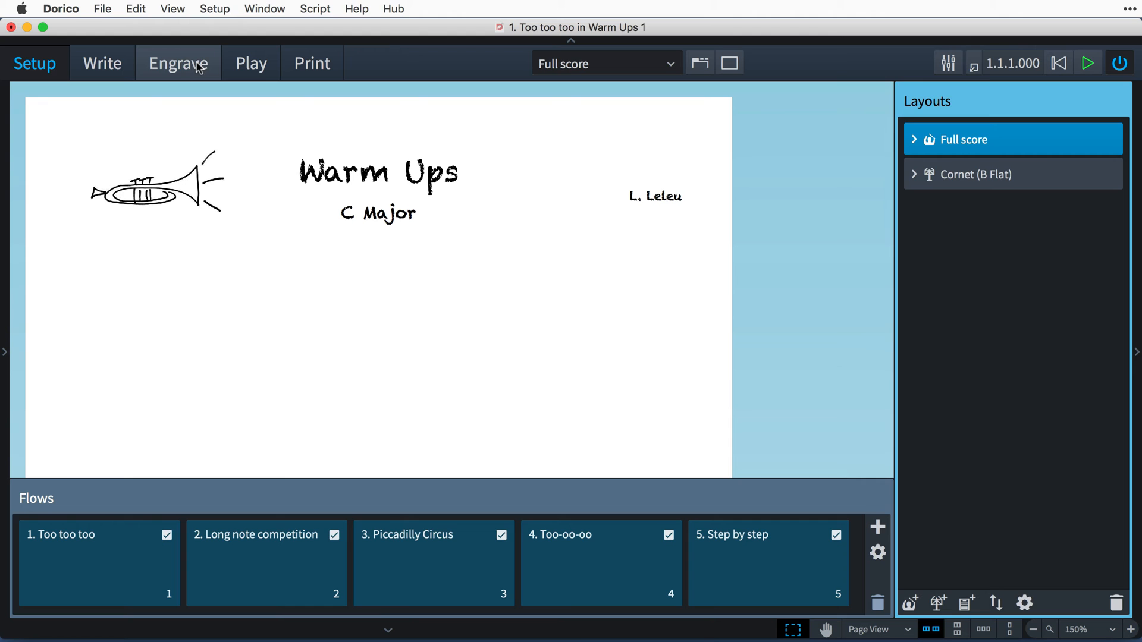
In Engrave mode, lock the bottom constraint on each of the four empty title frames
{"action": "left_click", "coordinate": [178, 63]}
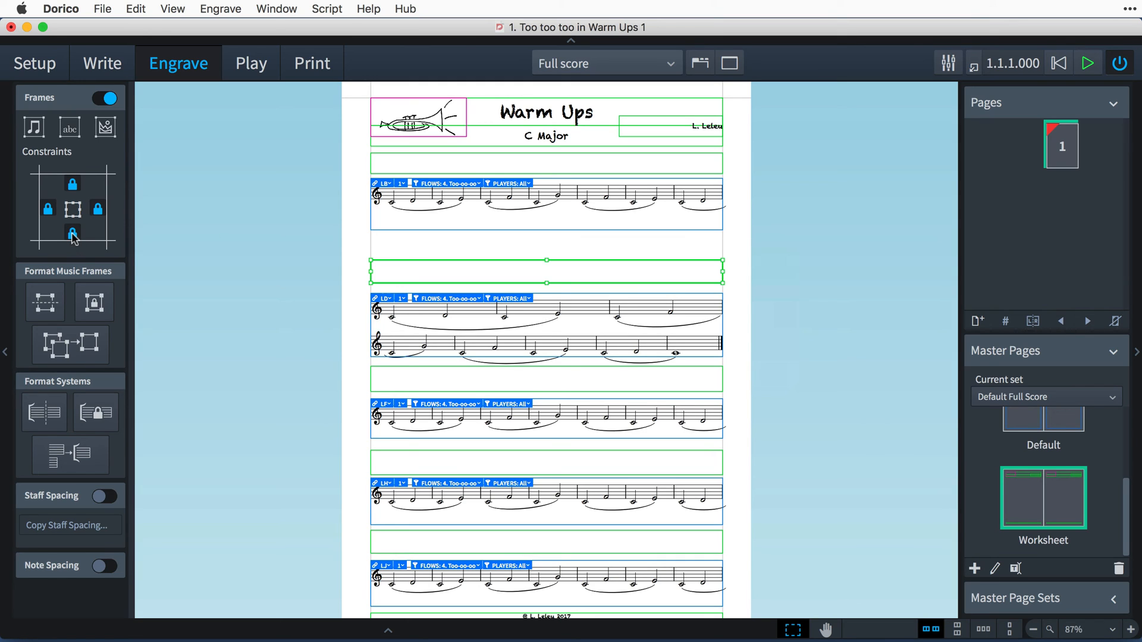
{"action": "left_click", "coordinate": [546, 326]}
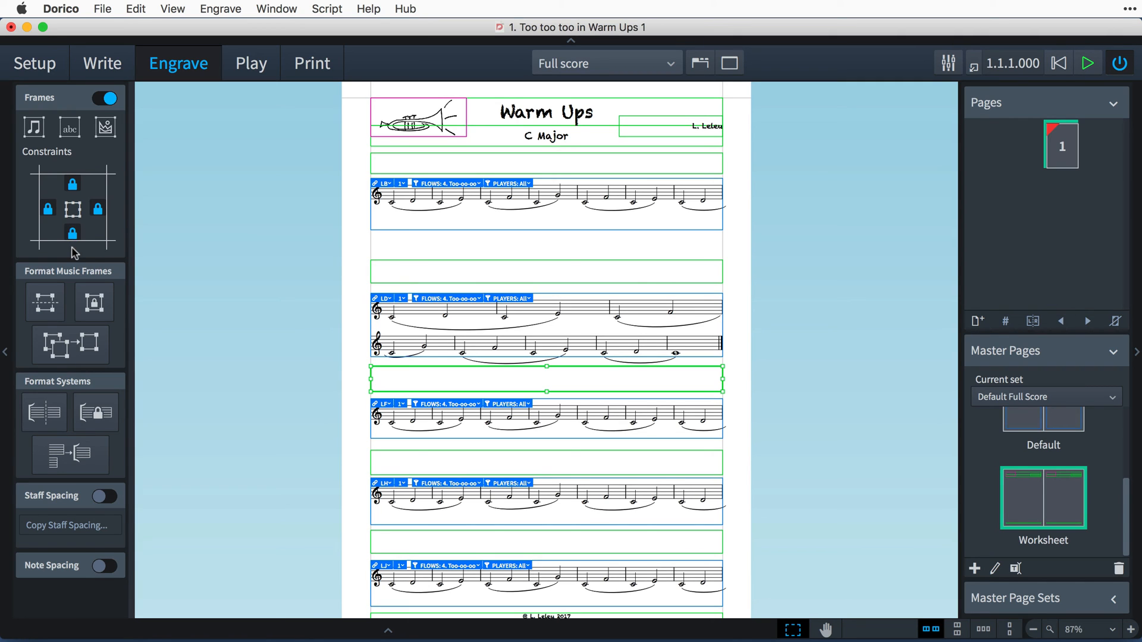
{"action": "left_click", "coordinate": [546, 419]}
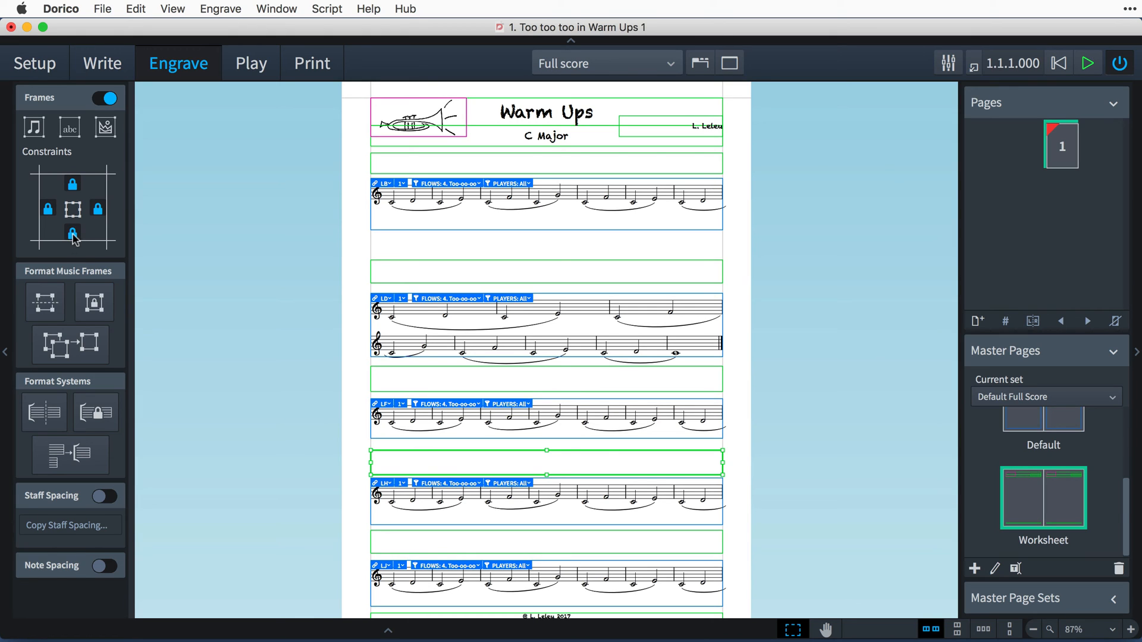
{"action": "left_click", "coordinate": [546, 501]}
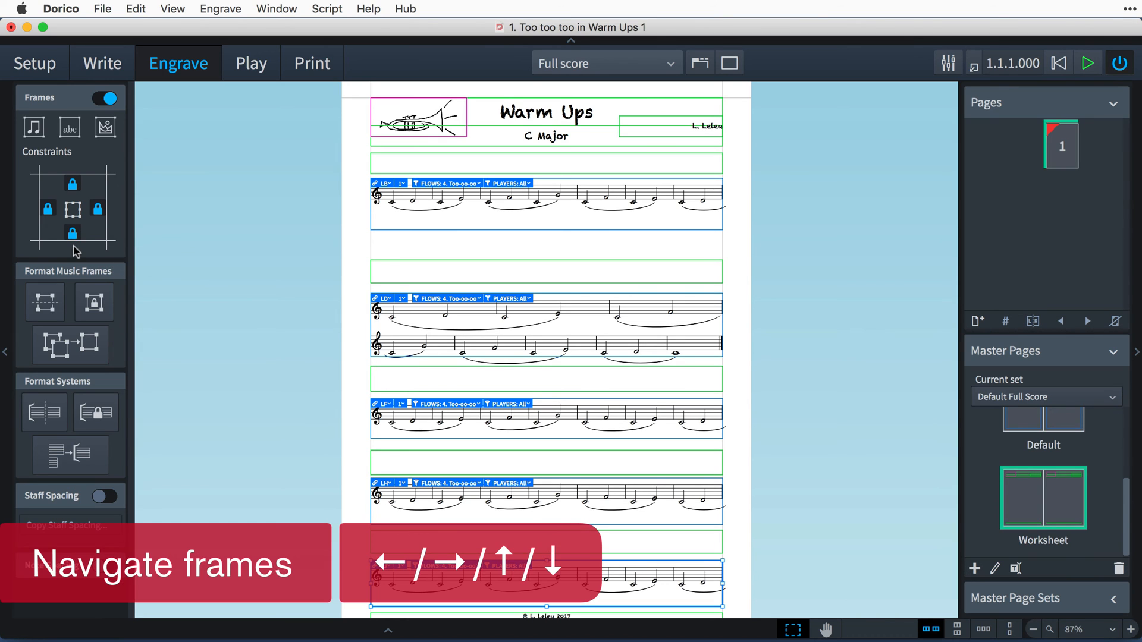
{"action": "left_click", "coordinate": [72, 233]}
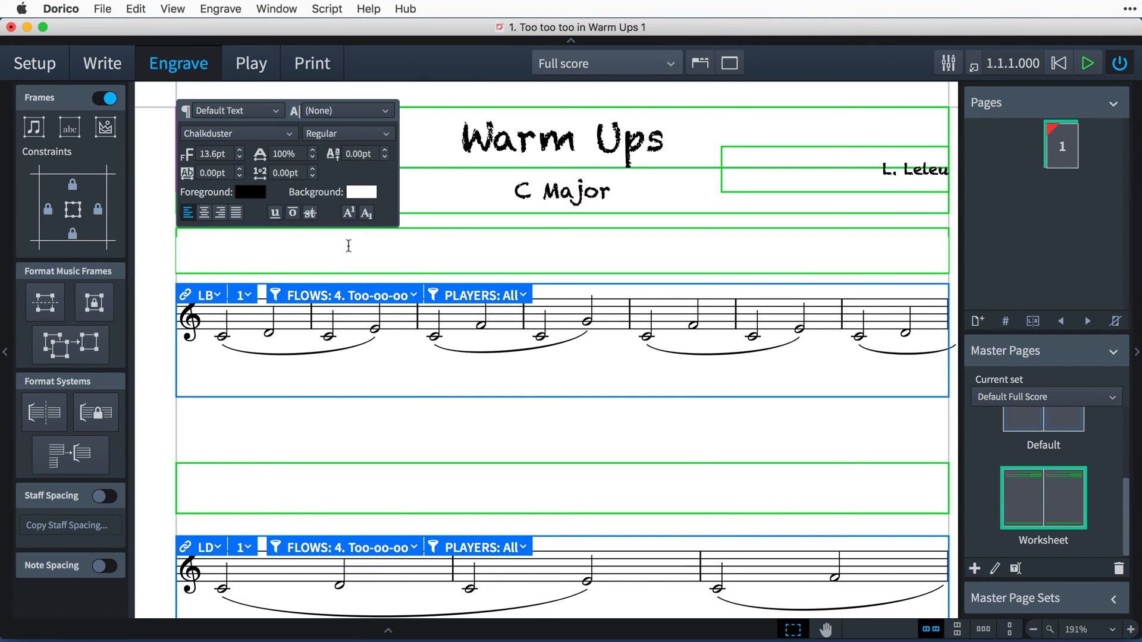
{"action": "type", "text": "{@flo"}
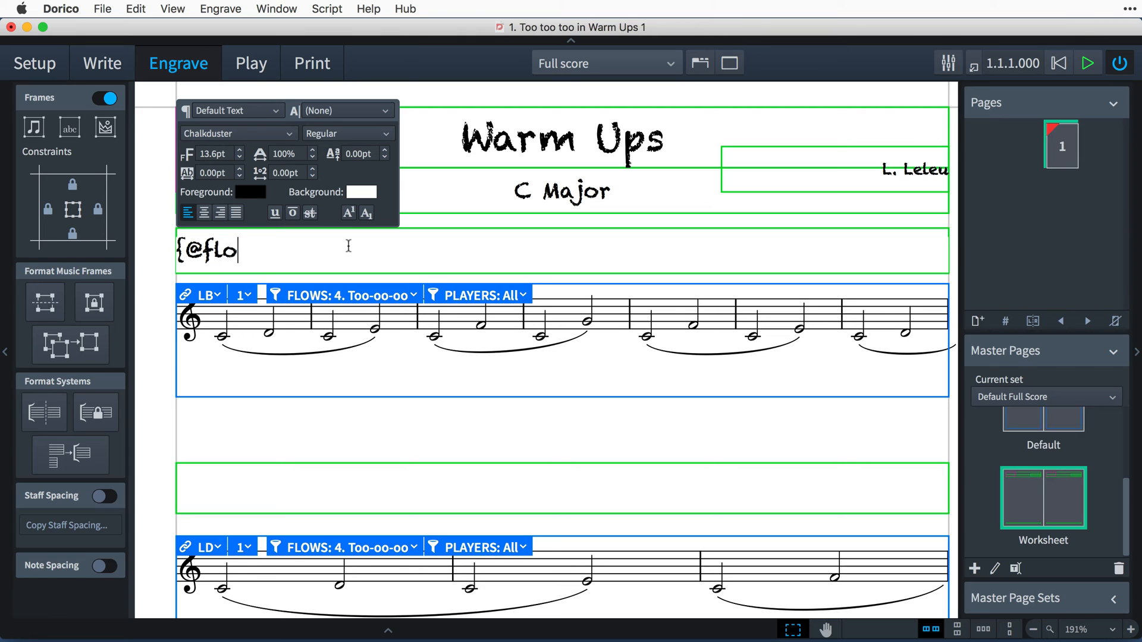
{"action": "type", "text": "w1Title"}
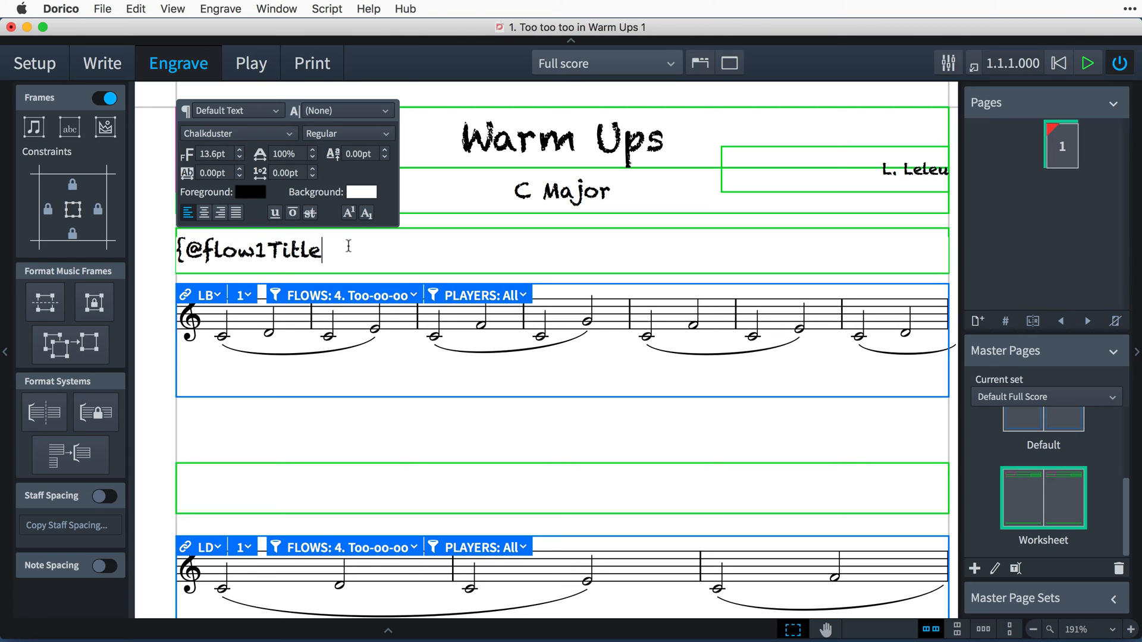
{"action": "type", "text": "@}"}
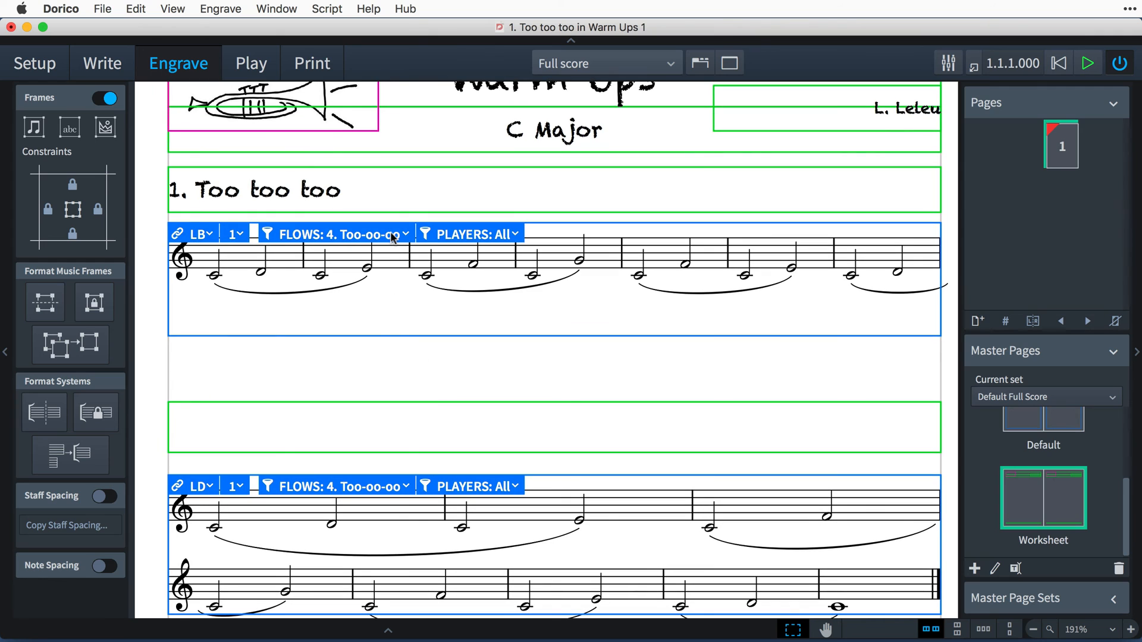
{"action": "left_click", "coordinate": [334, 234]}
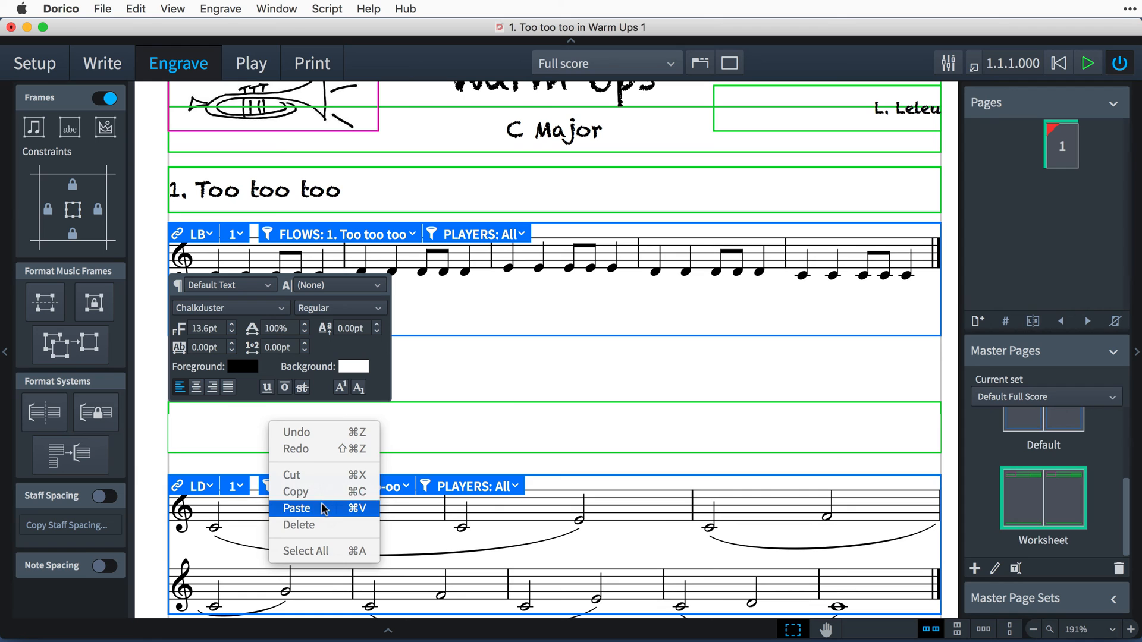
Paste the flow title codes into the remaining title frames, down to exercise four
{"action": "left_click", "coordinate": [296, 509]}
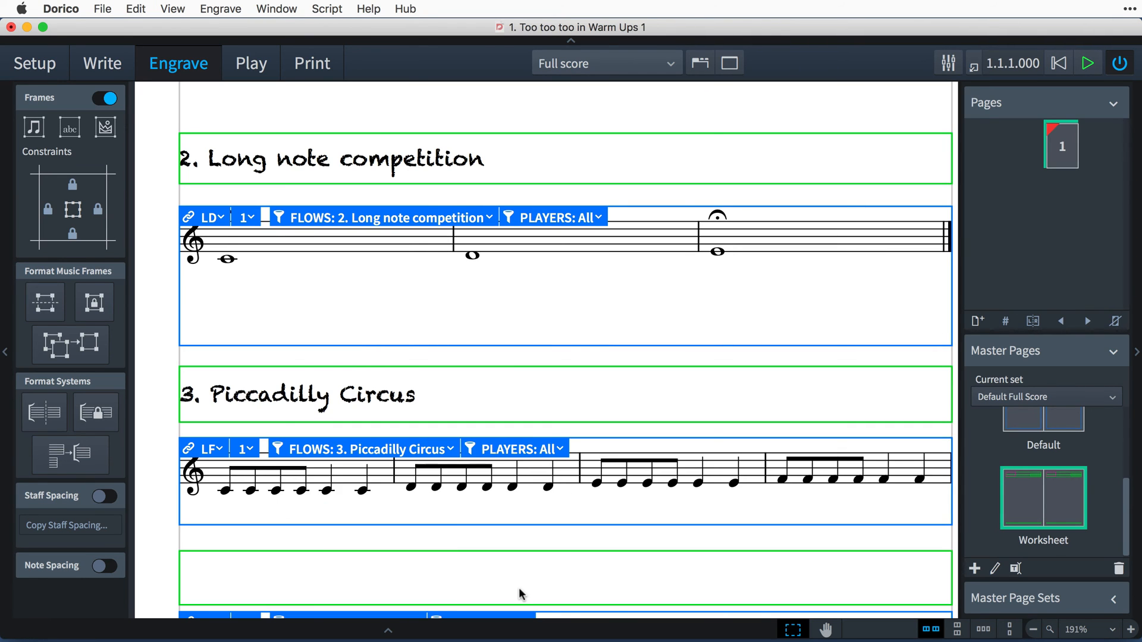
{"action": "scroll", "scroll_direction": "down", "scroll_amount": 3}
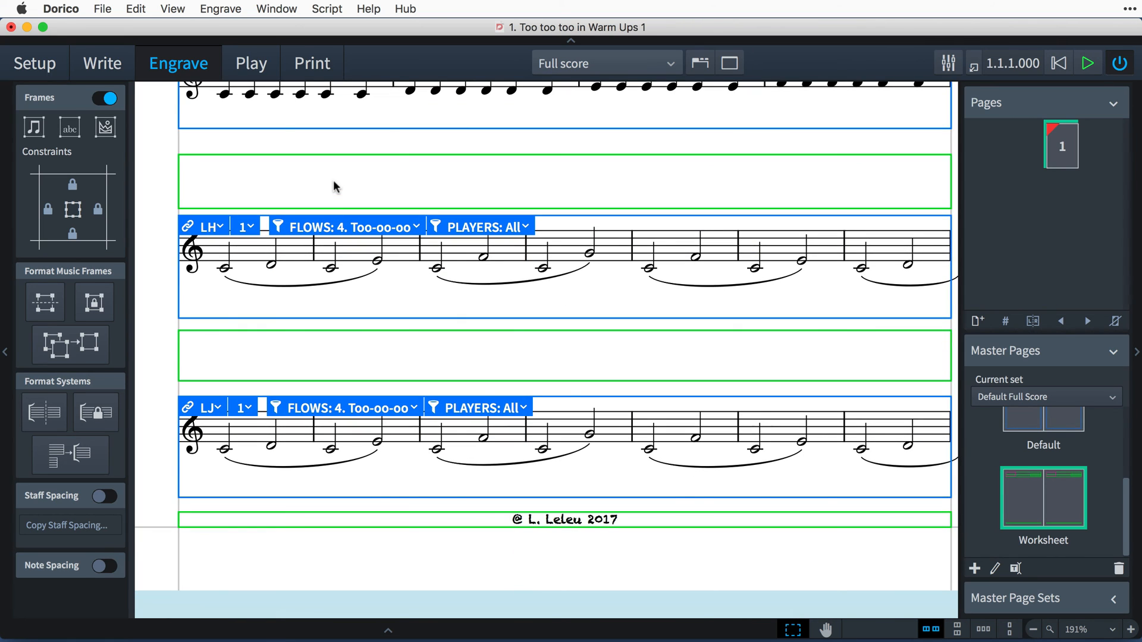
{"action": "double_click", "coordinate": [564, 182]}
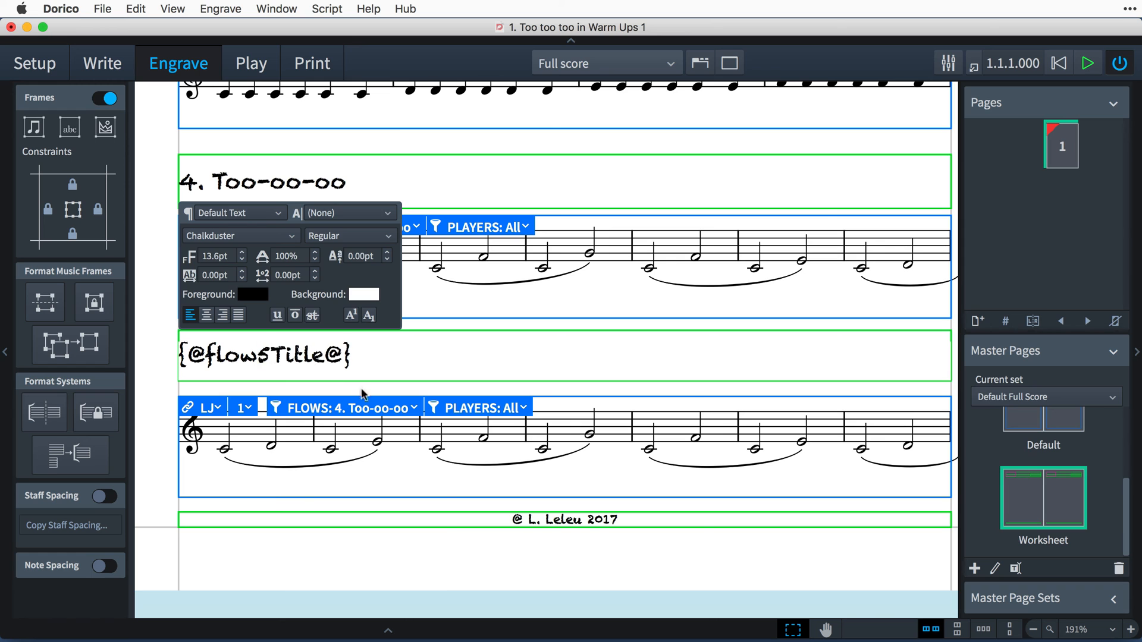
{"action": "left_click", "coordinate": [343, 406]}
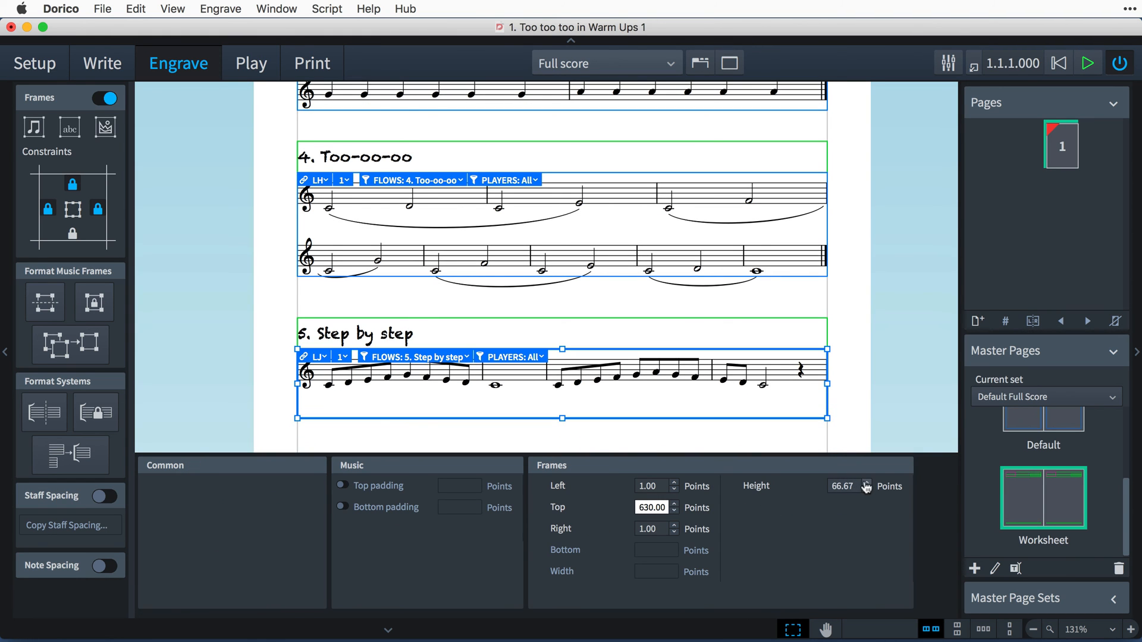
Set the Step by step music frame's Height to 100 points
{"action": "type", "text": "100.00"}
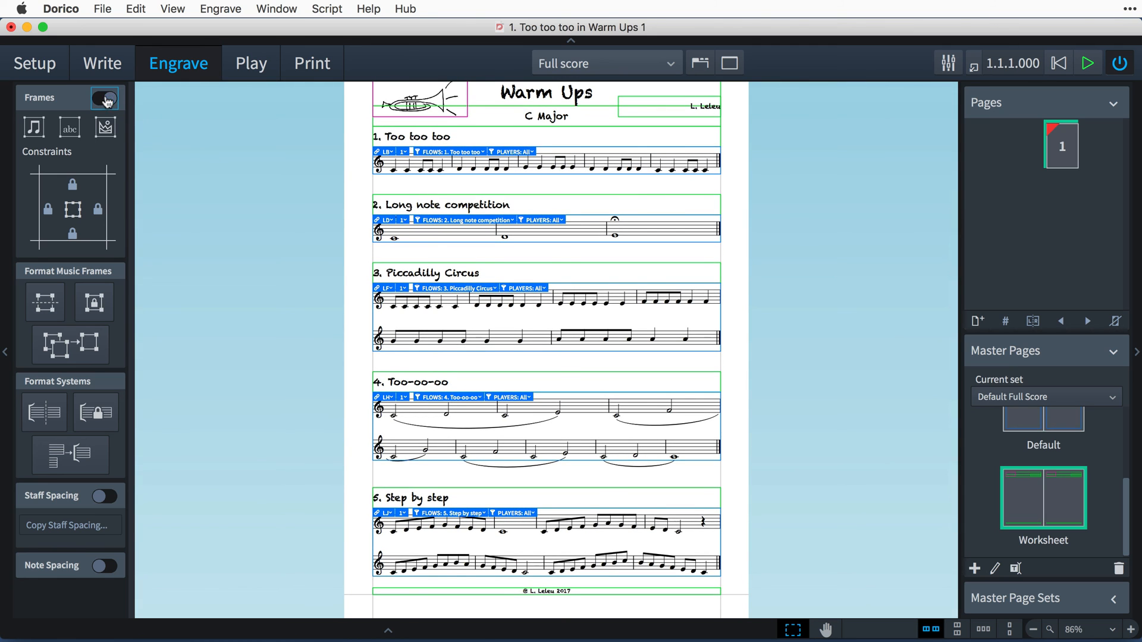
Turn off the Frames display and uncheck System Breaks under View > Signposts
{"action": "left_click", "coordinate": [104, 98]}
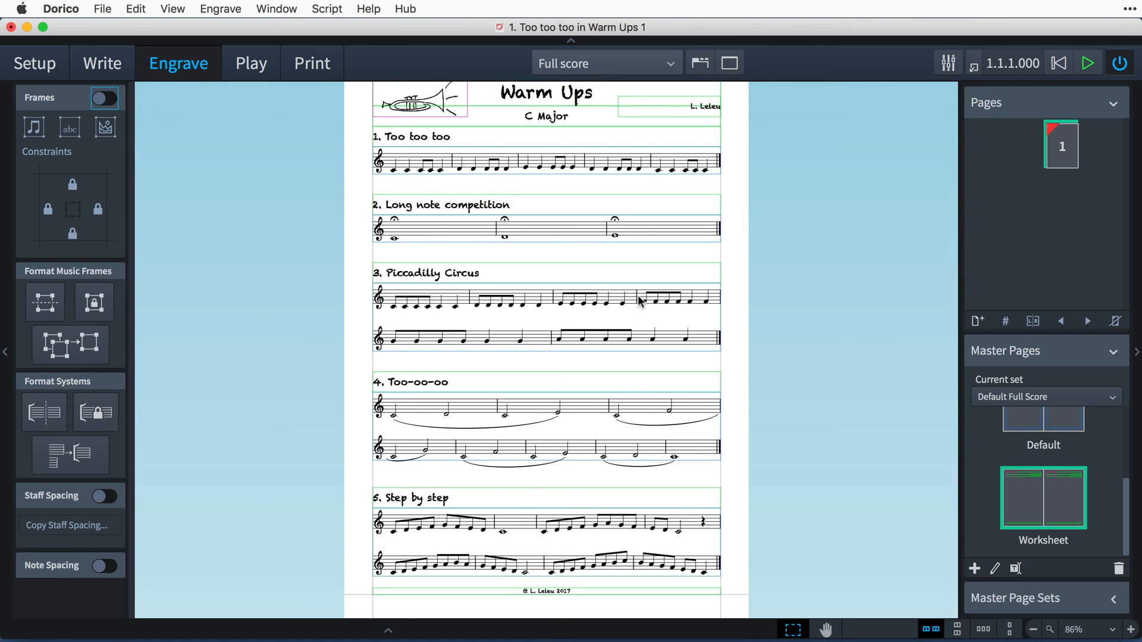
{"action": "left_click", "coordinate": [638, 298]}
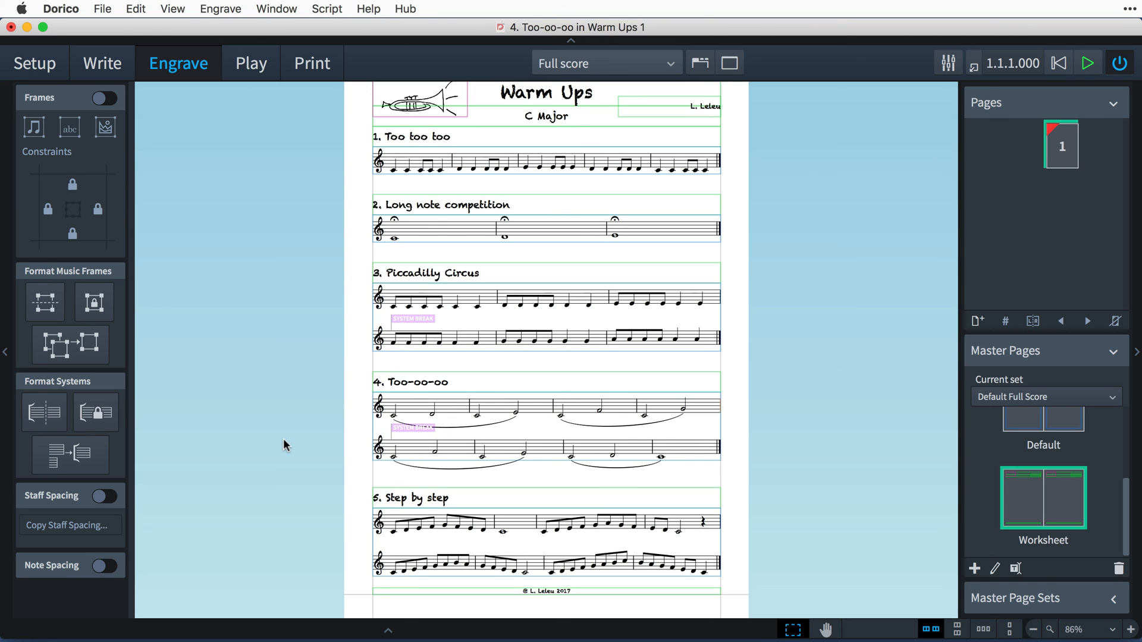
{"action": "mouse_move", "coordinate": [286, 427]}
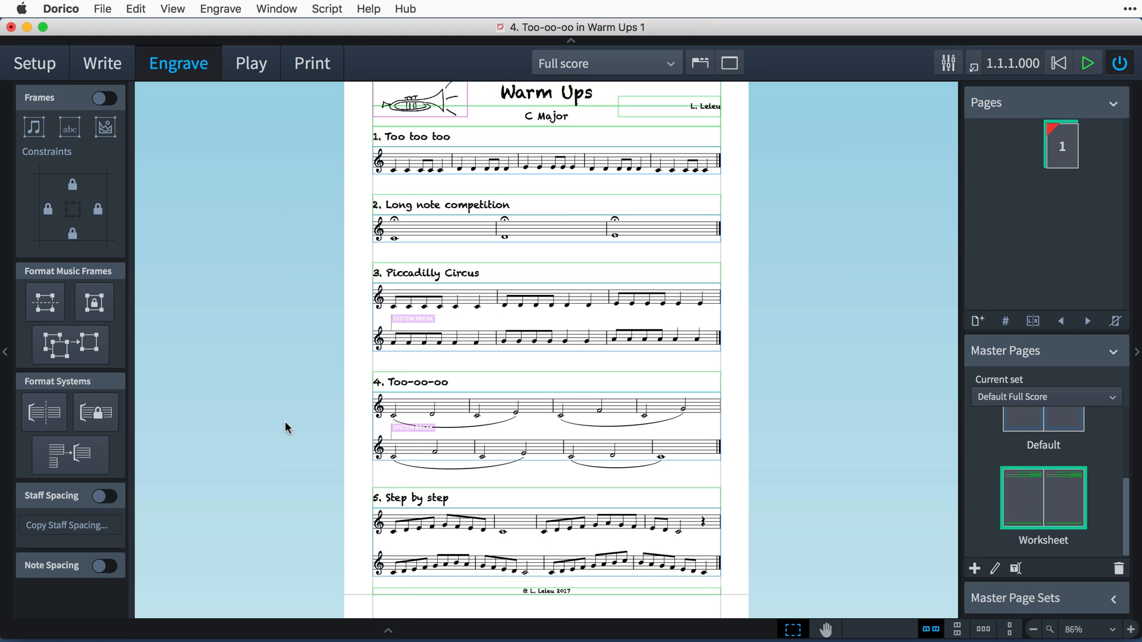
{"action": "left_click", "coordinate": [172, 7]}
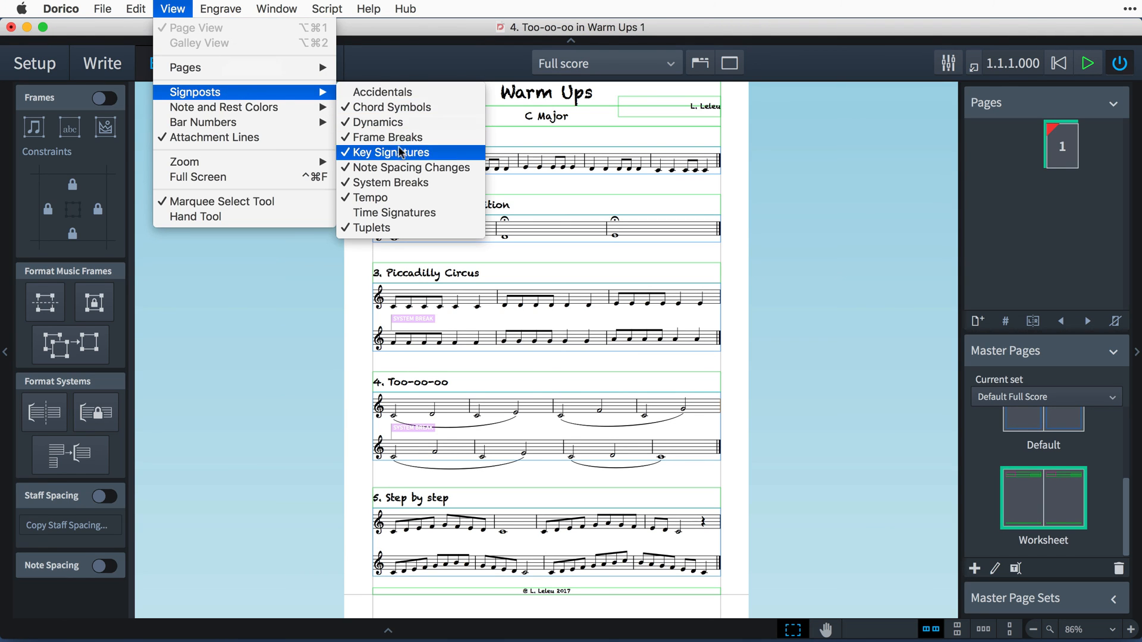
{"action": "left_click", "coordinate": [178, 62]}
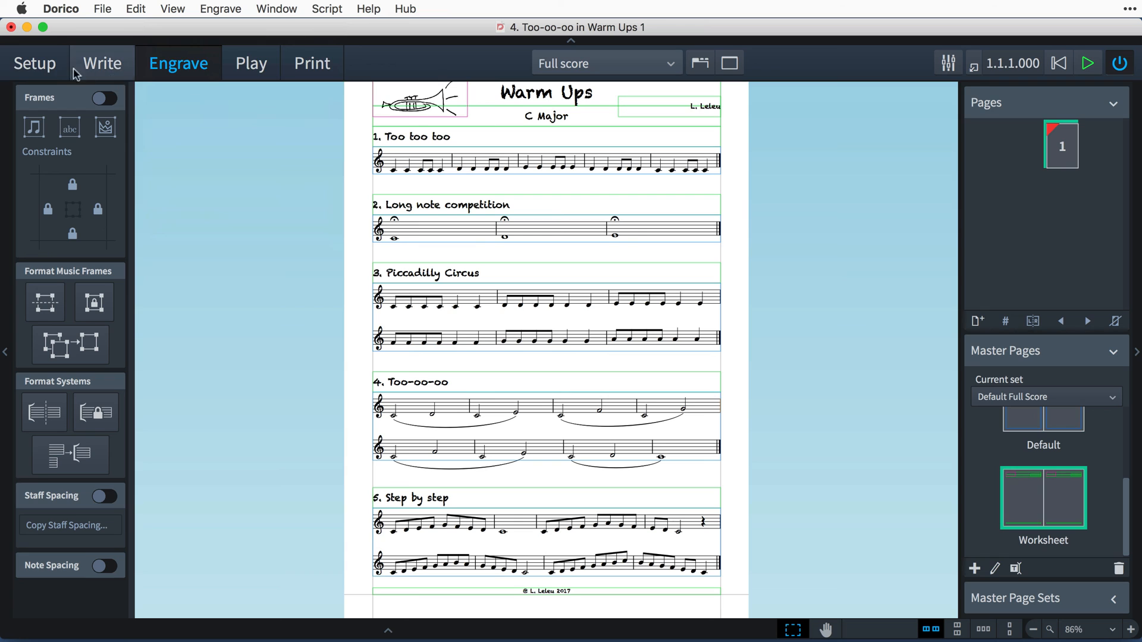
Switch back to Write mode to view the finished Warm Ups page
{"action": "left_click", "coordinate": [101, 62]}
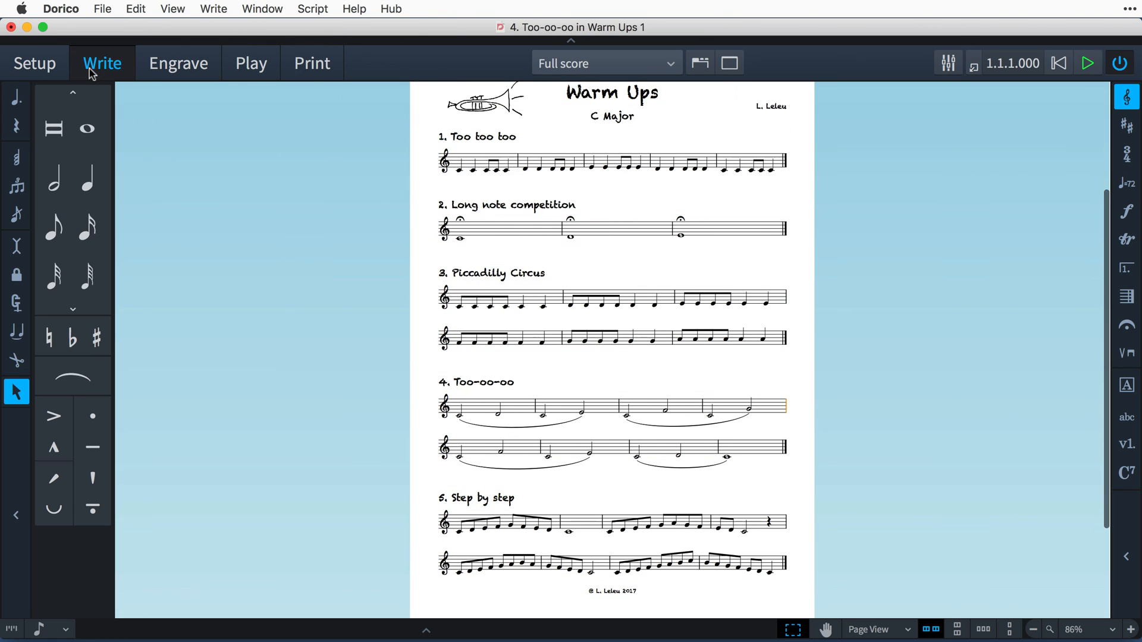
{"action": "mouse_move", "coordinate": [291, 287]}
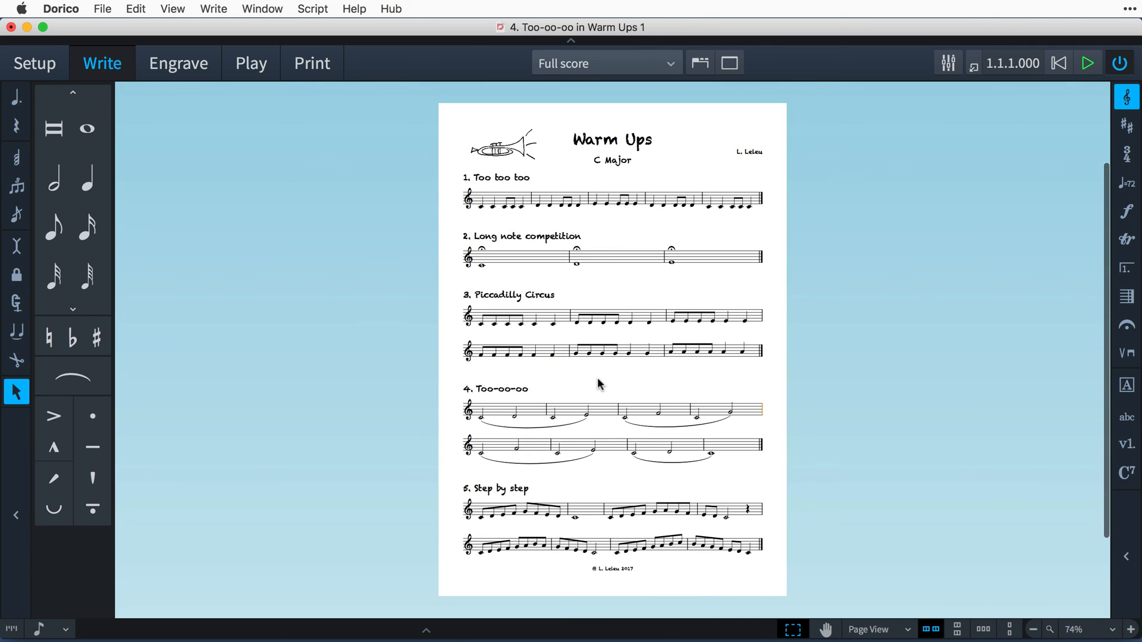
{"action": "mouse_move", "coordinate": [855, 467]}
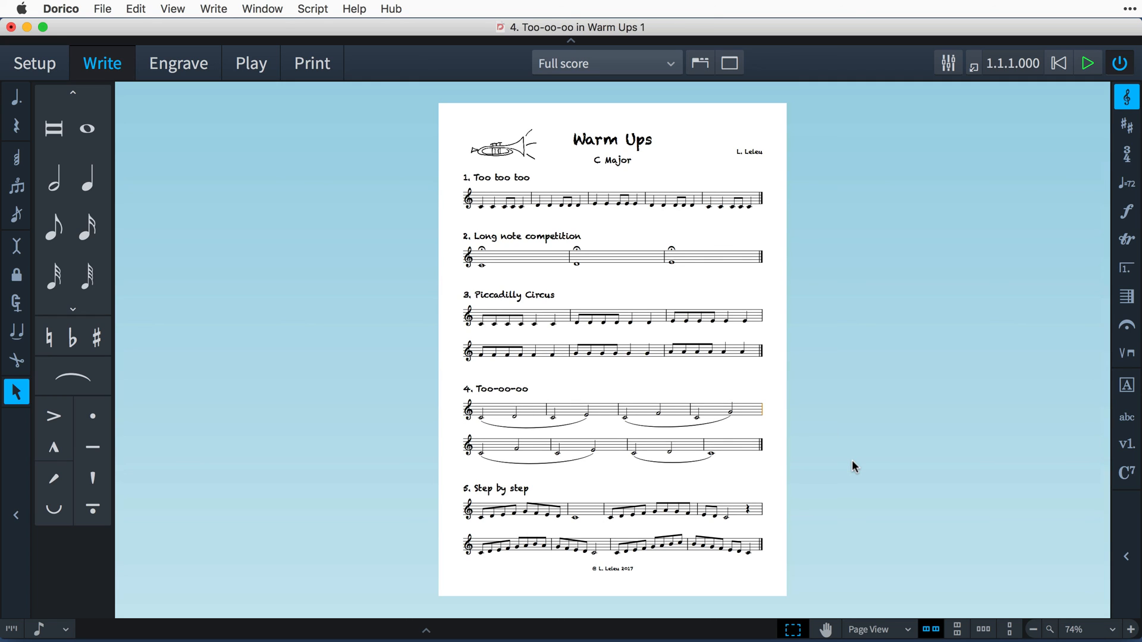